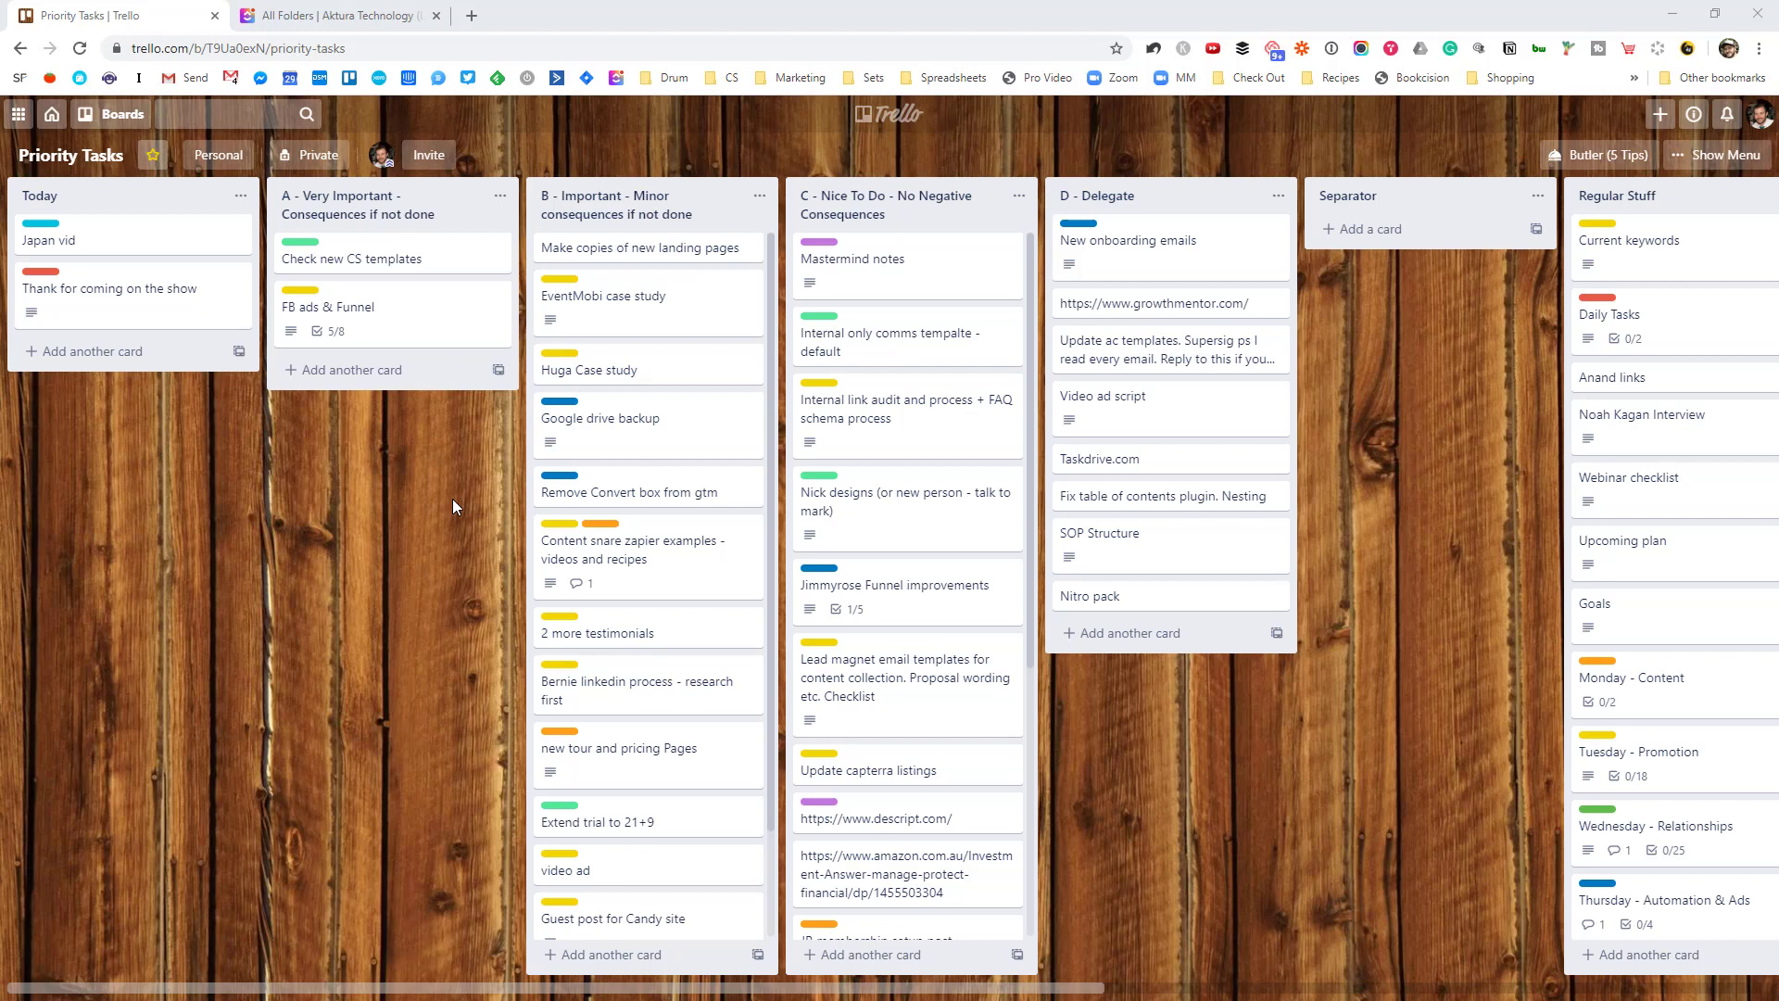
mouse_move(490, 189)
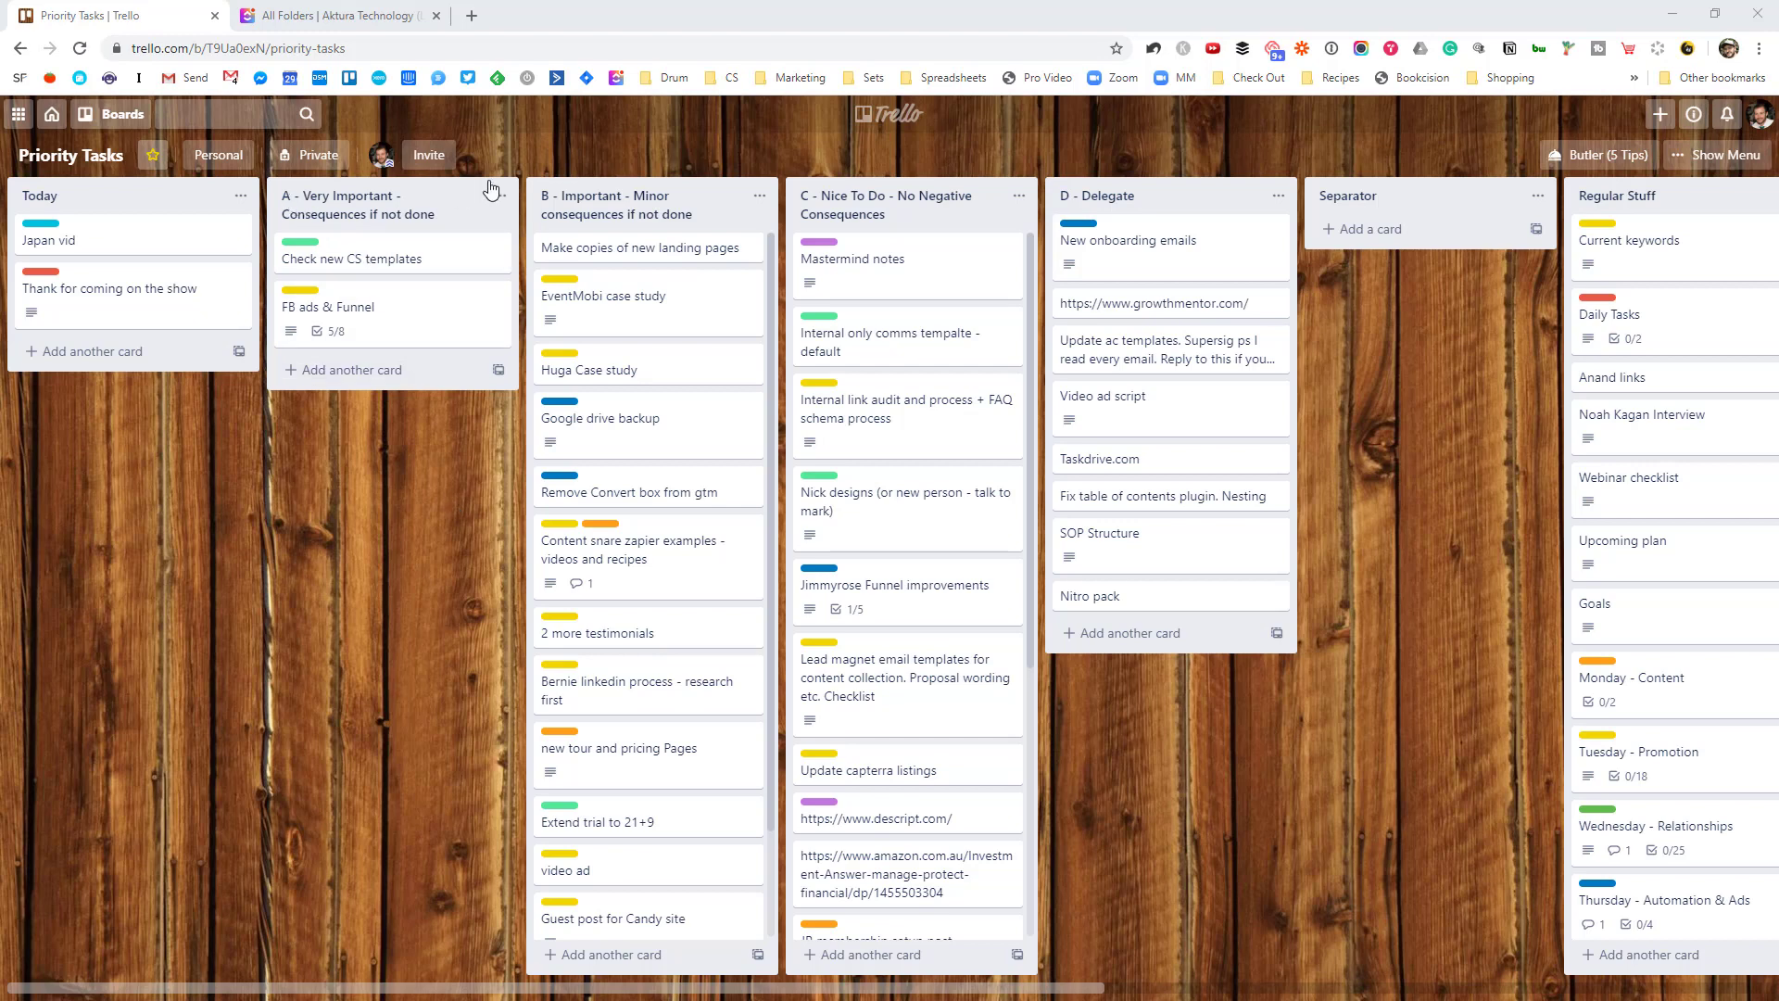
mouse_move(361, 204)
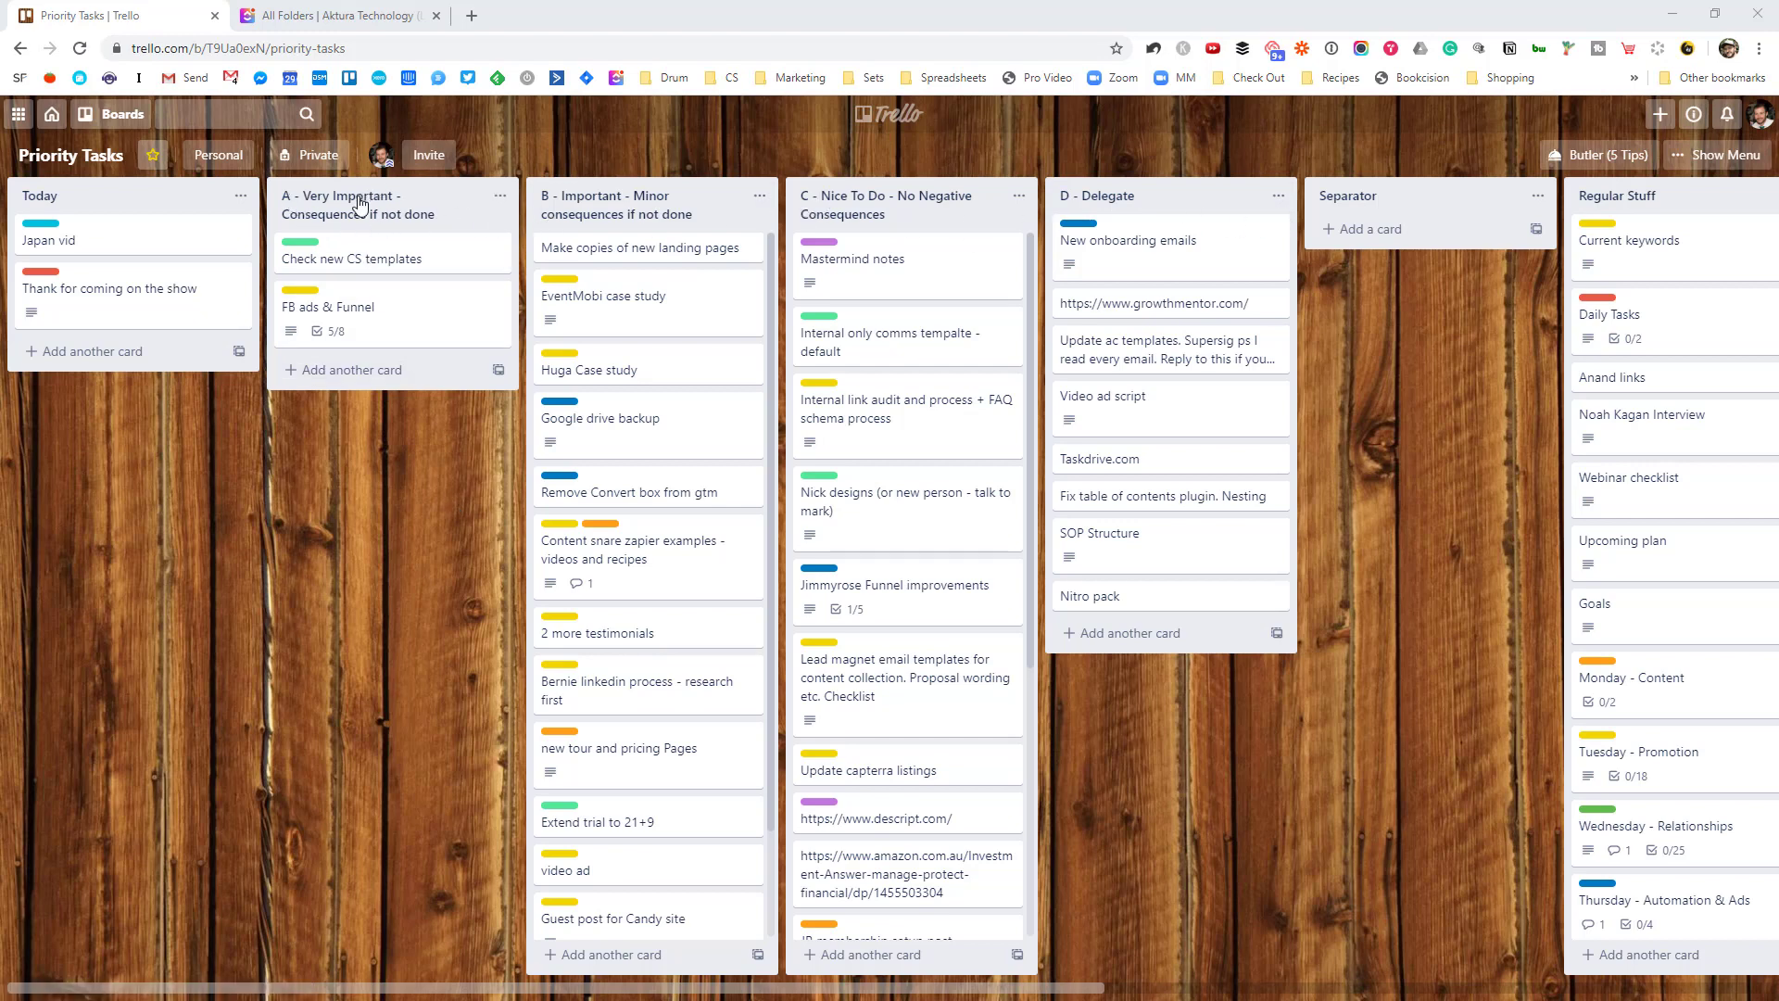
mouse_move(590, 224)
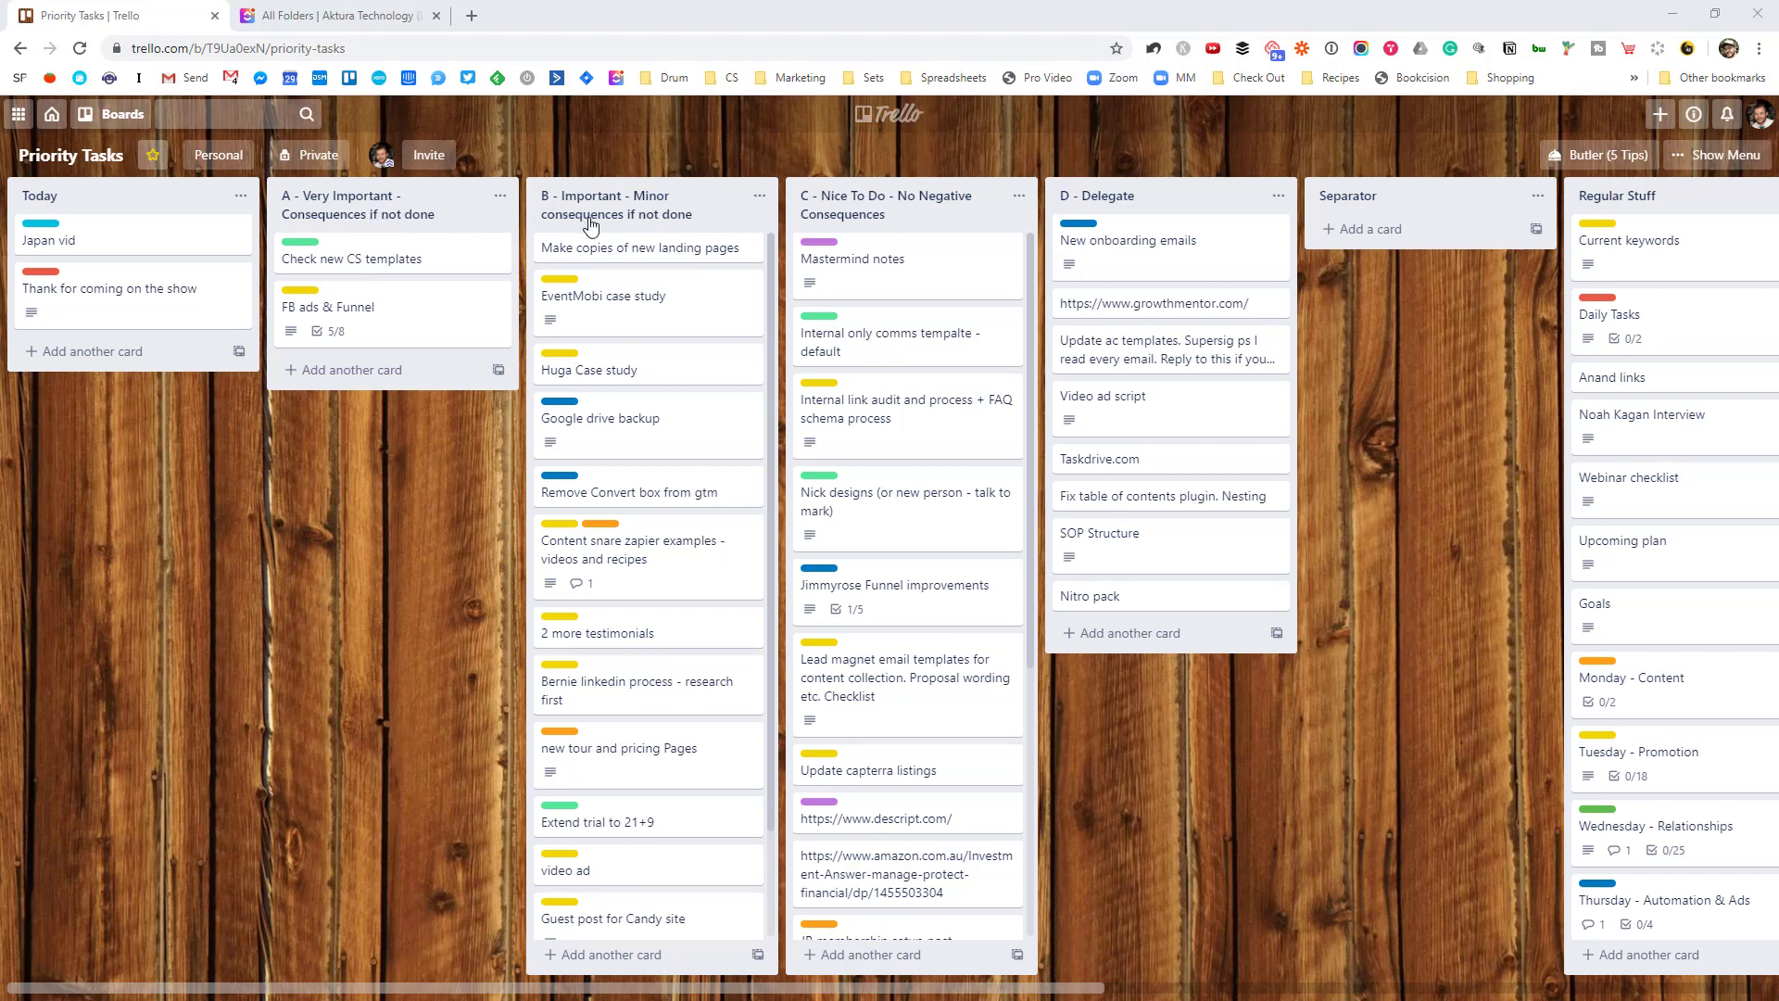
mouse_move(994, 203)
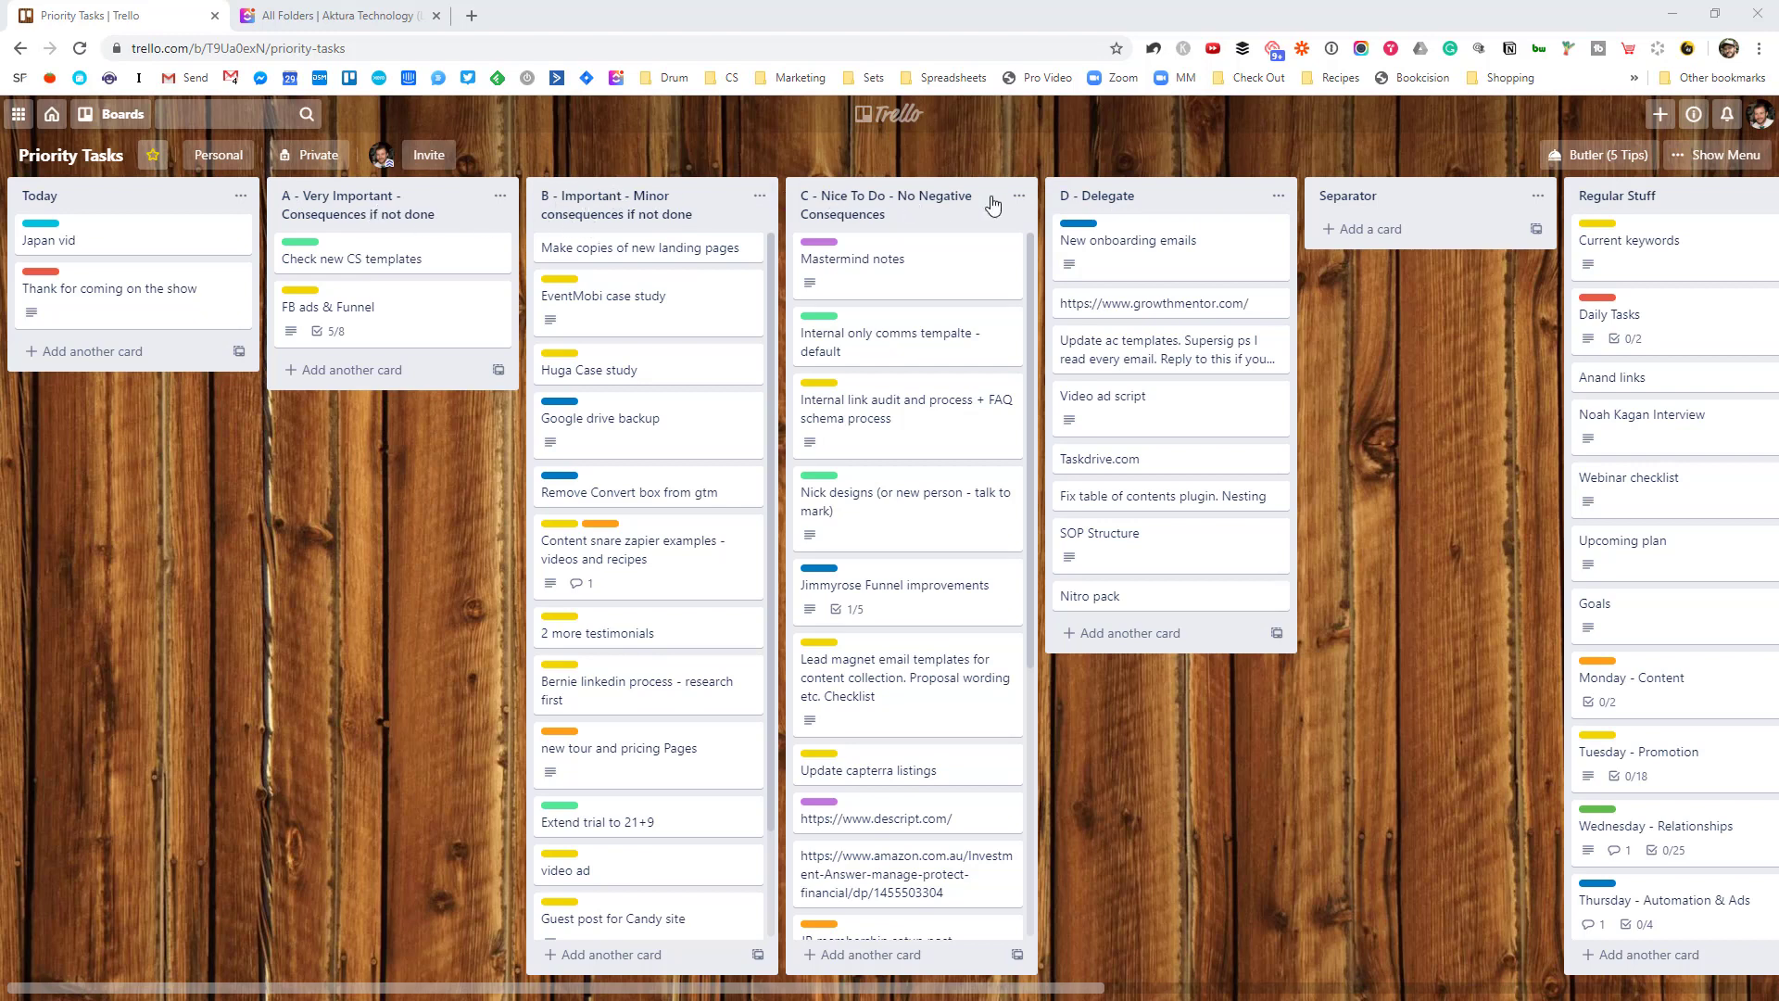
mouse_move(215, 443)
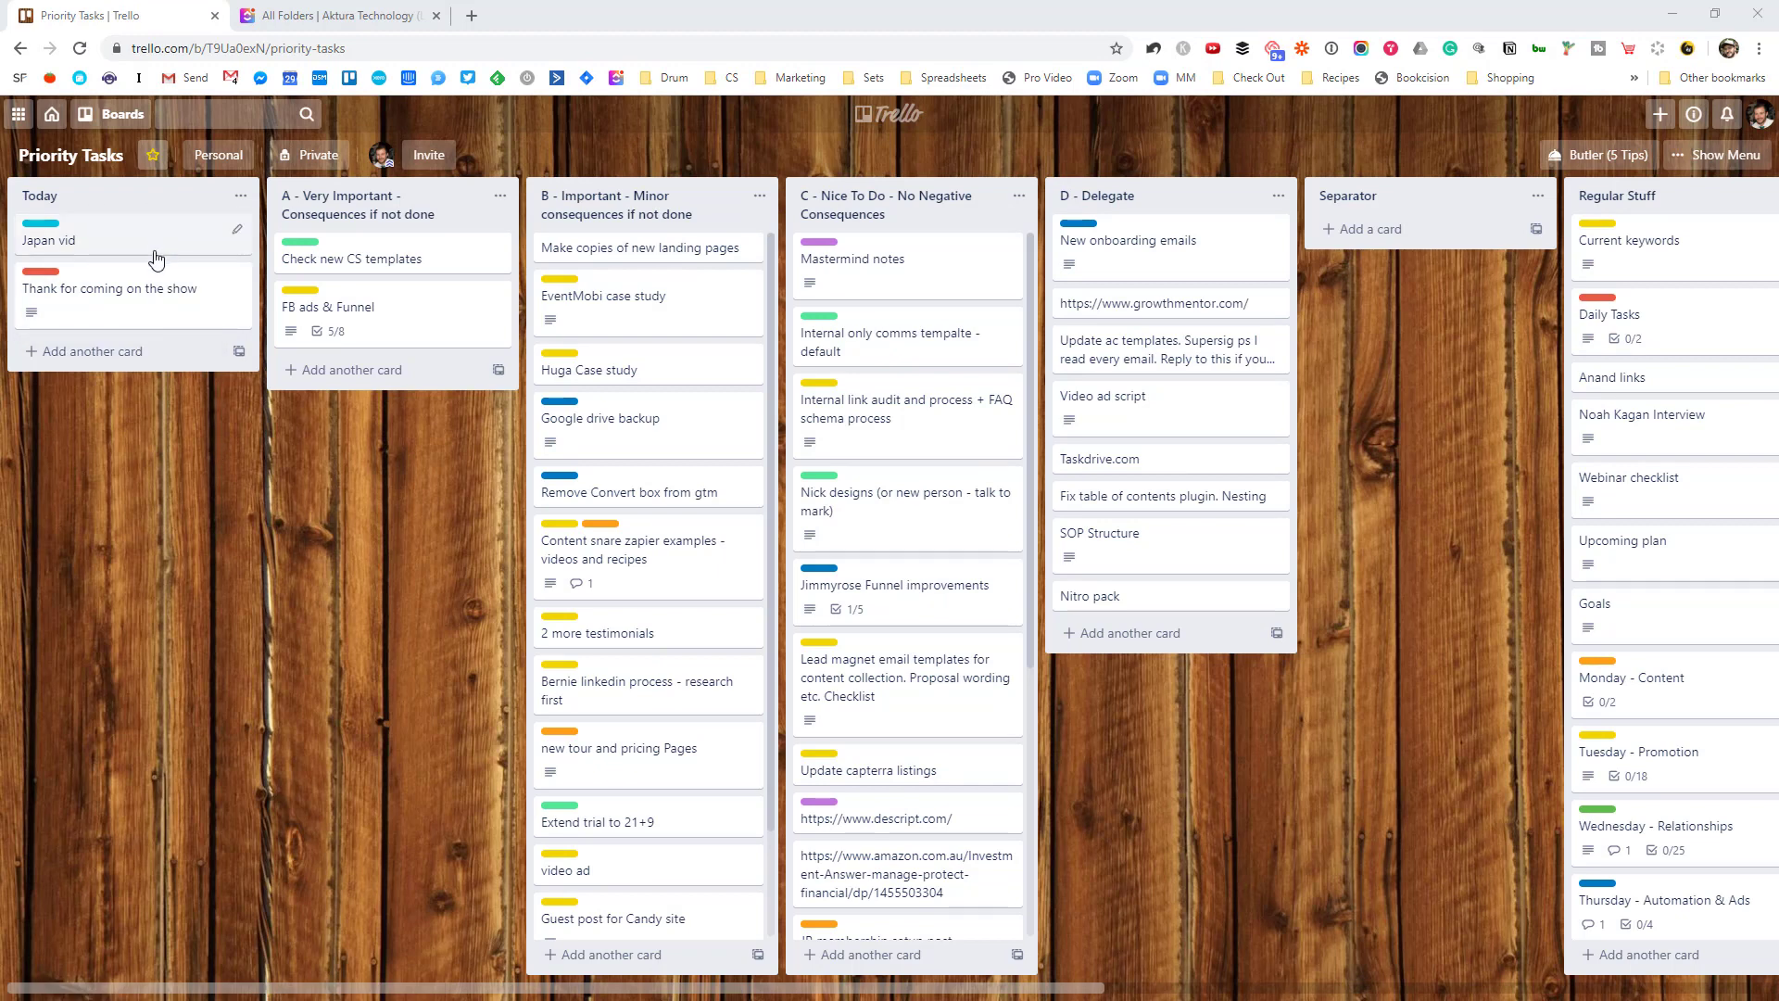
mouse_move(334, 478)
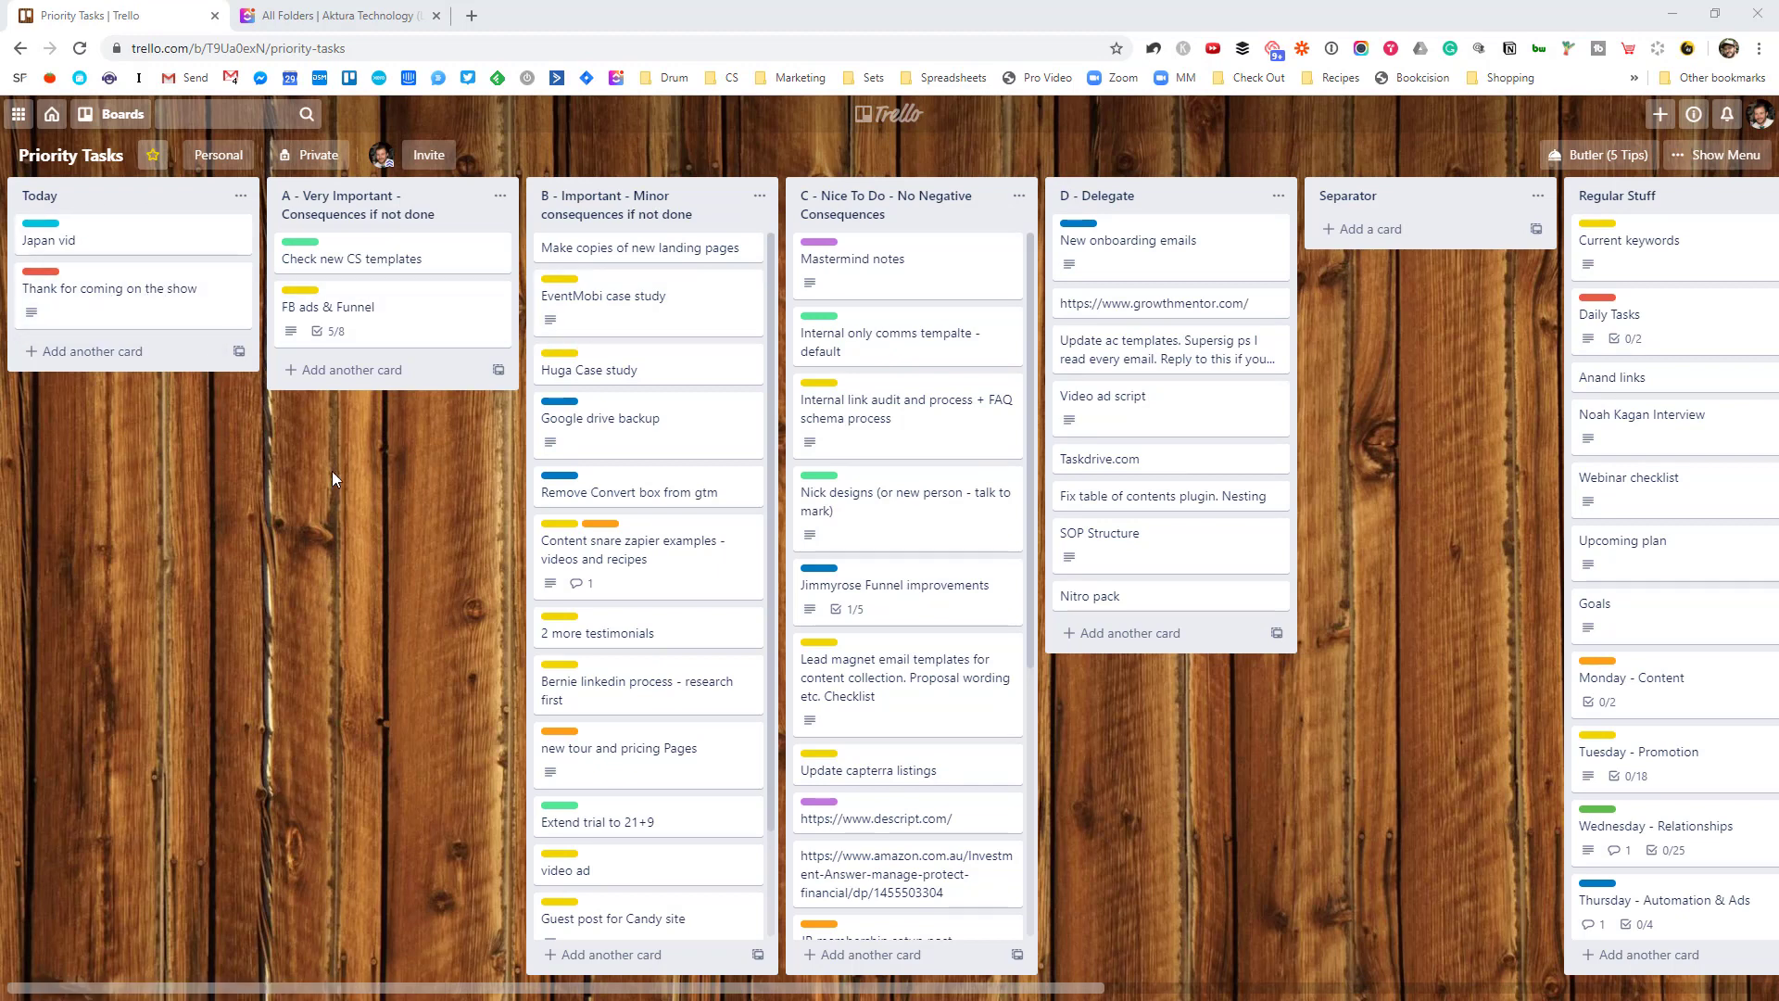
mouse_move(185, 334)
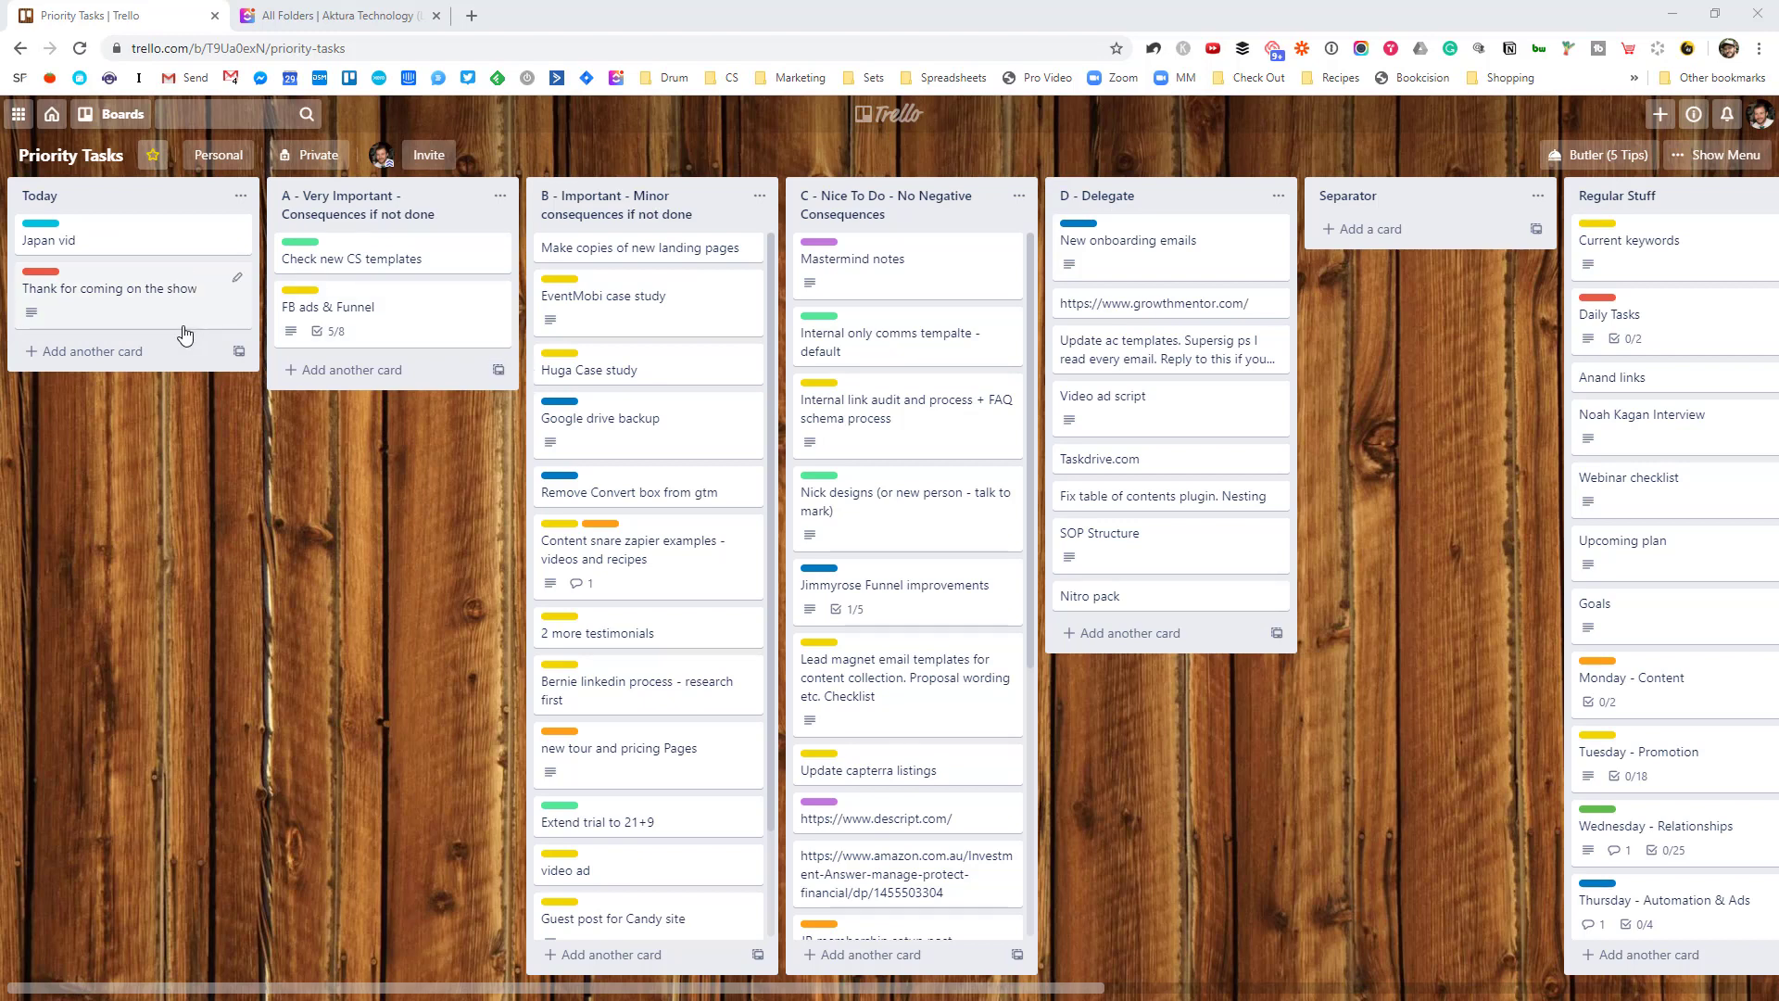
mouse_move(133, 534)
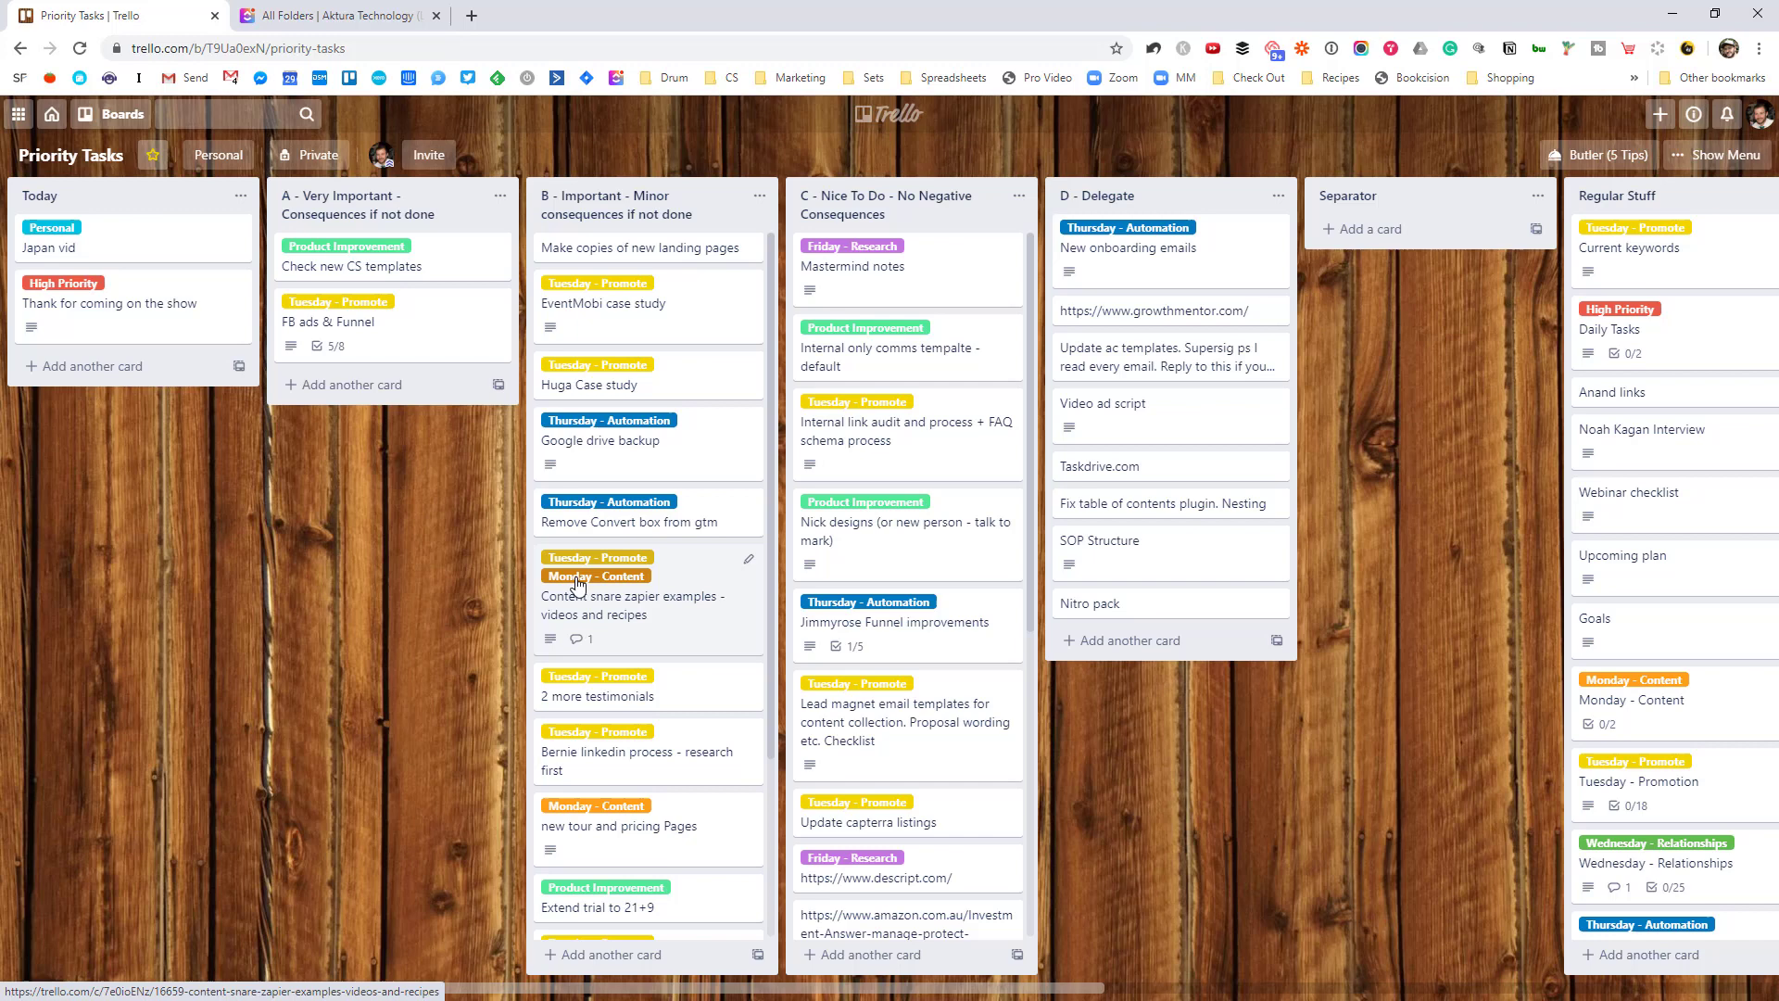
mouse_move(595, 577)
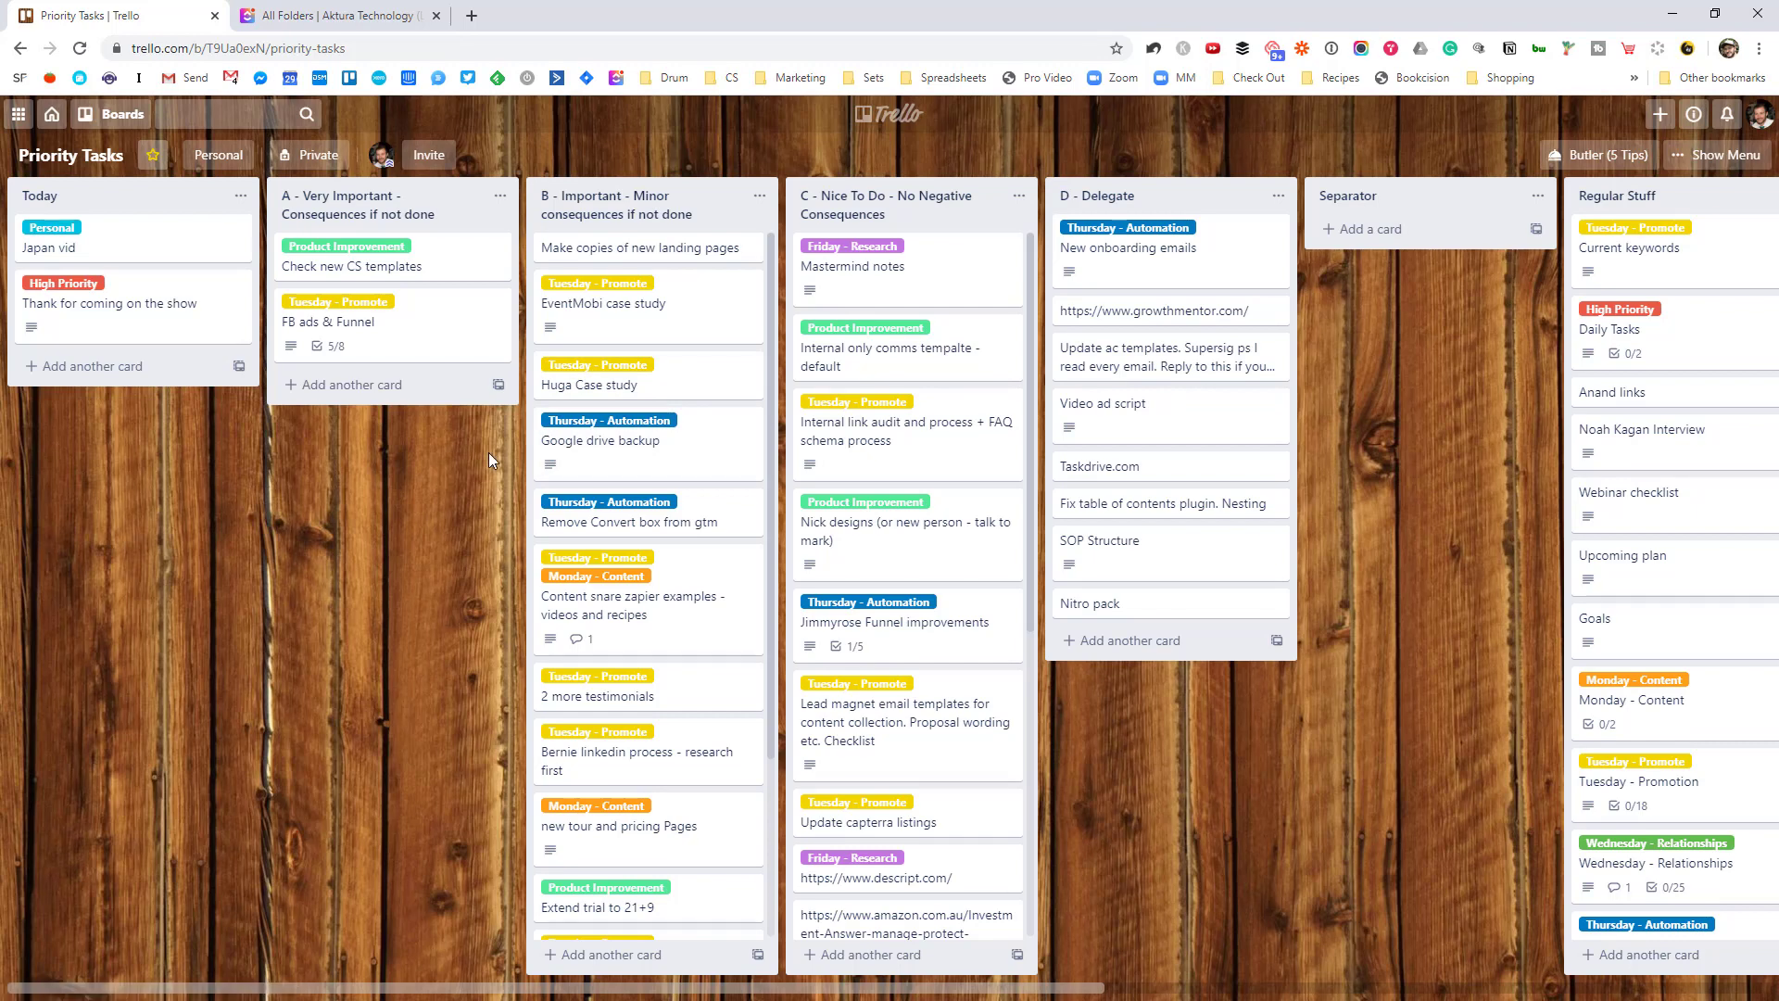
mouse_move(326, 376)
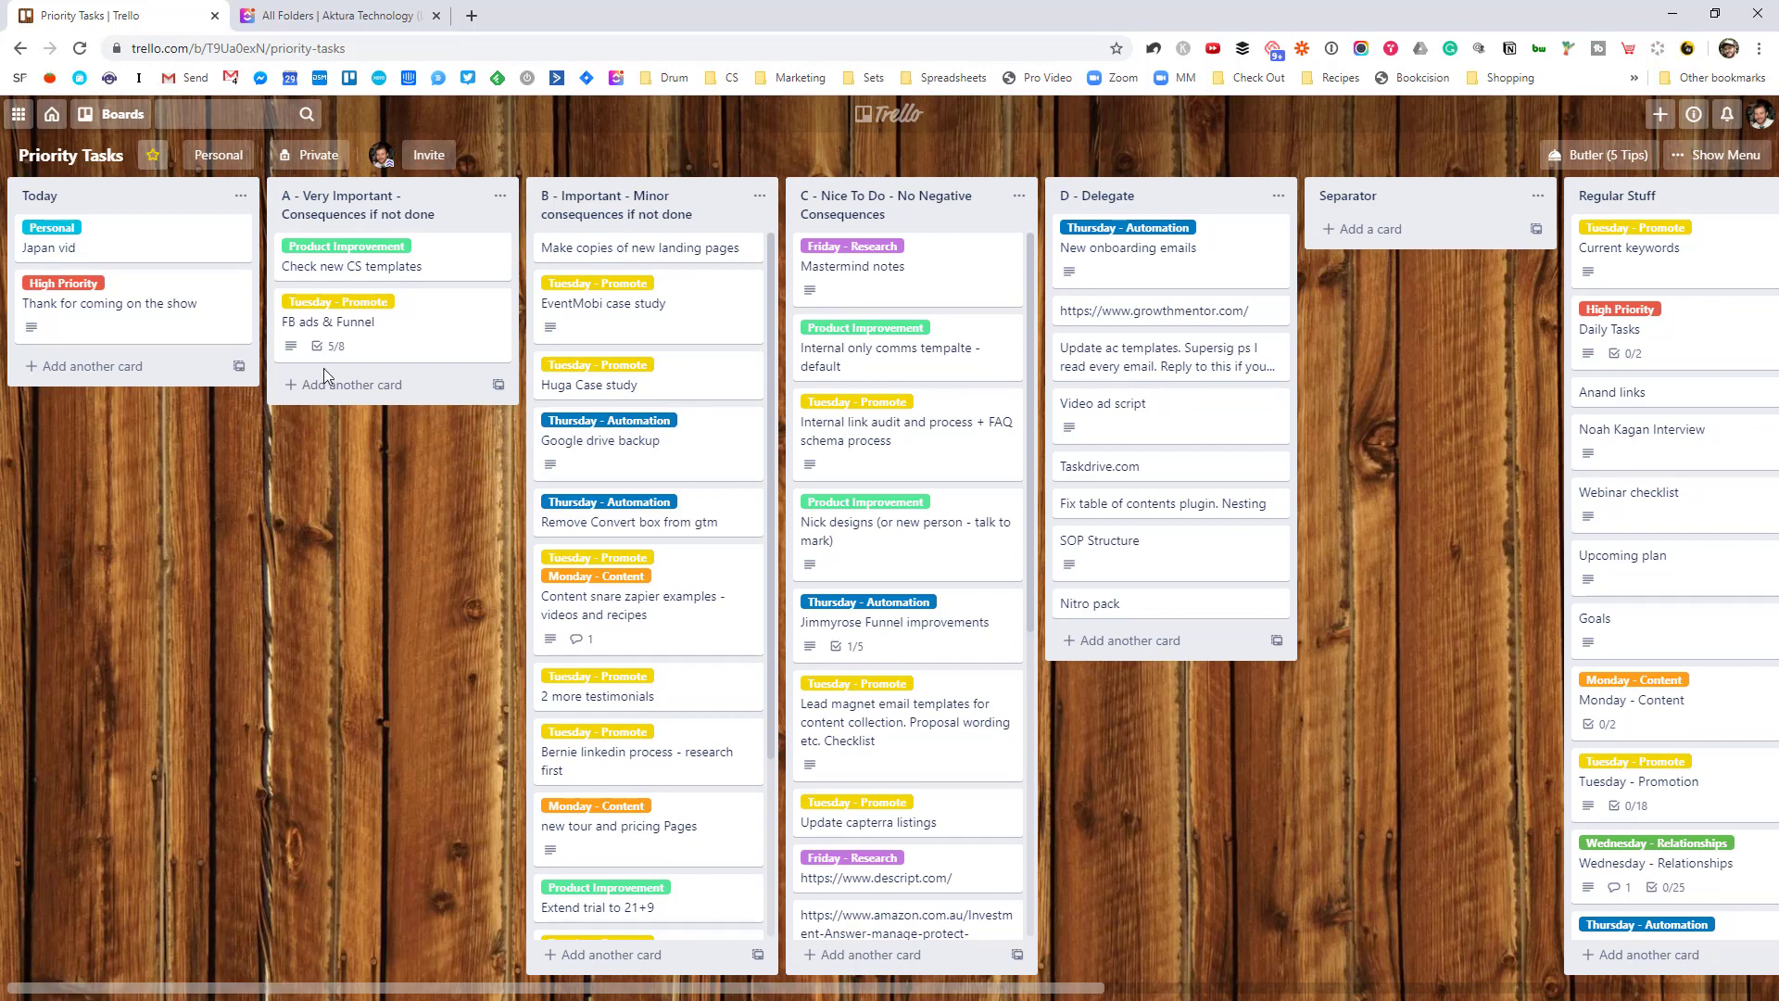
mouse_move(600, 441)
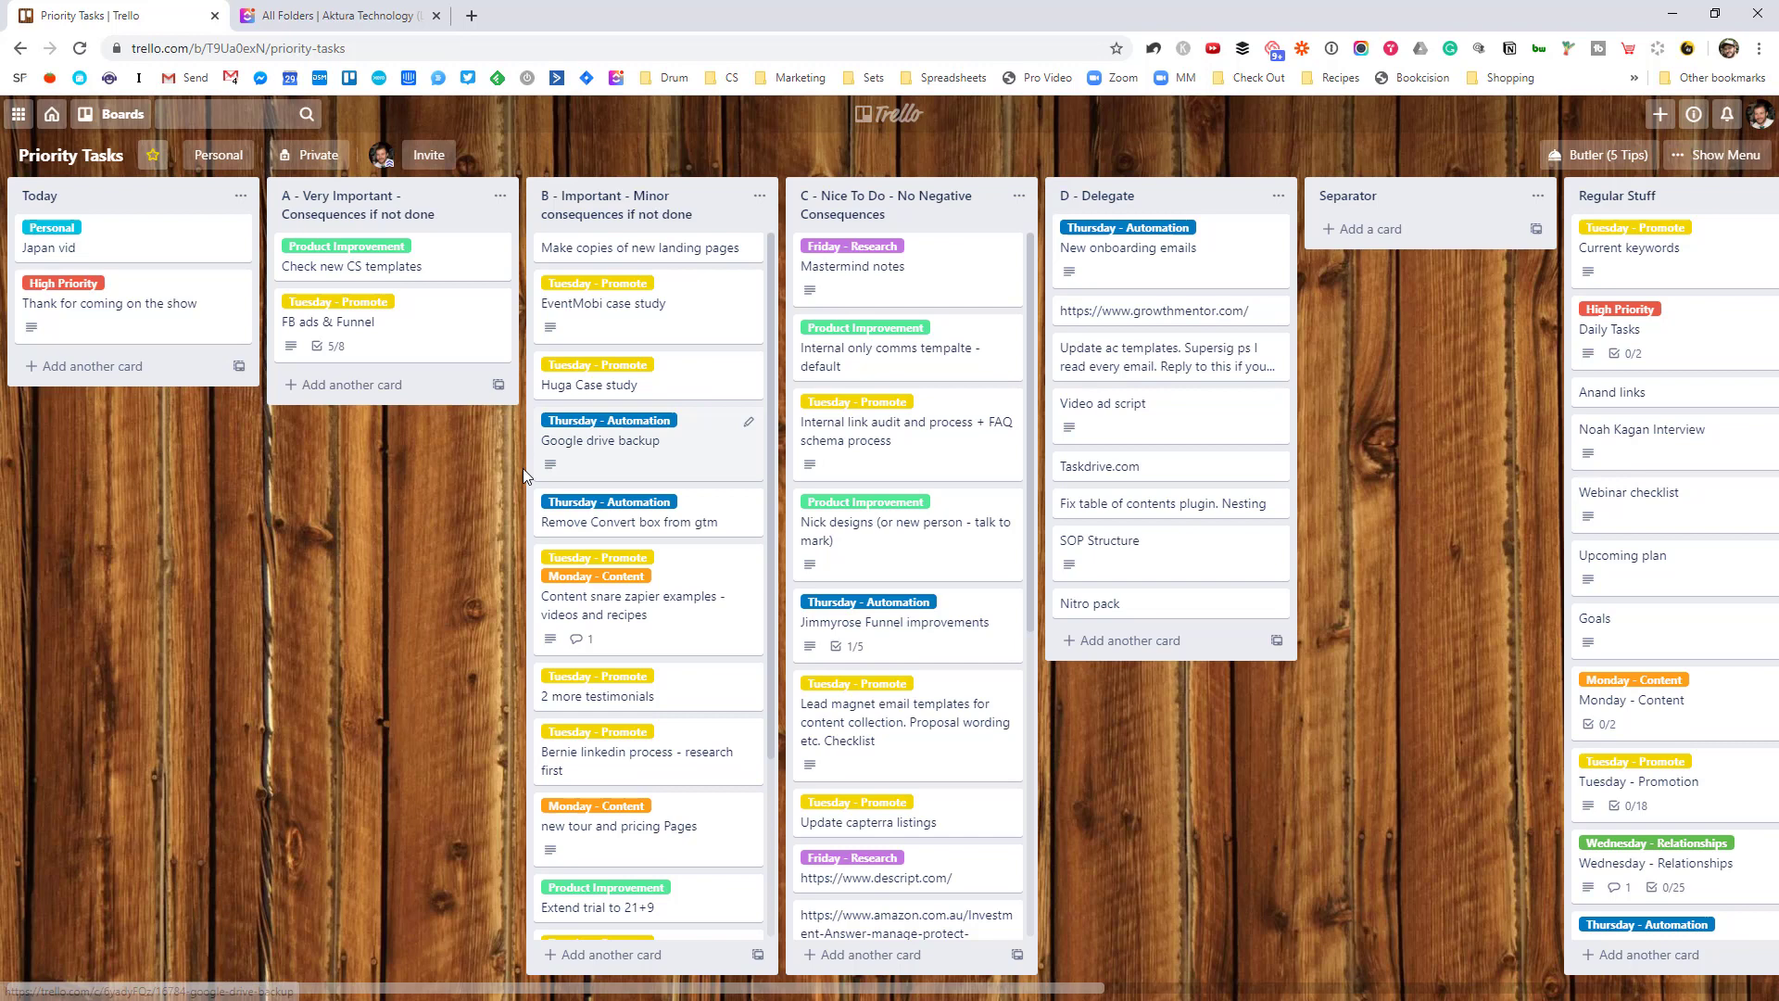
mouse_move(430, 573)
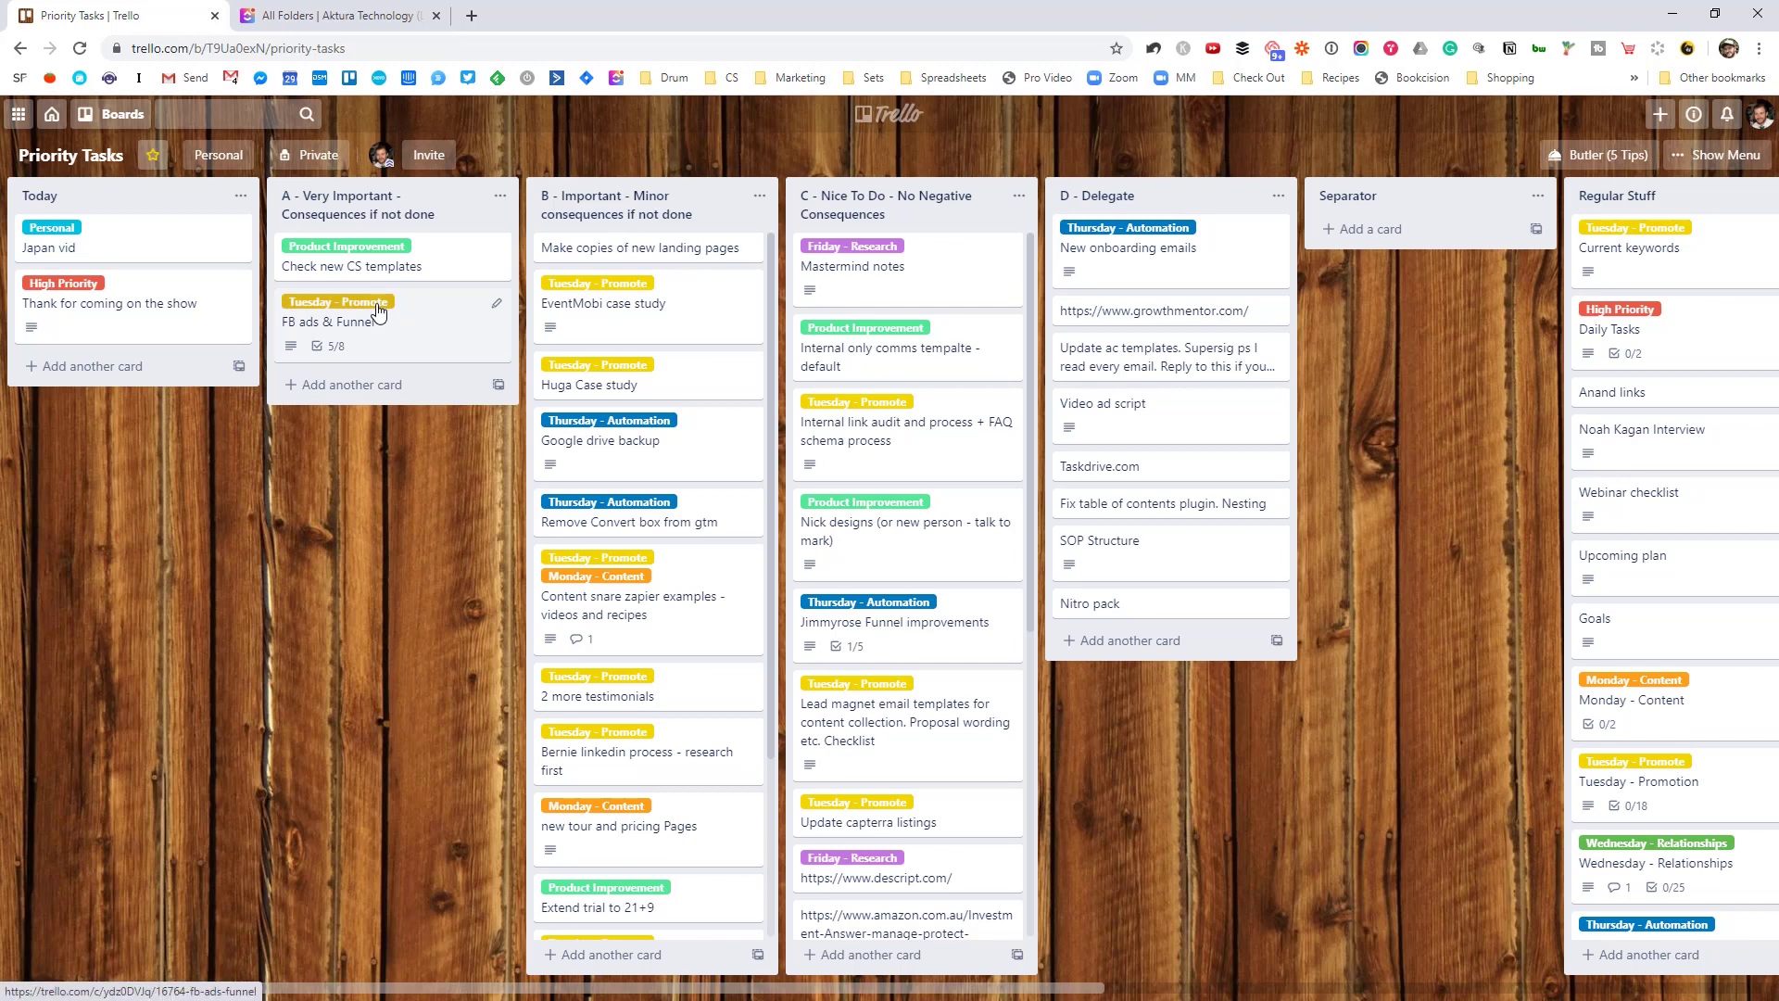
mouse_move(338, 300)
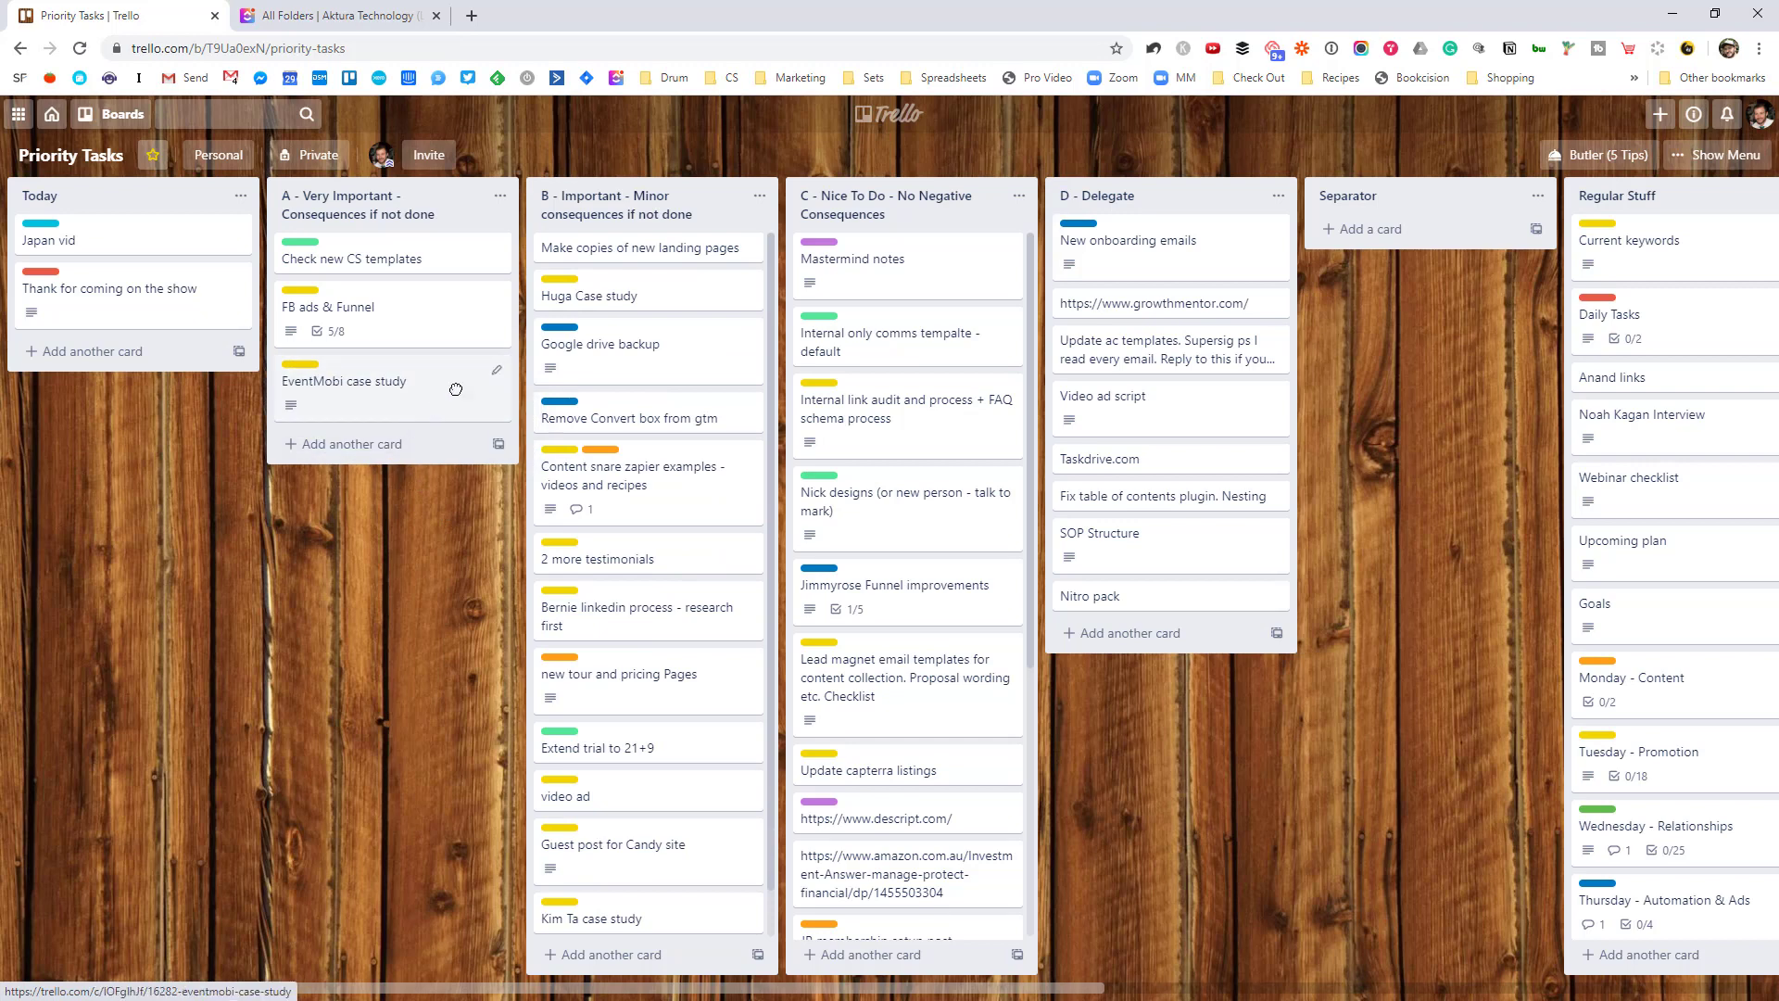
Step: View the EventMobi case study card's details and move history, then return to the board
left_click(346, 382)
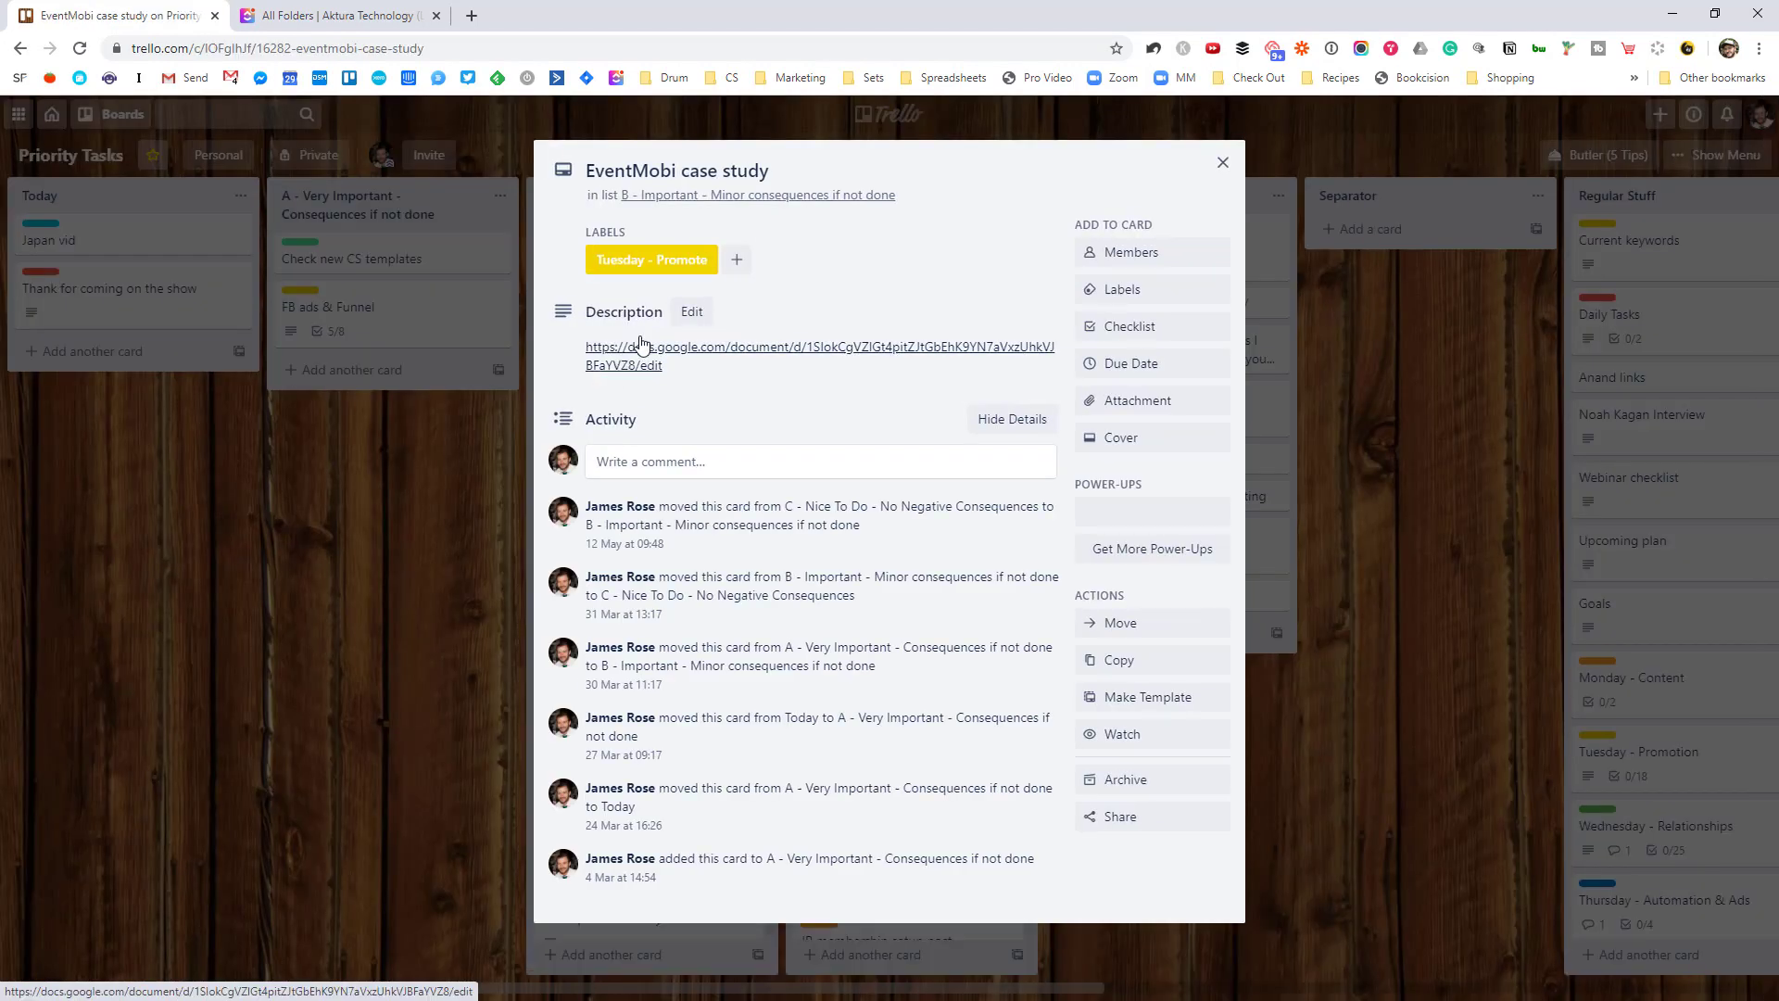
left_click(1221, 163)
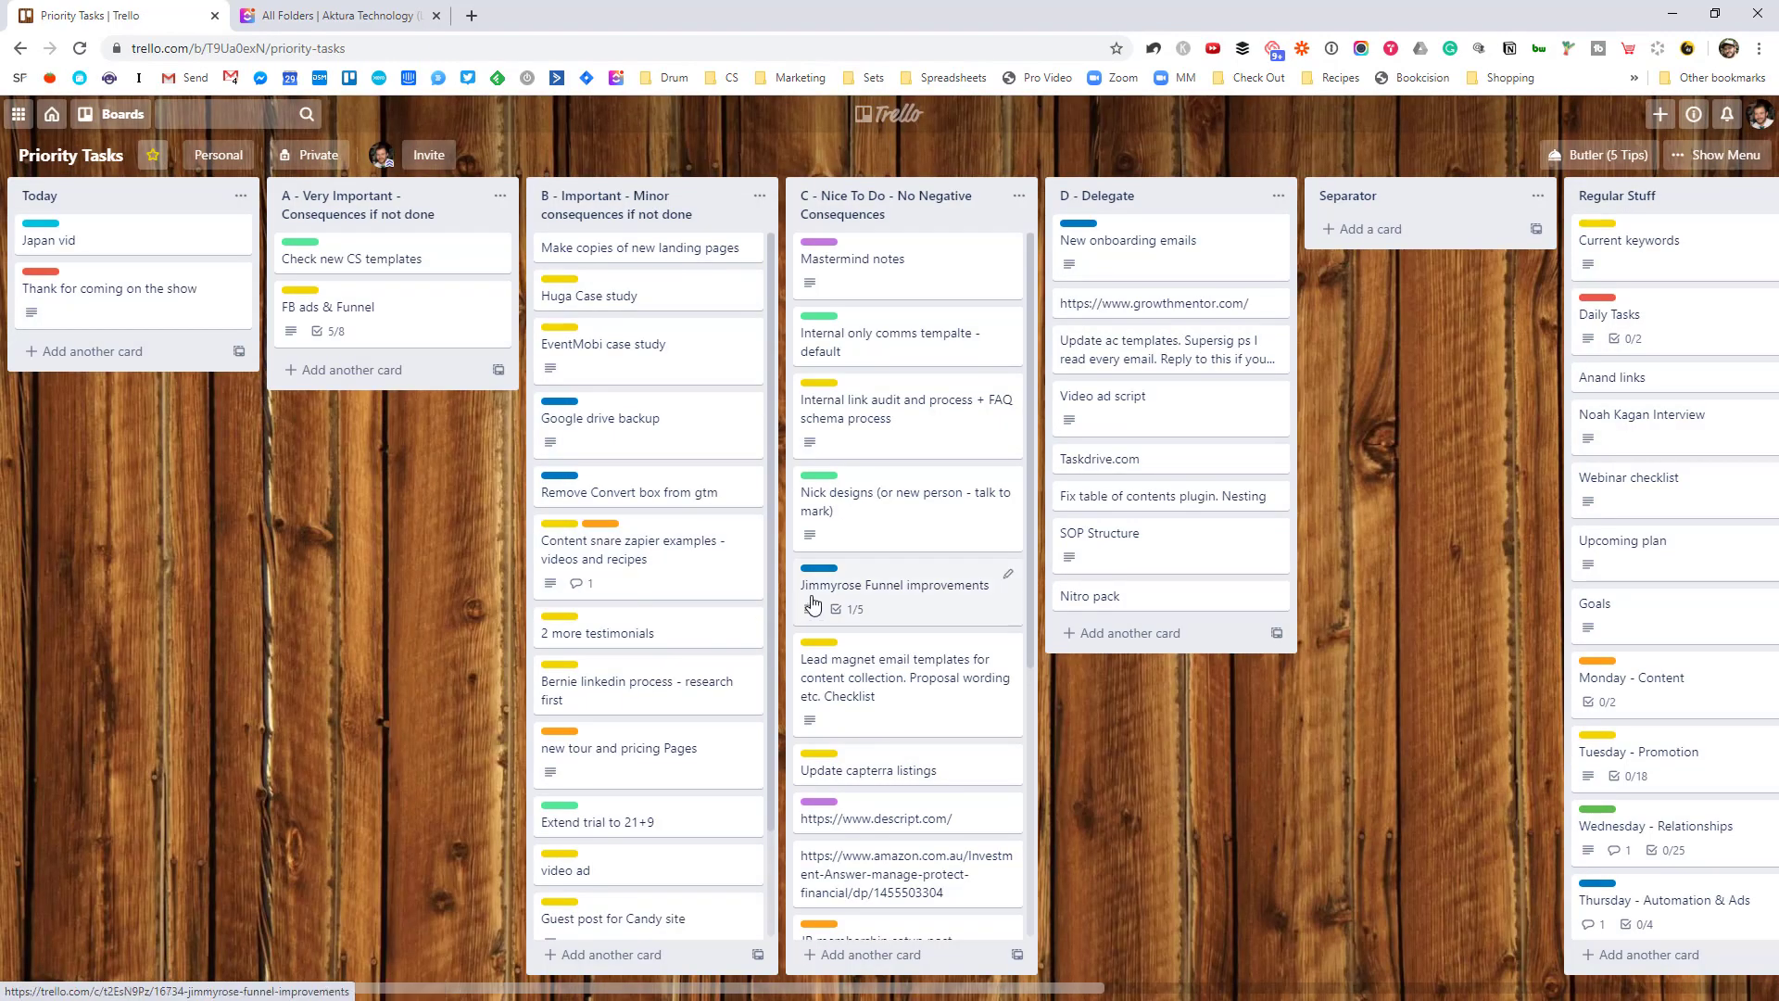
mouse_move(380, 608)
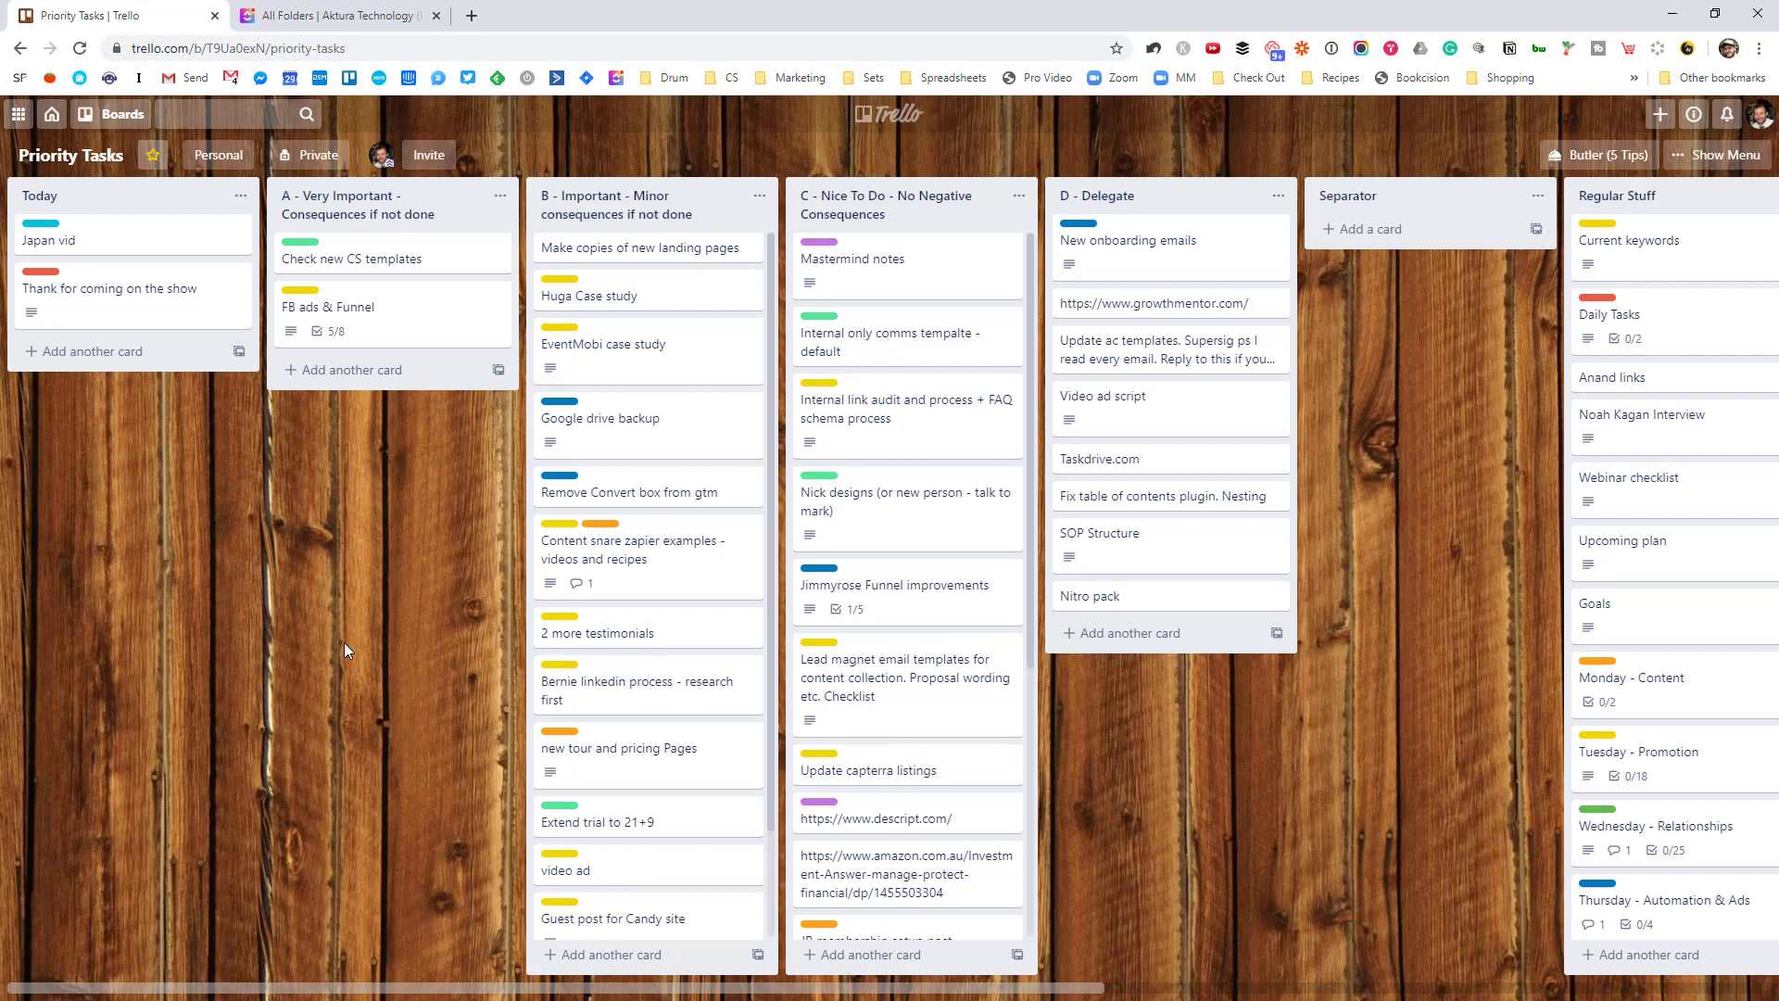
mouse_move(904, 534)
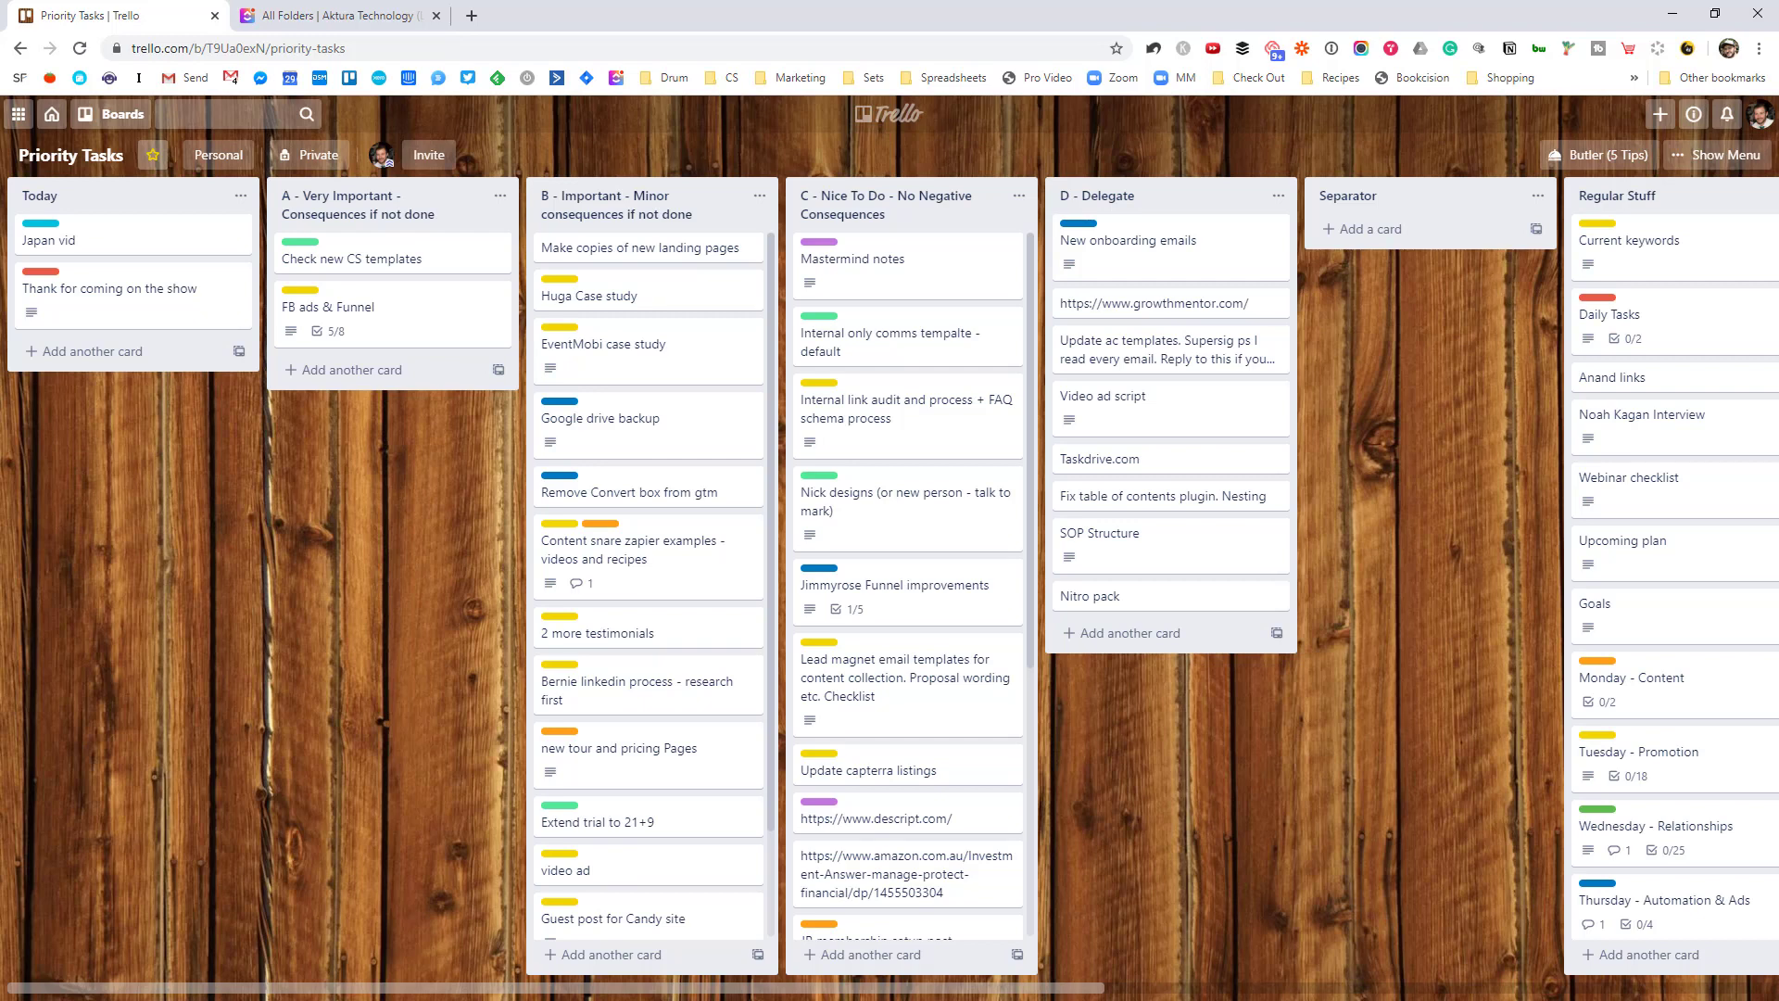
mouse_move(719, 201)
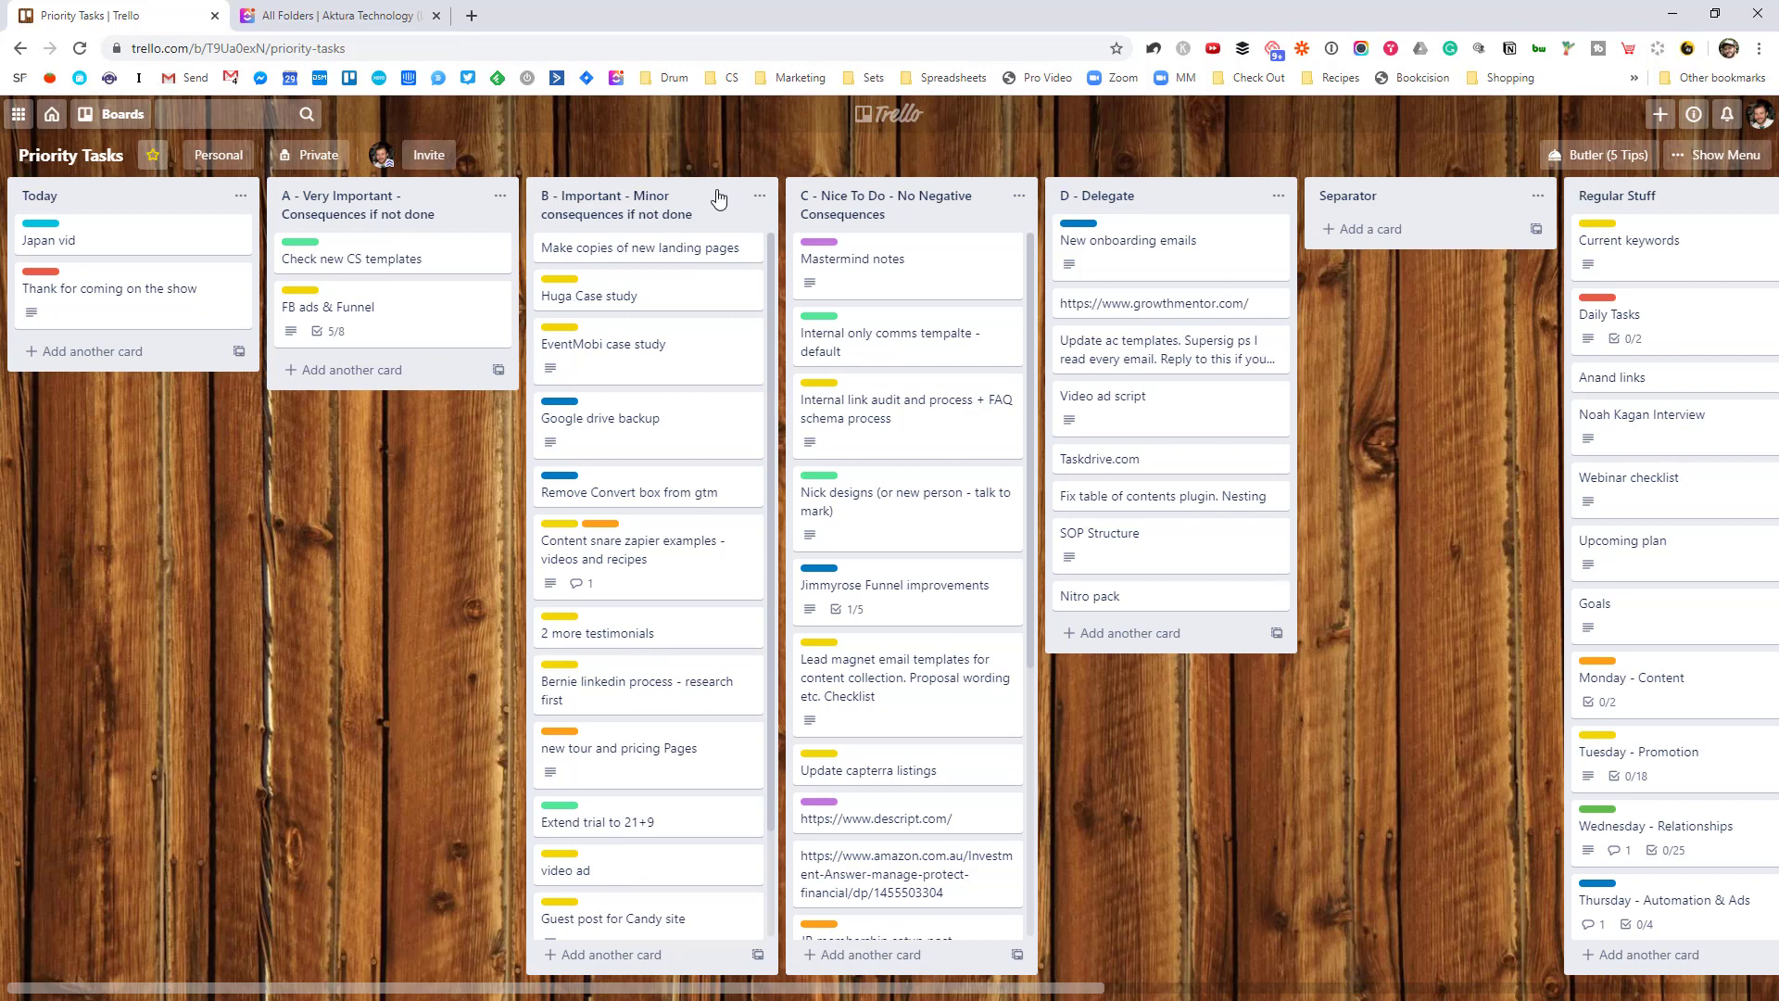
left_click(109, 113)
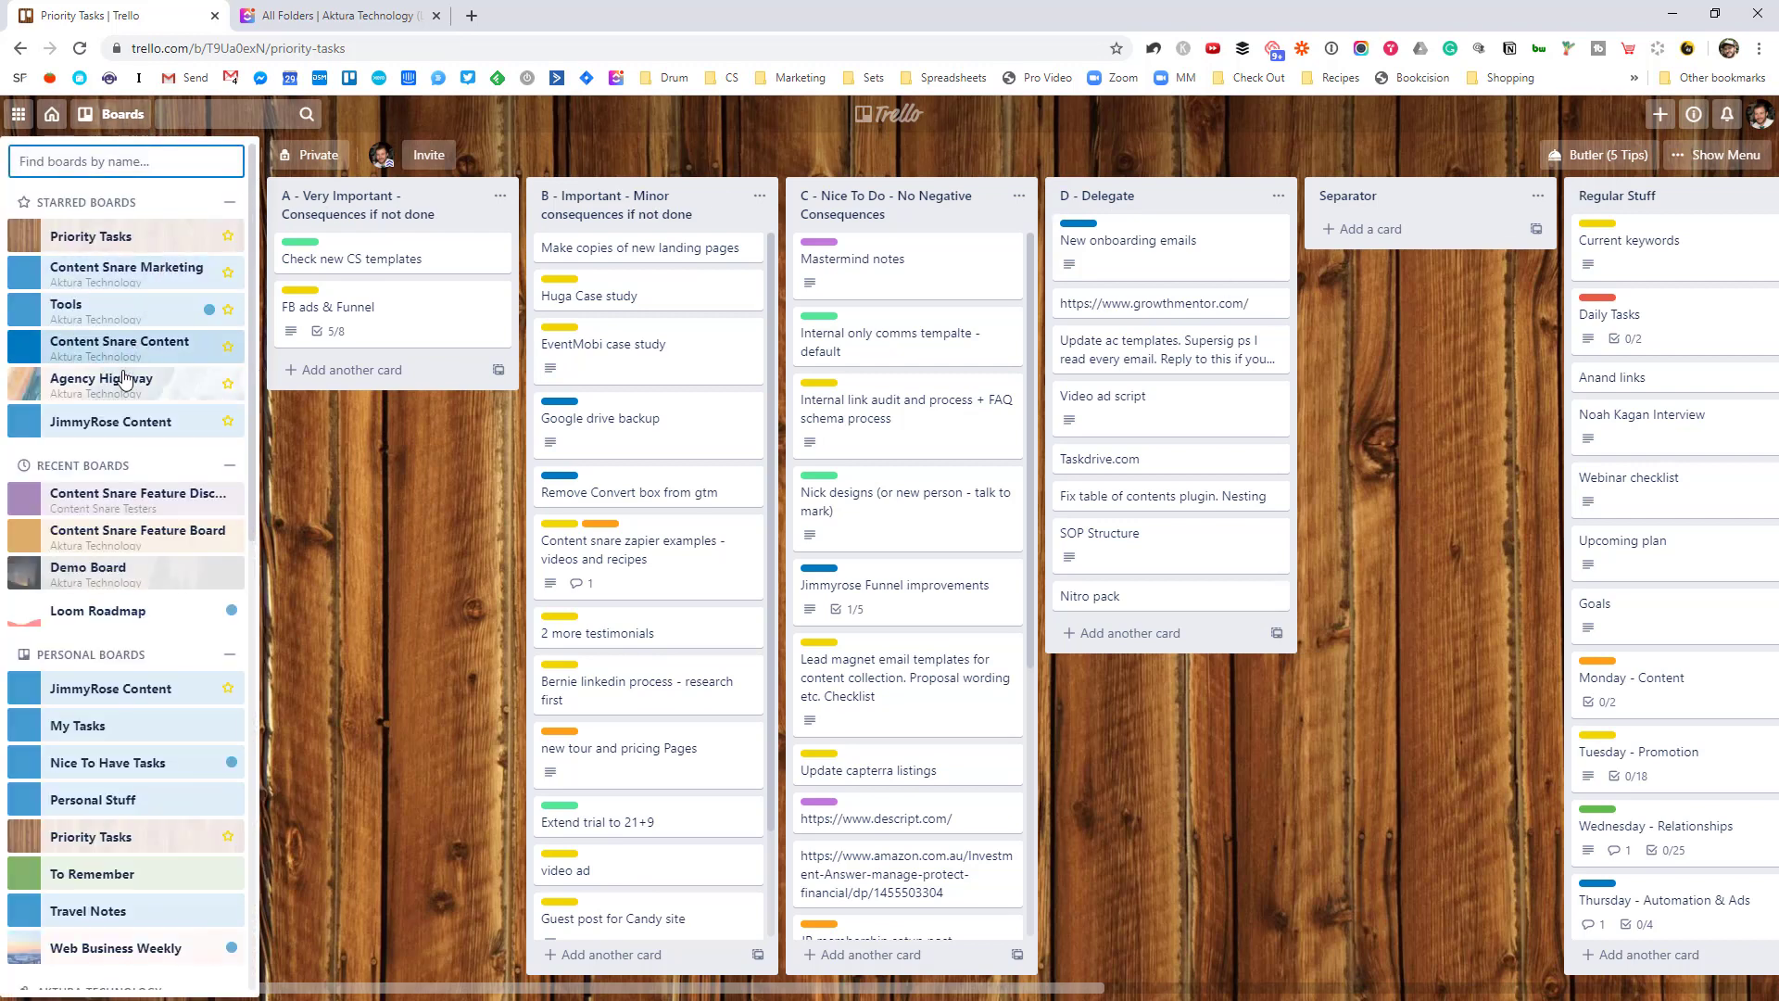
mouse_move(363, 498)
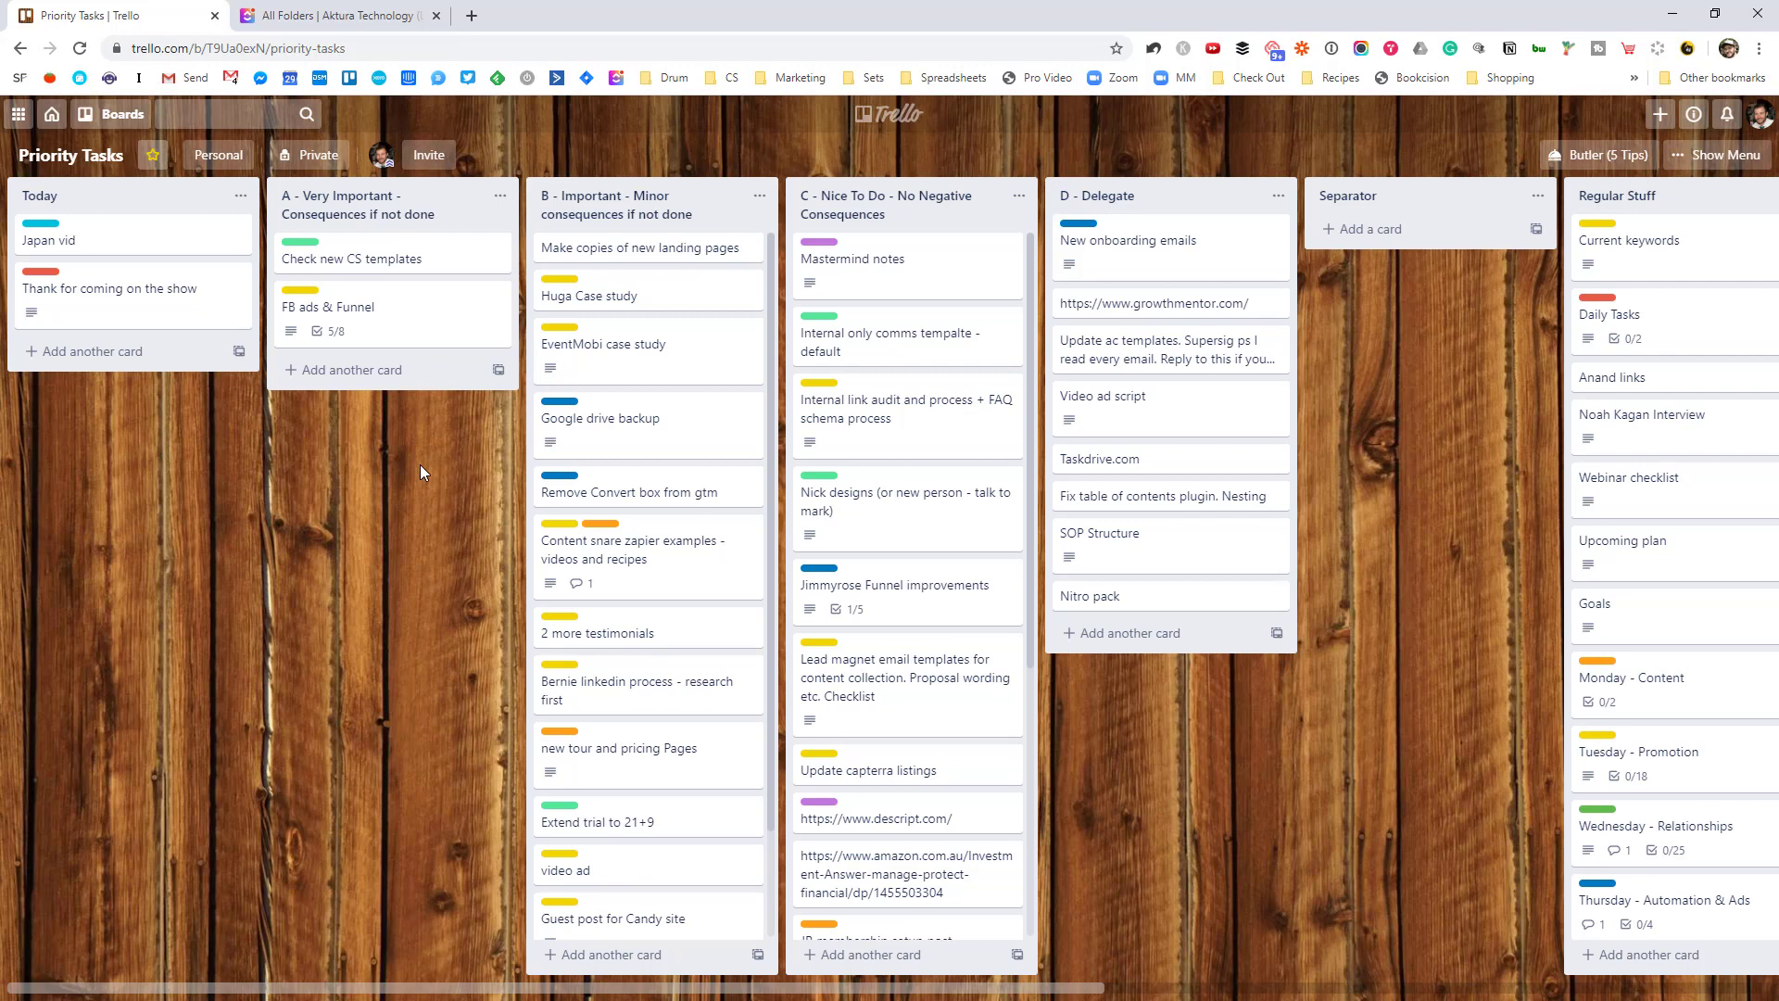
left_click(604, 345)
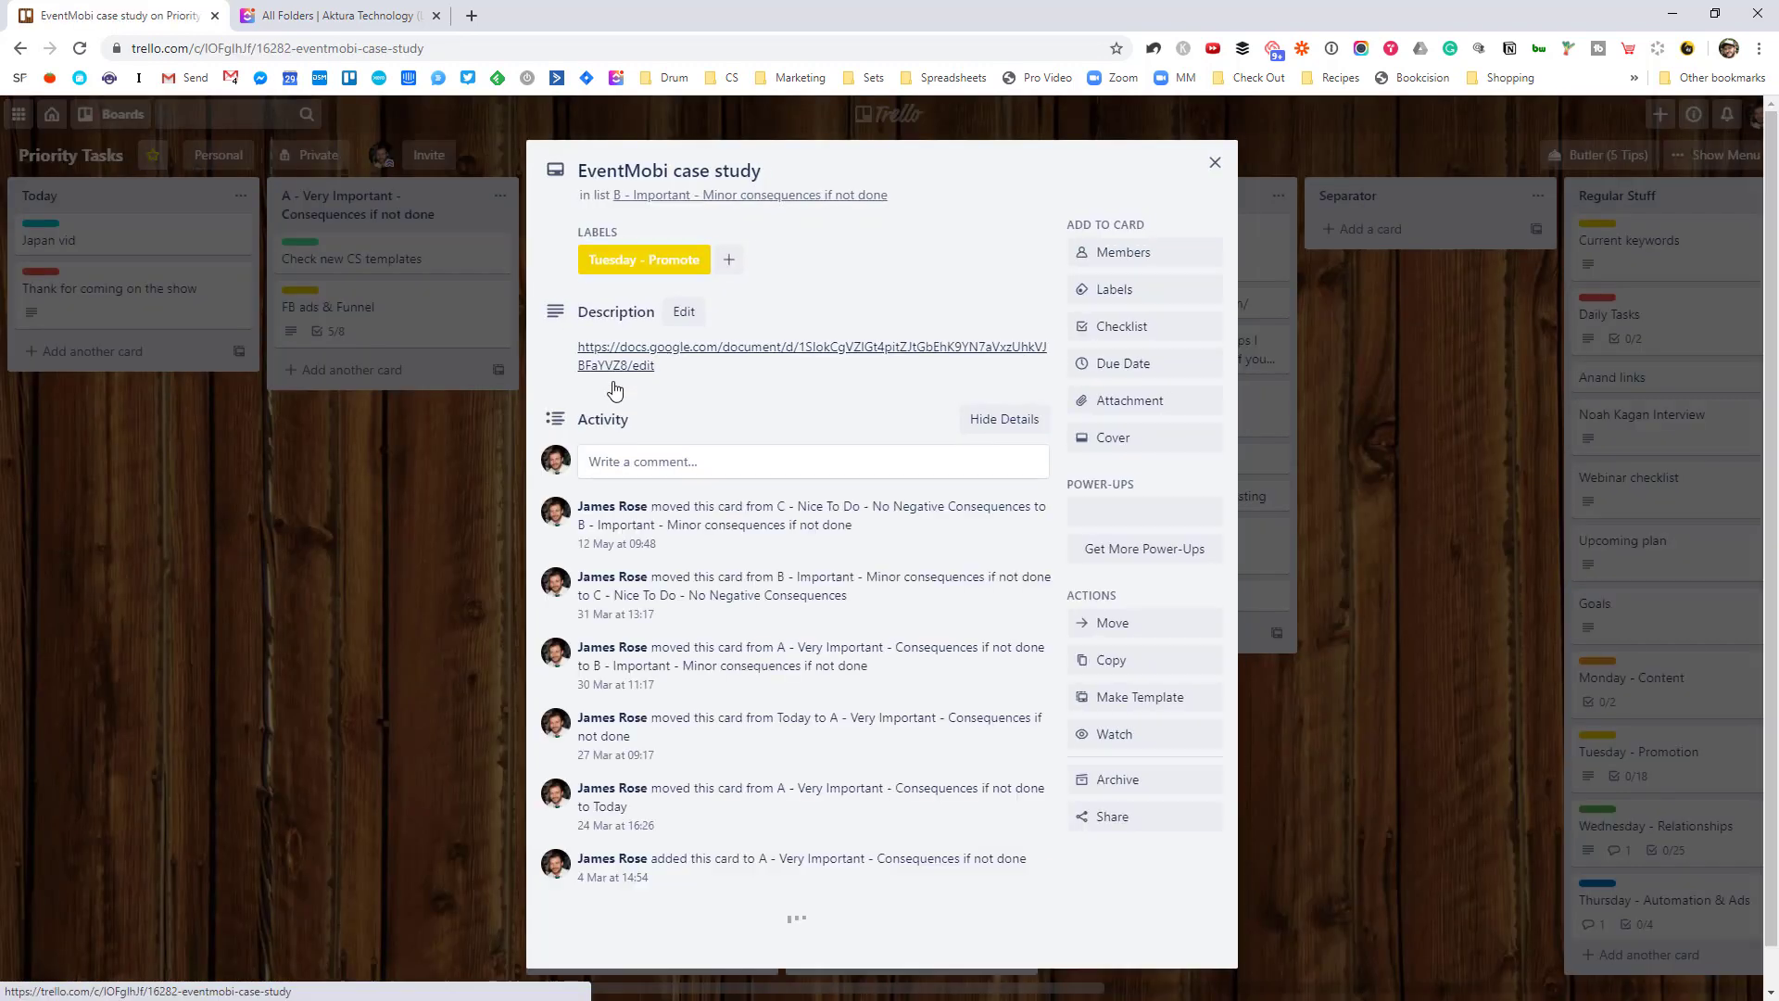
left_click(1113, 622)
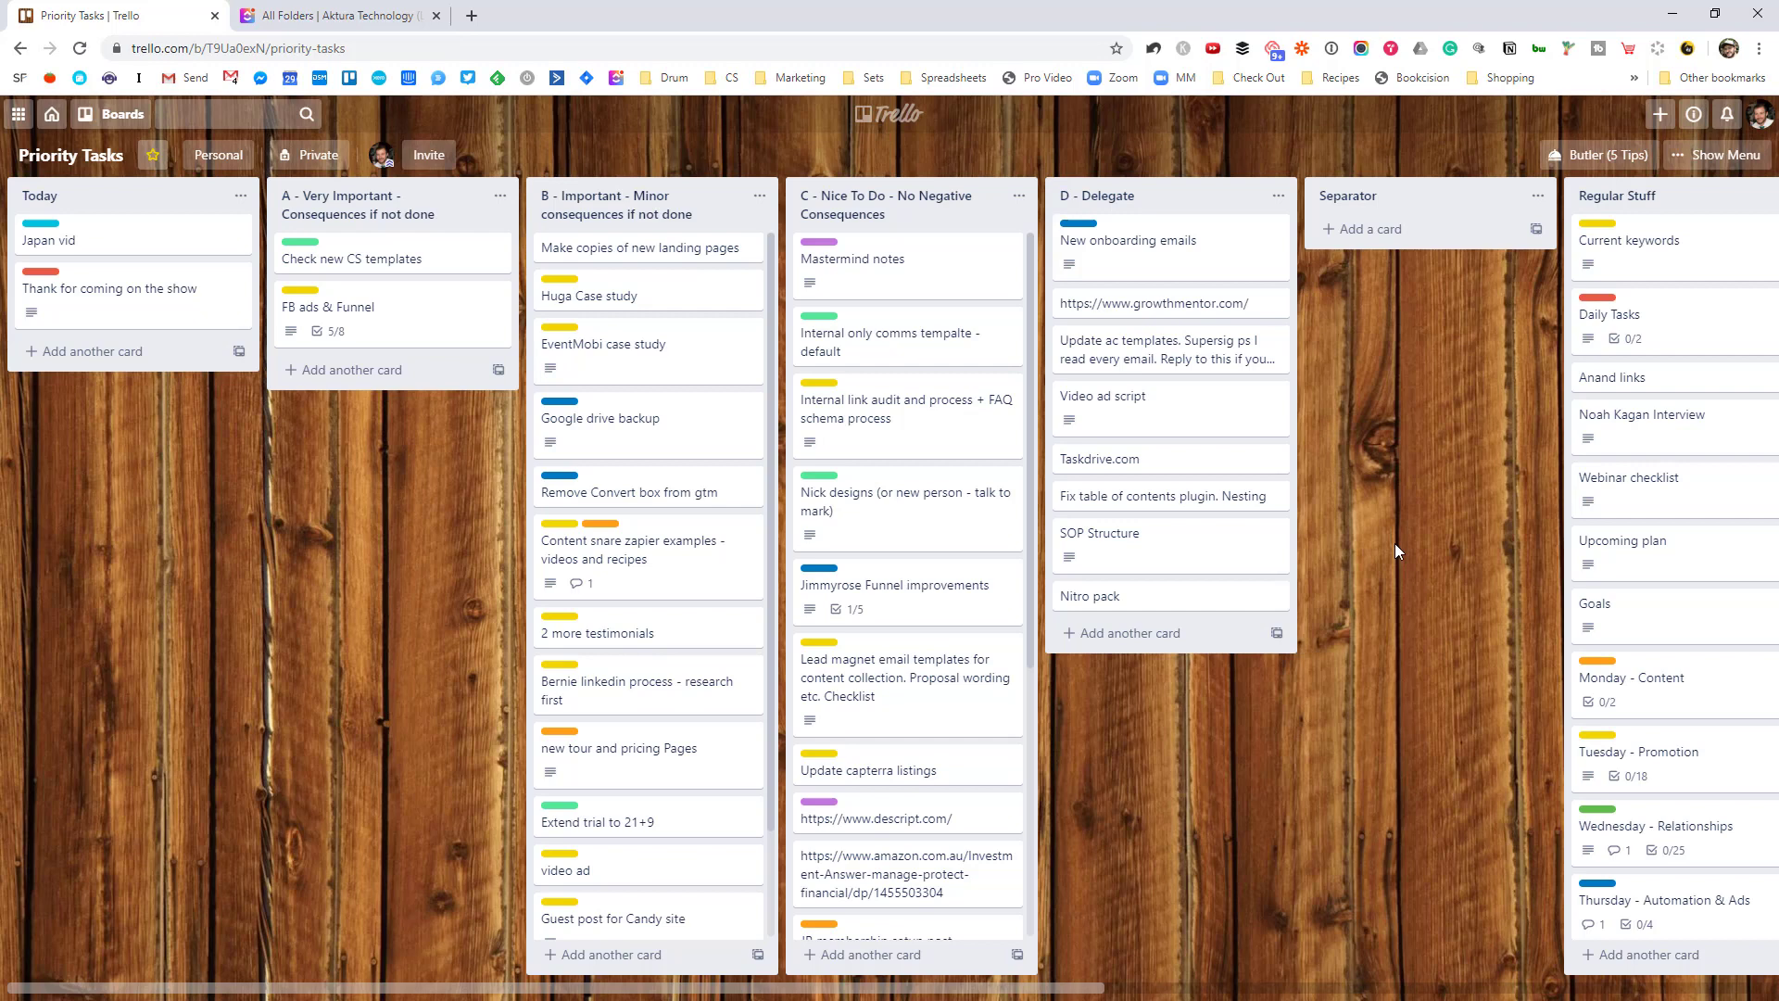
mouse_move(1212, 704)
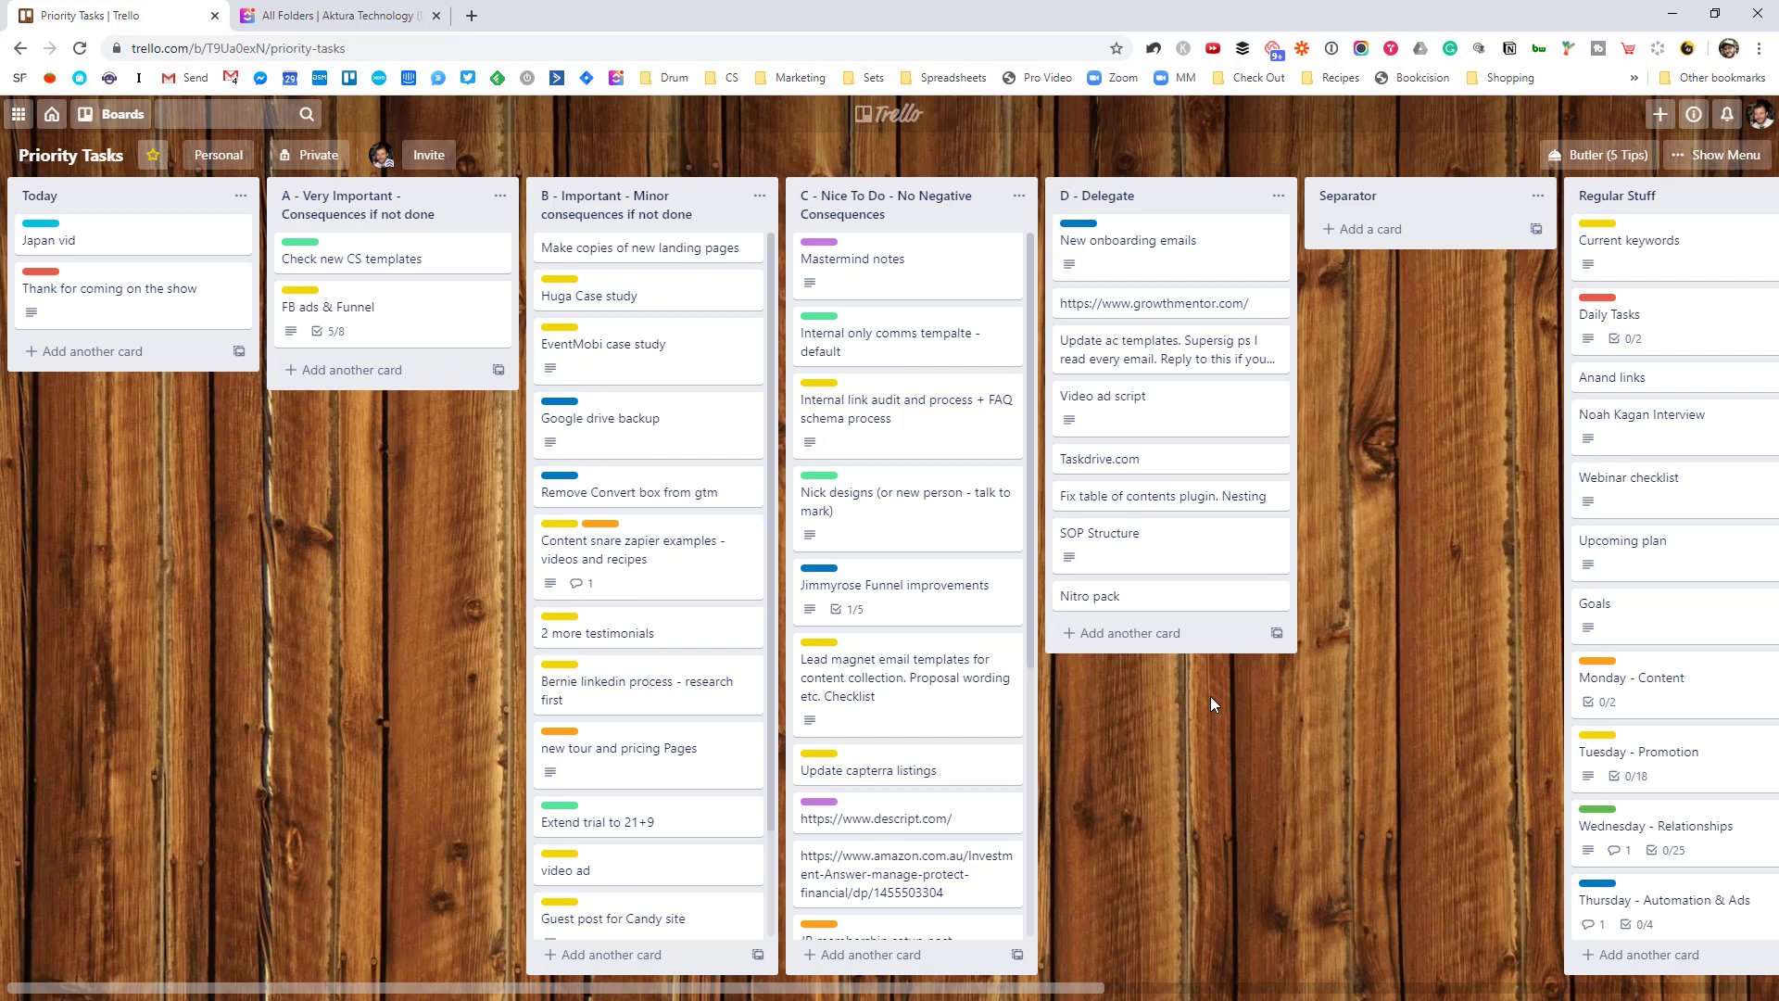
mouse_move(1042, 567)
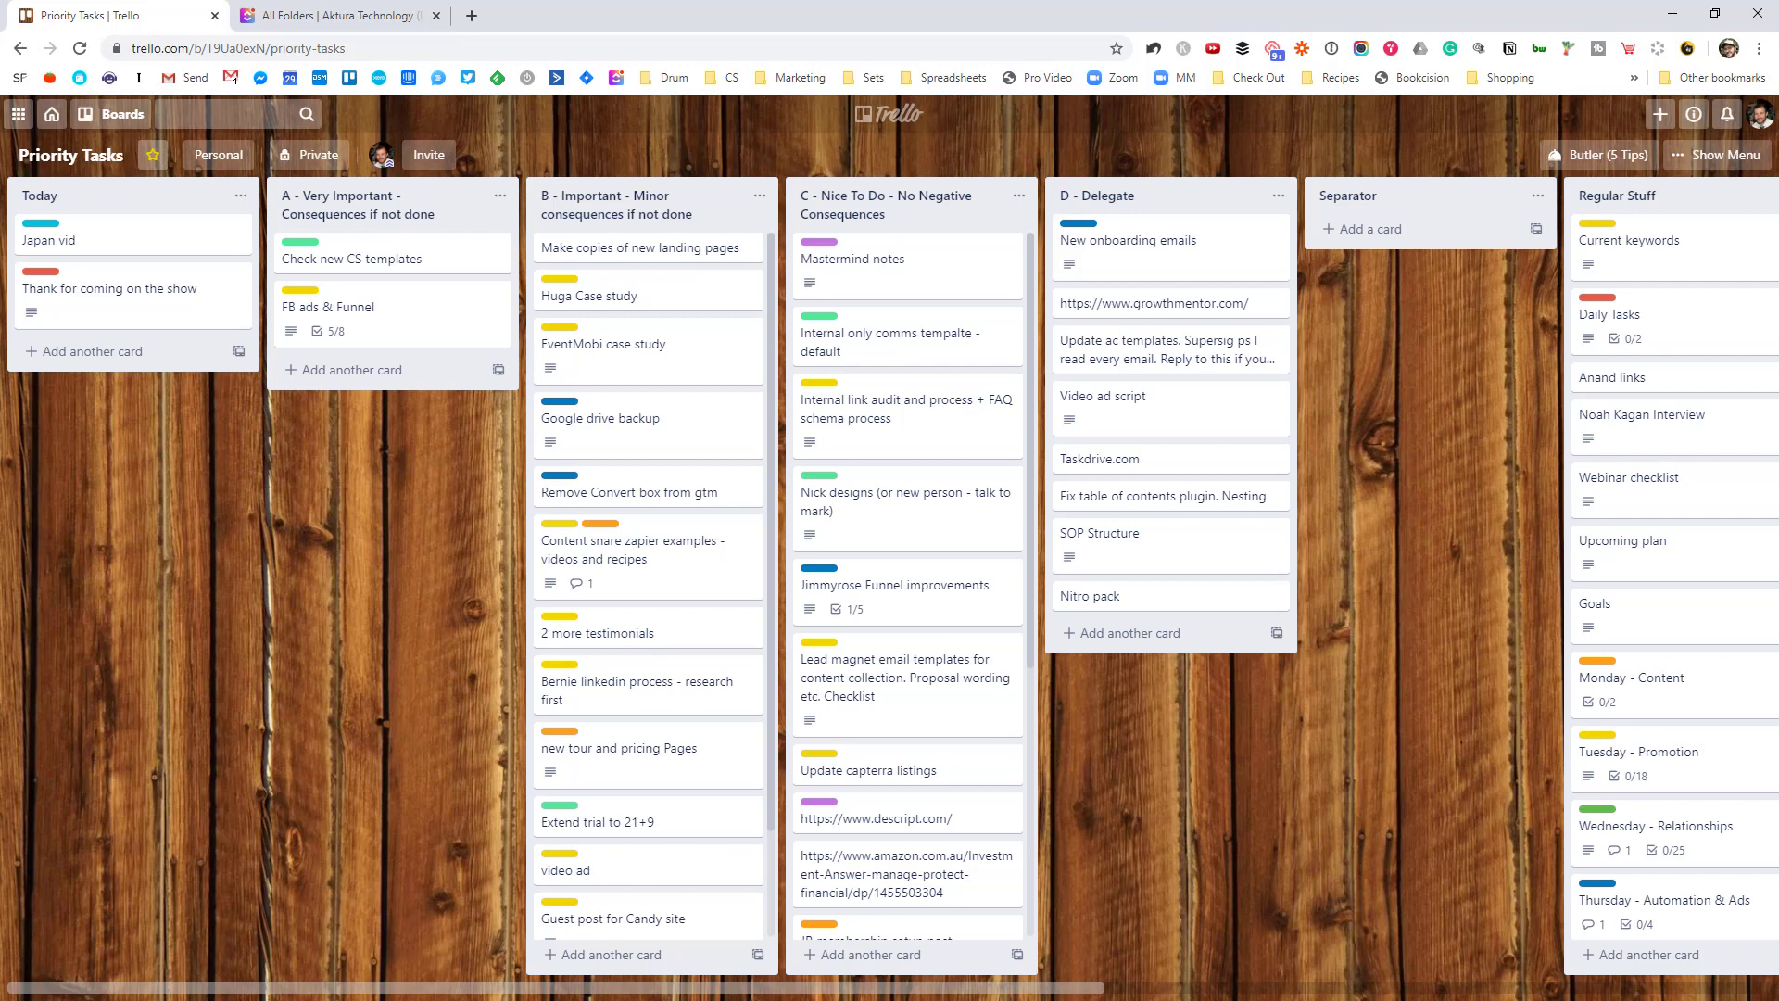
mouse_move(1156, 406)
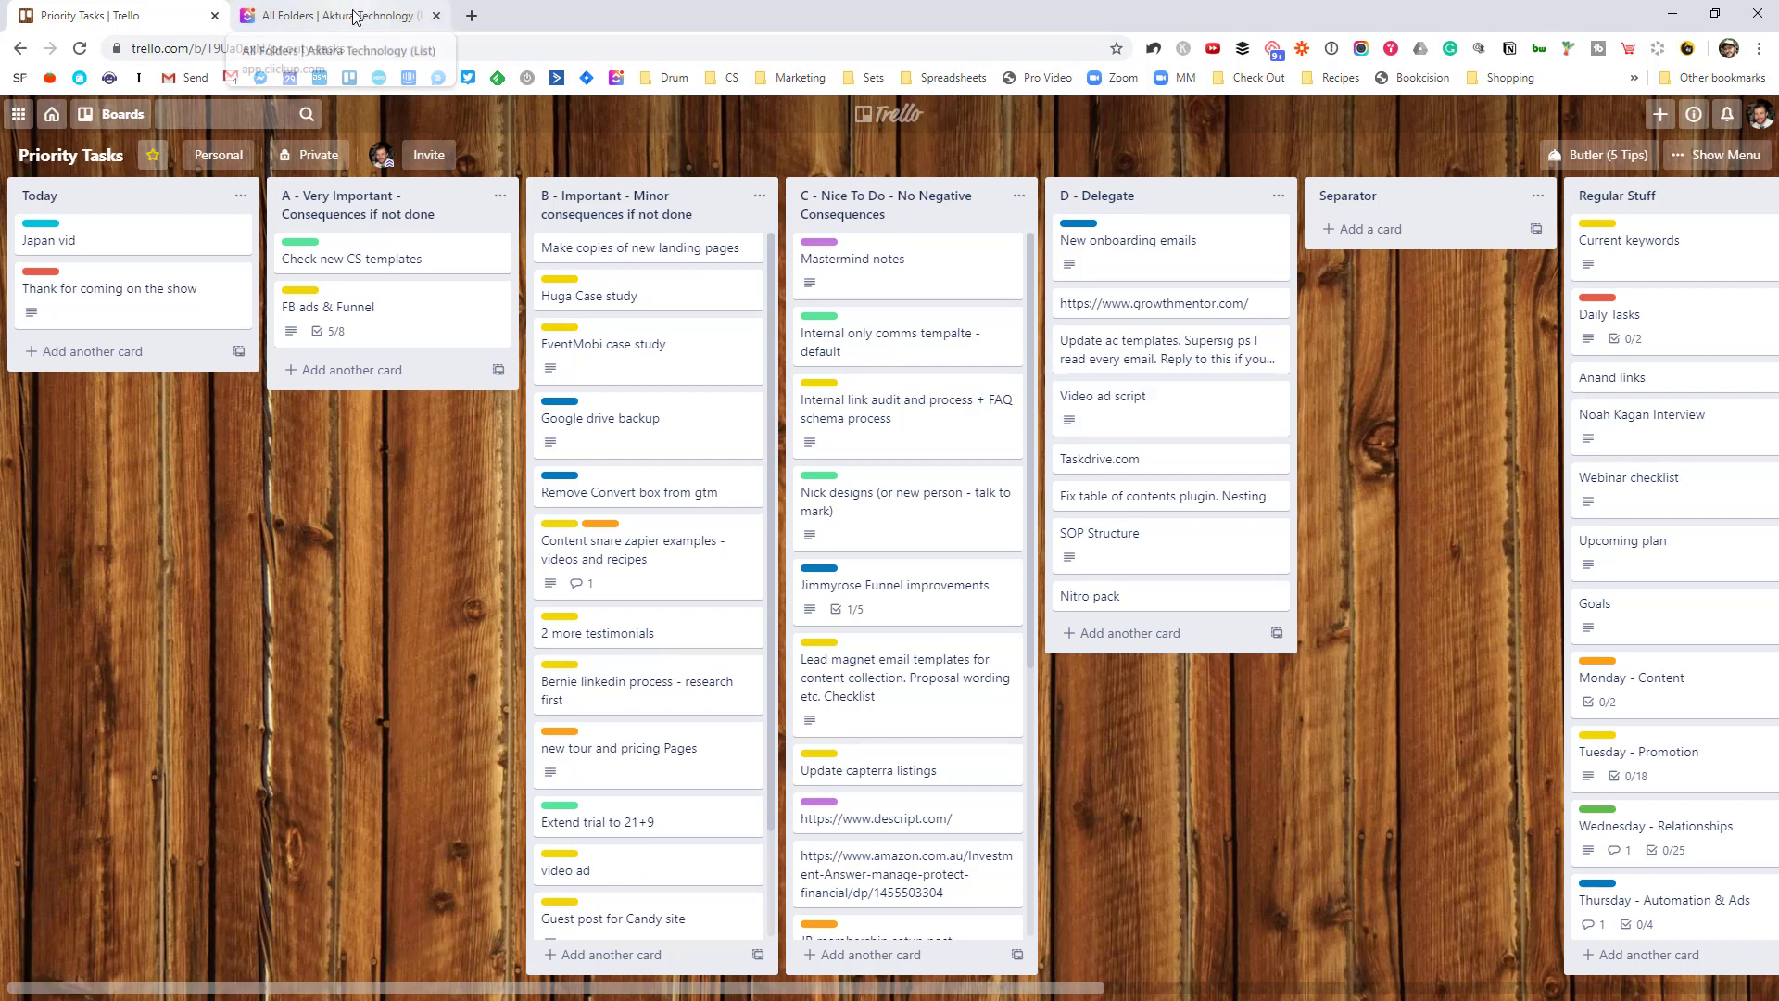
left_click(338, 14)
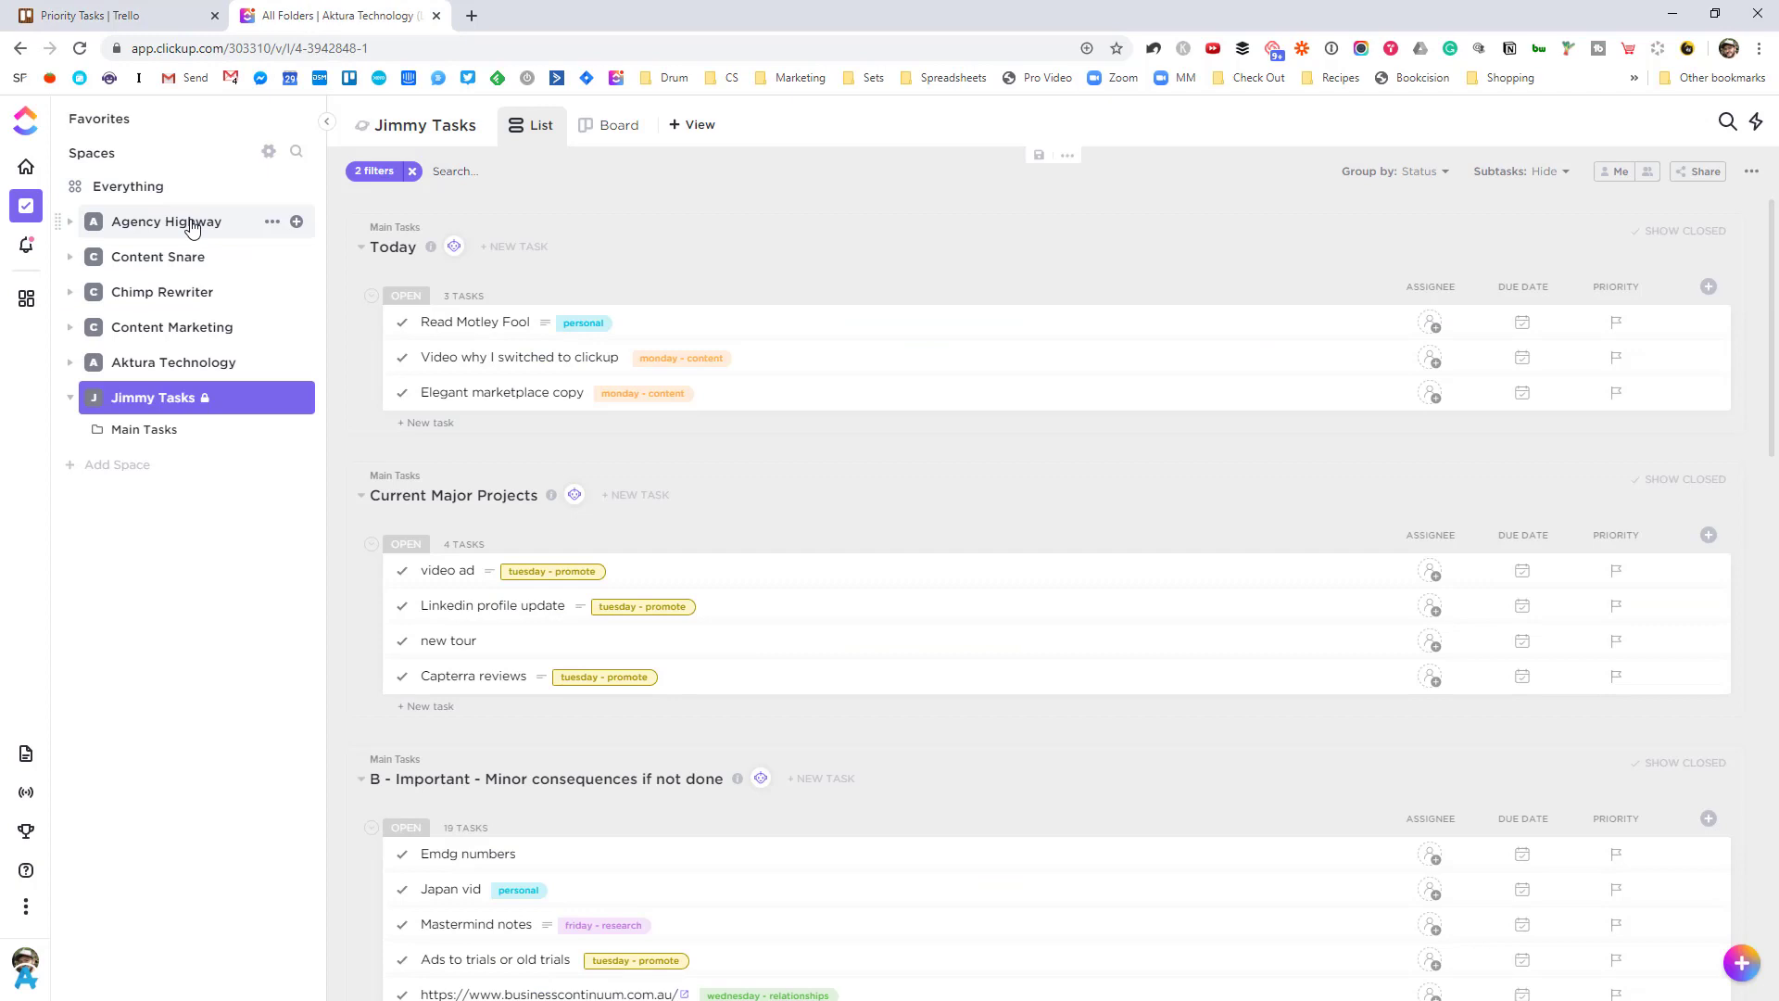
mouse_move(165, 220)
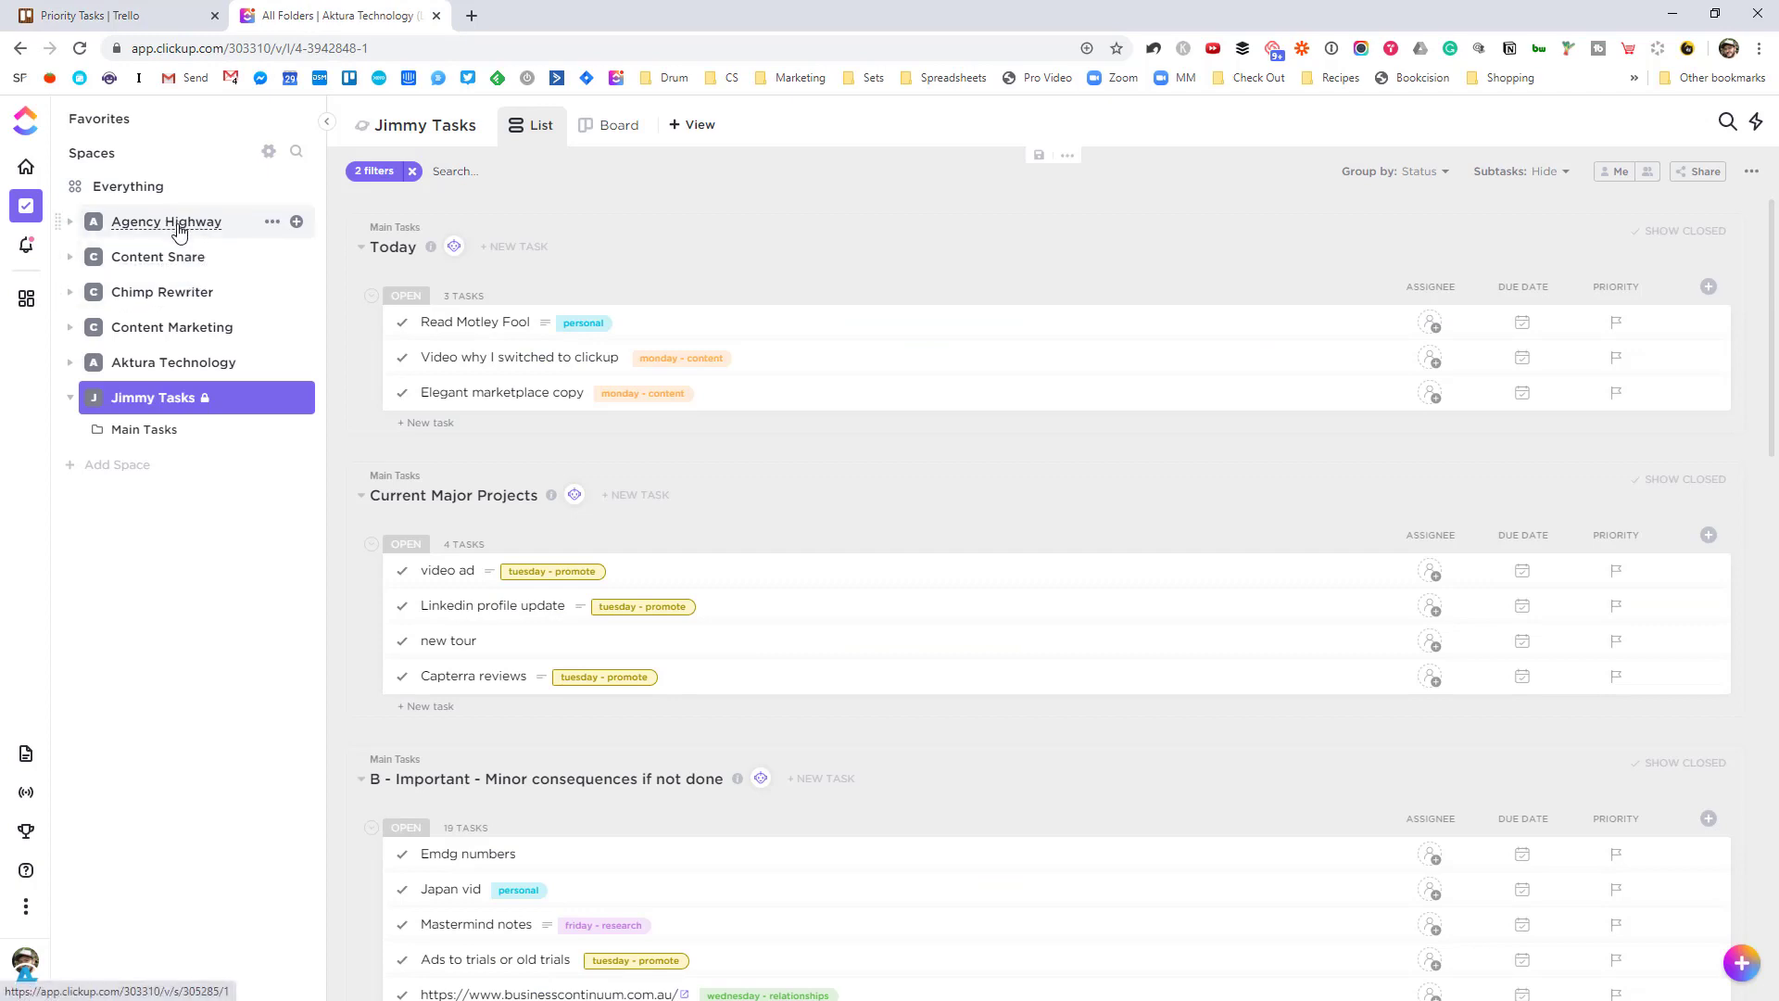
mouse_move(170, 326)
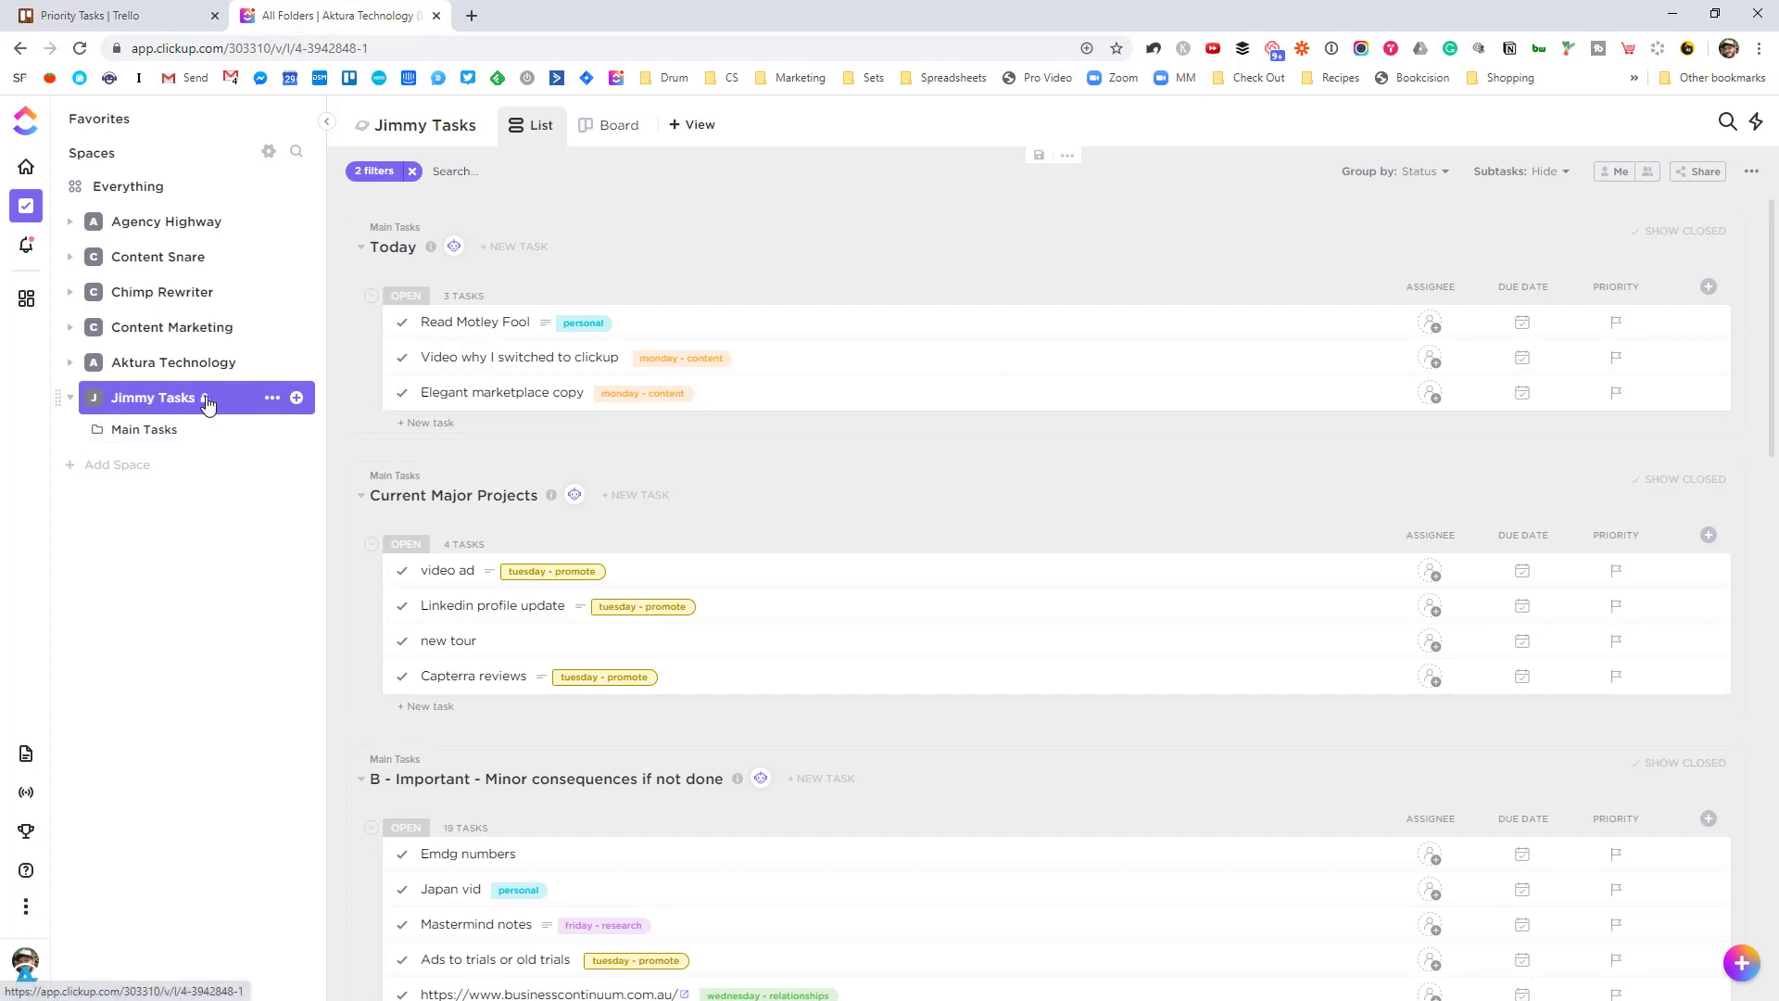
mouse_move(210, 489)
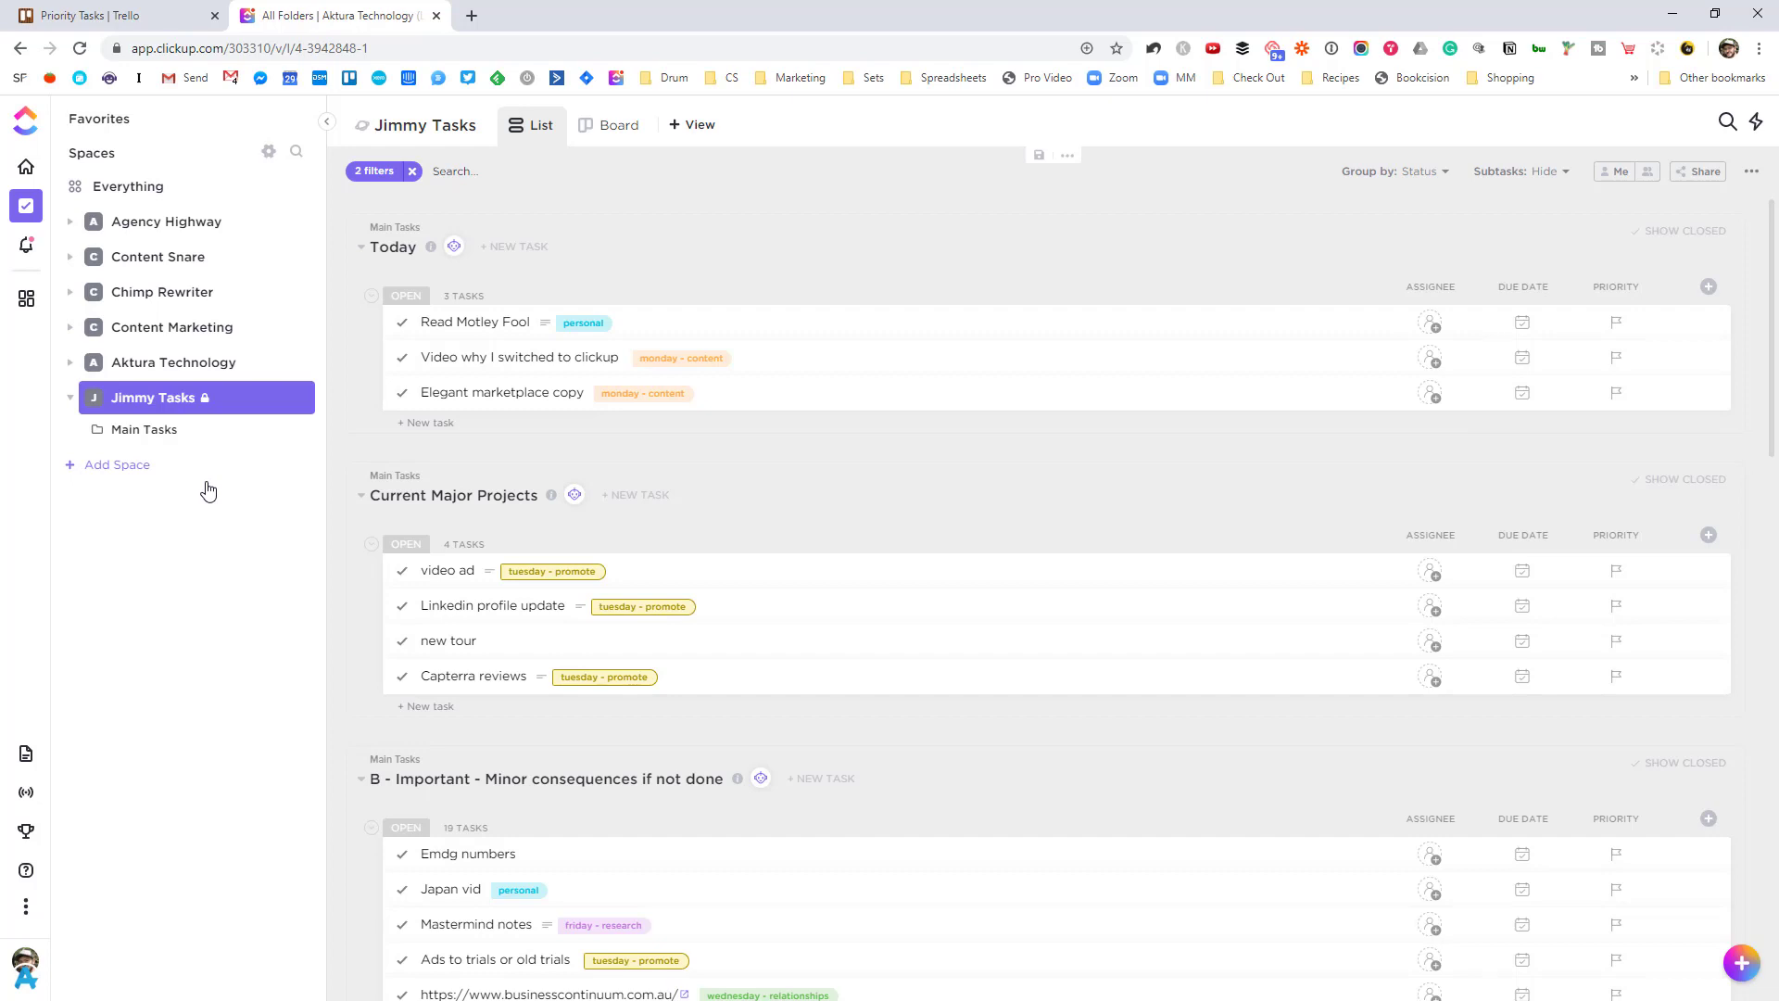
mouse_move(166, 510)
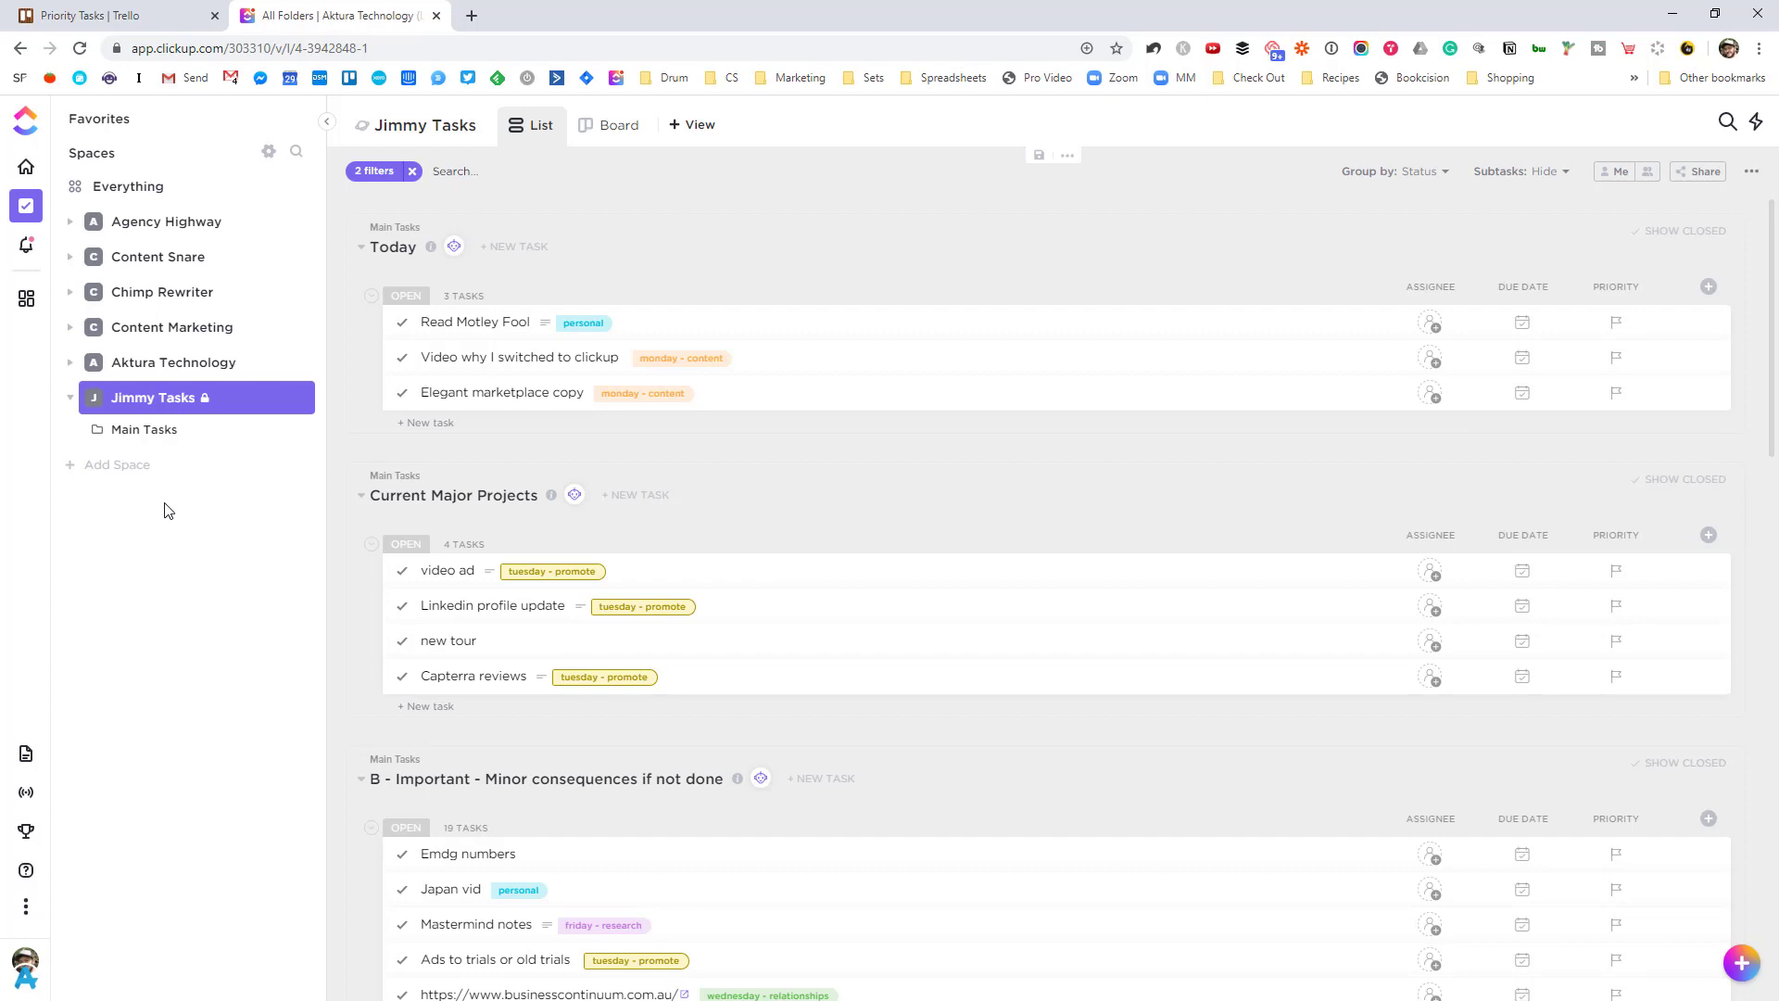
mouse_move(98, 507)
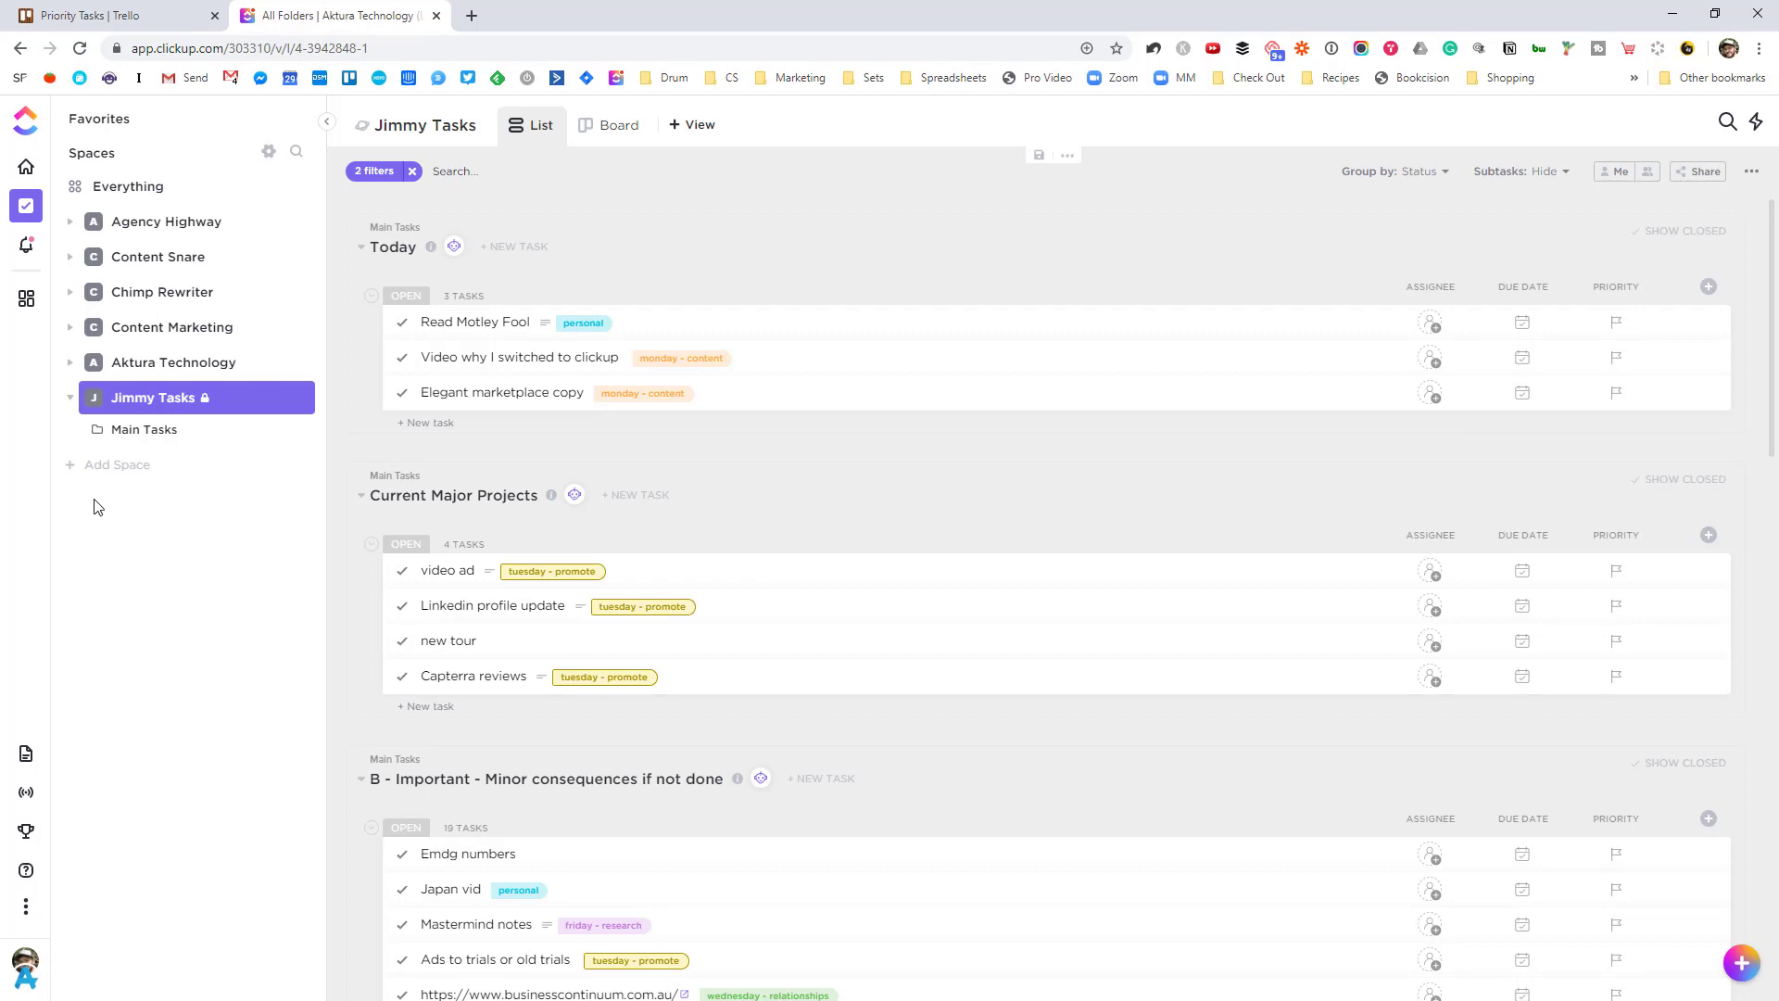
mouse_move(174, 580)
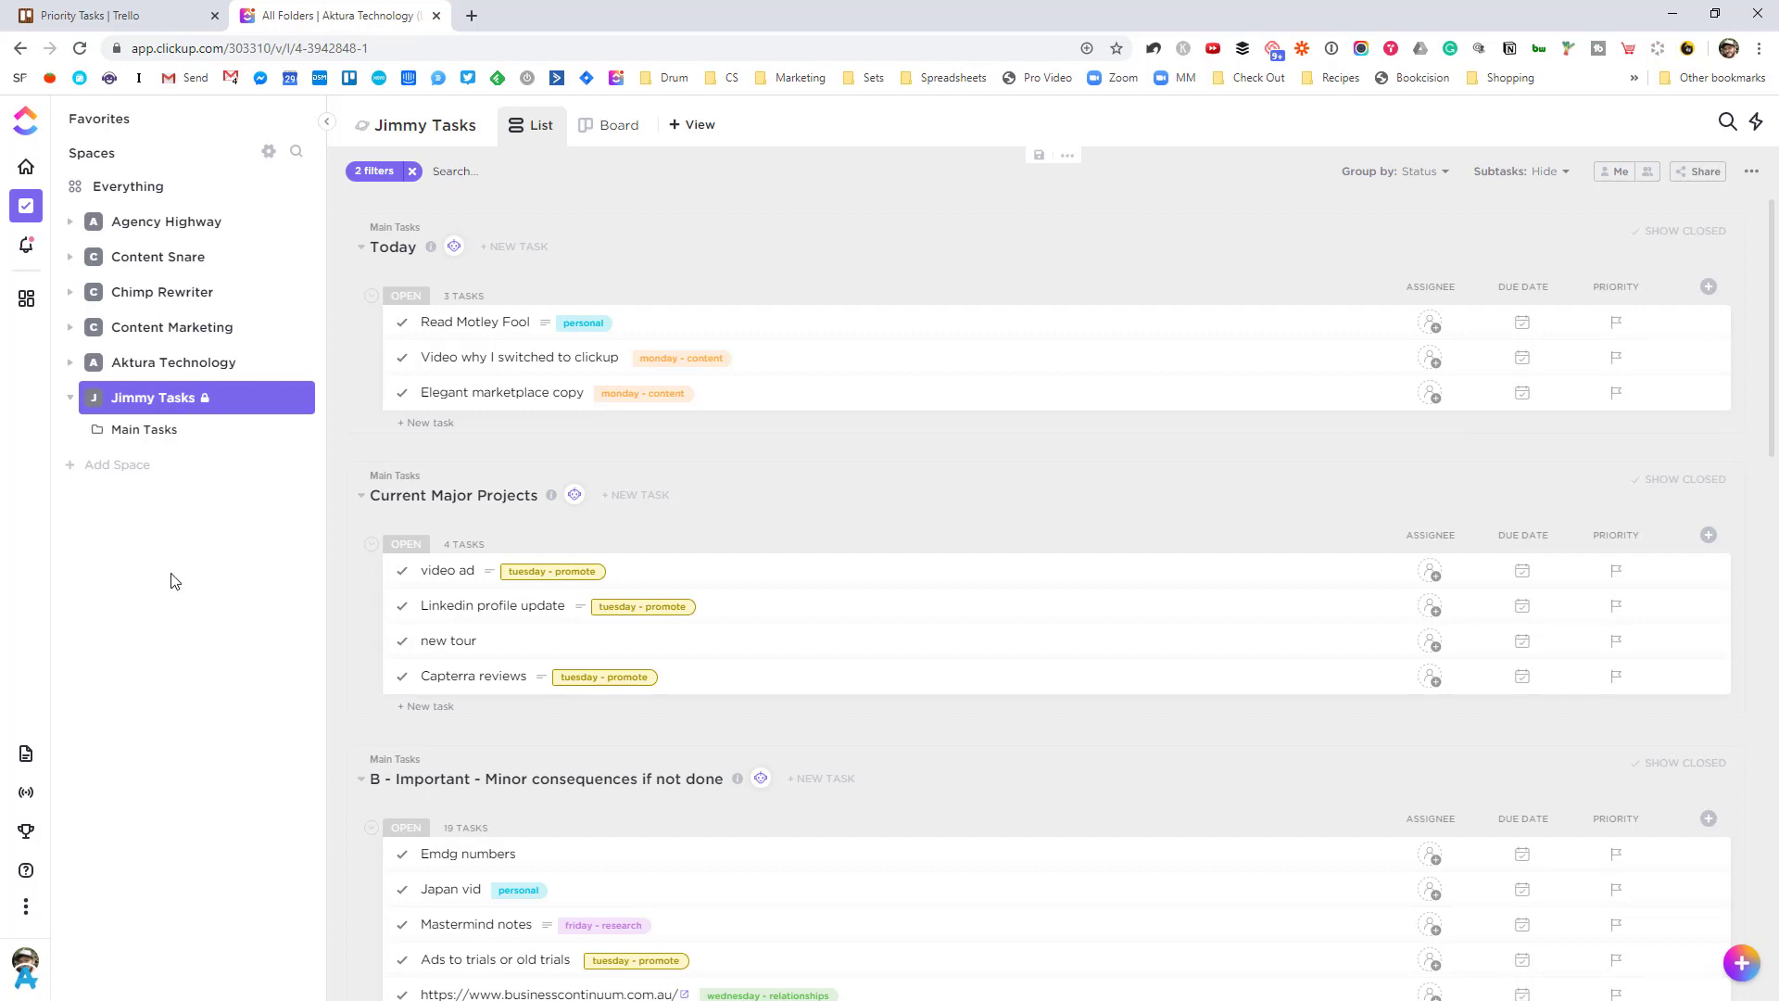
mouse_move(145, 428)
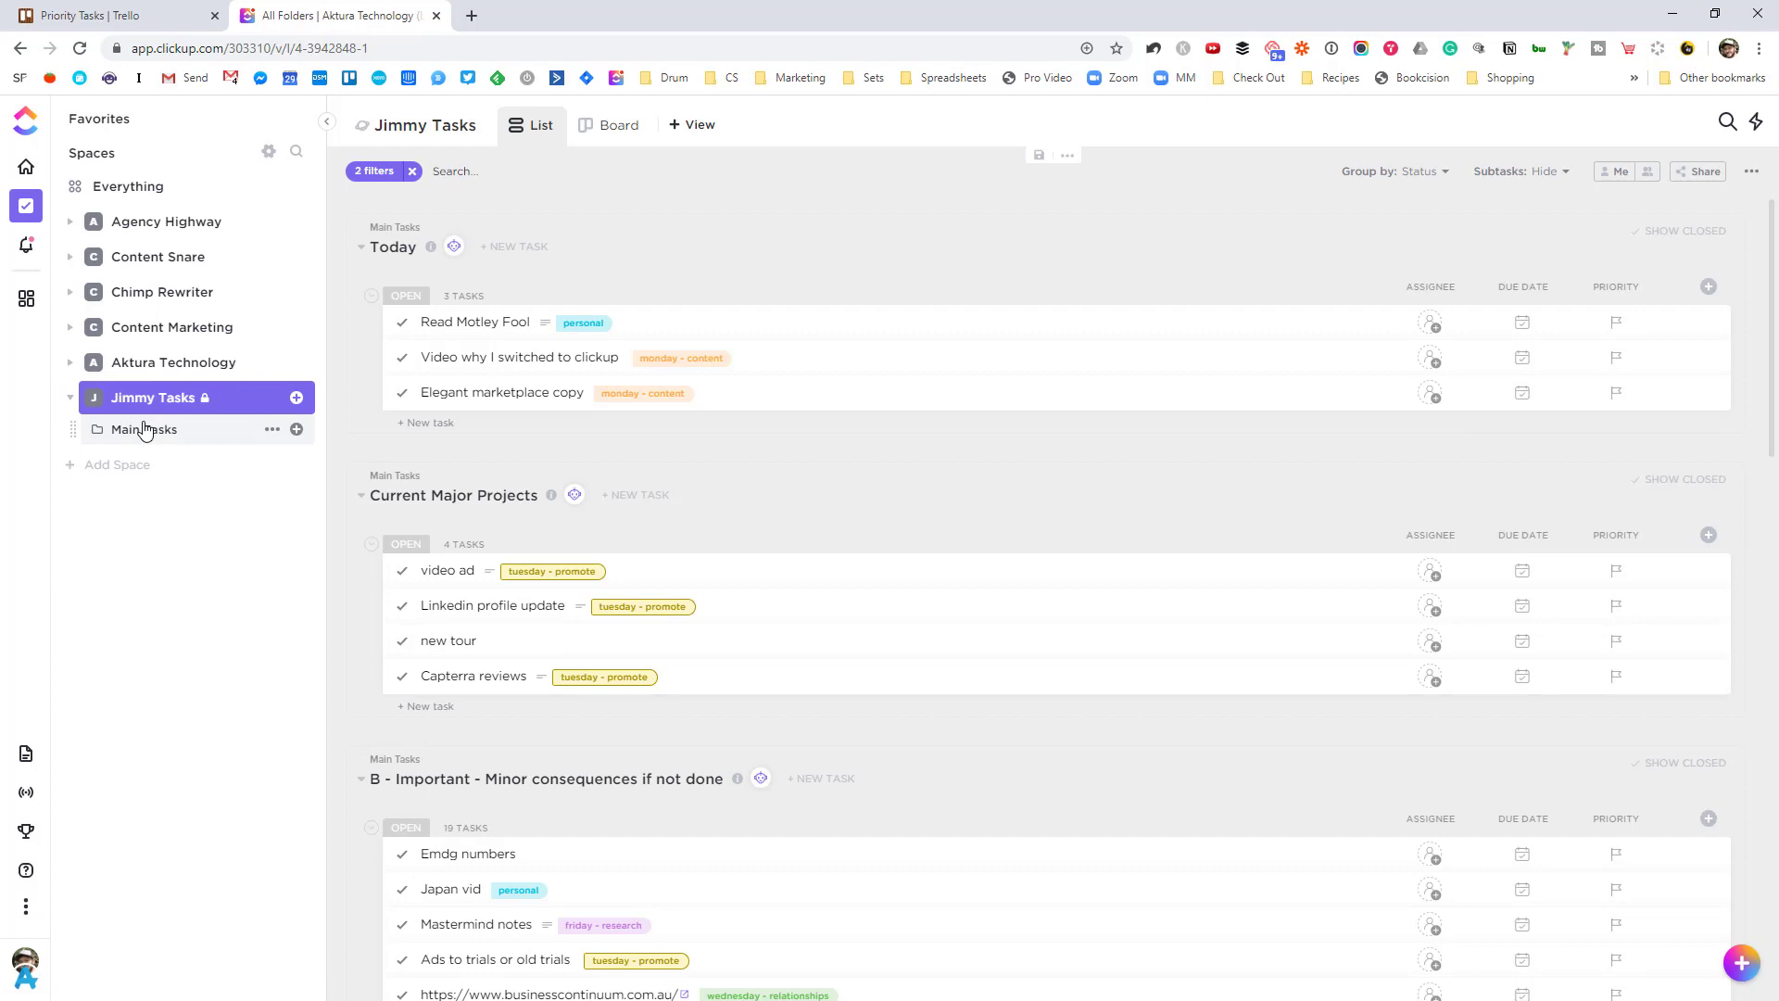
Step: Expand the Main Tasks folder to reveal its lists from Today through On Hold / Notes
left_click(144, 428)
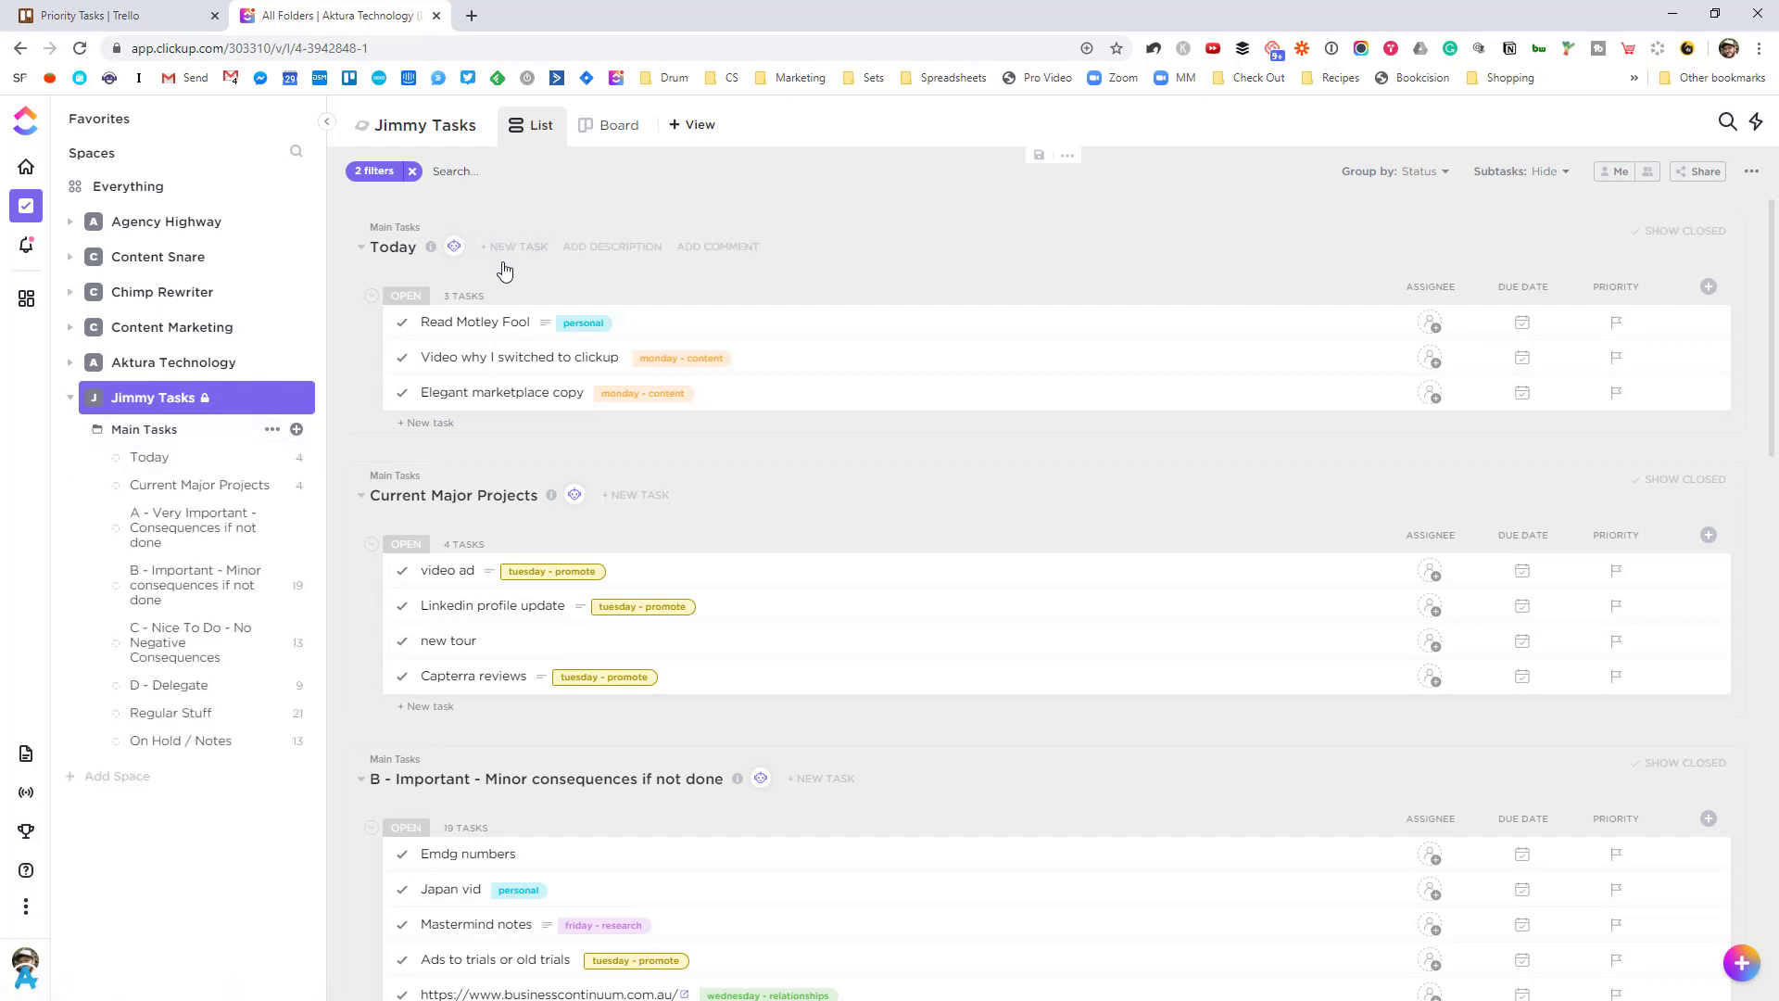
scroll("down", 3)
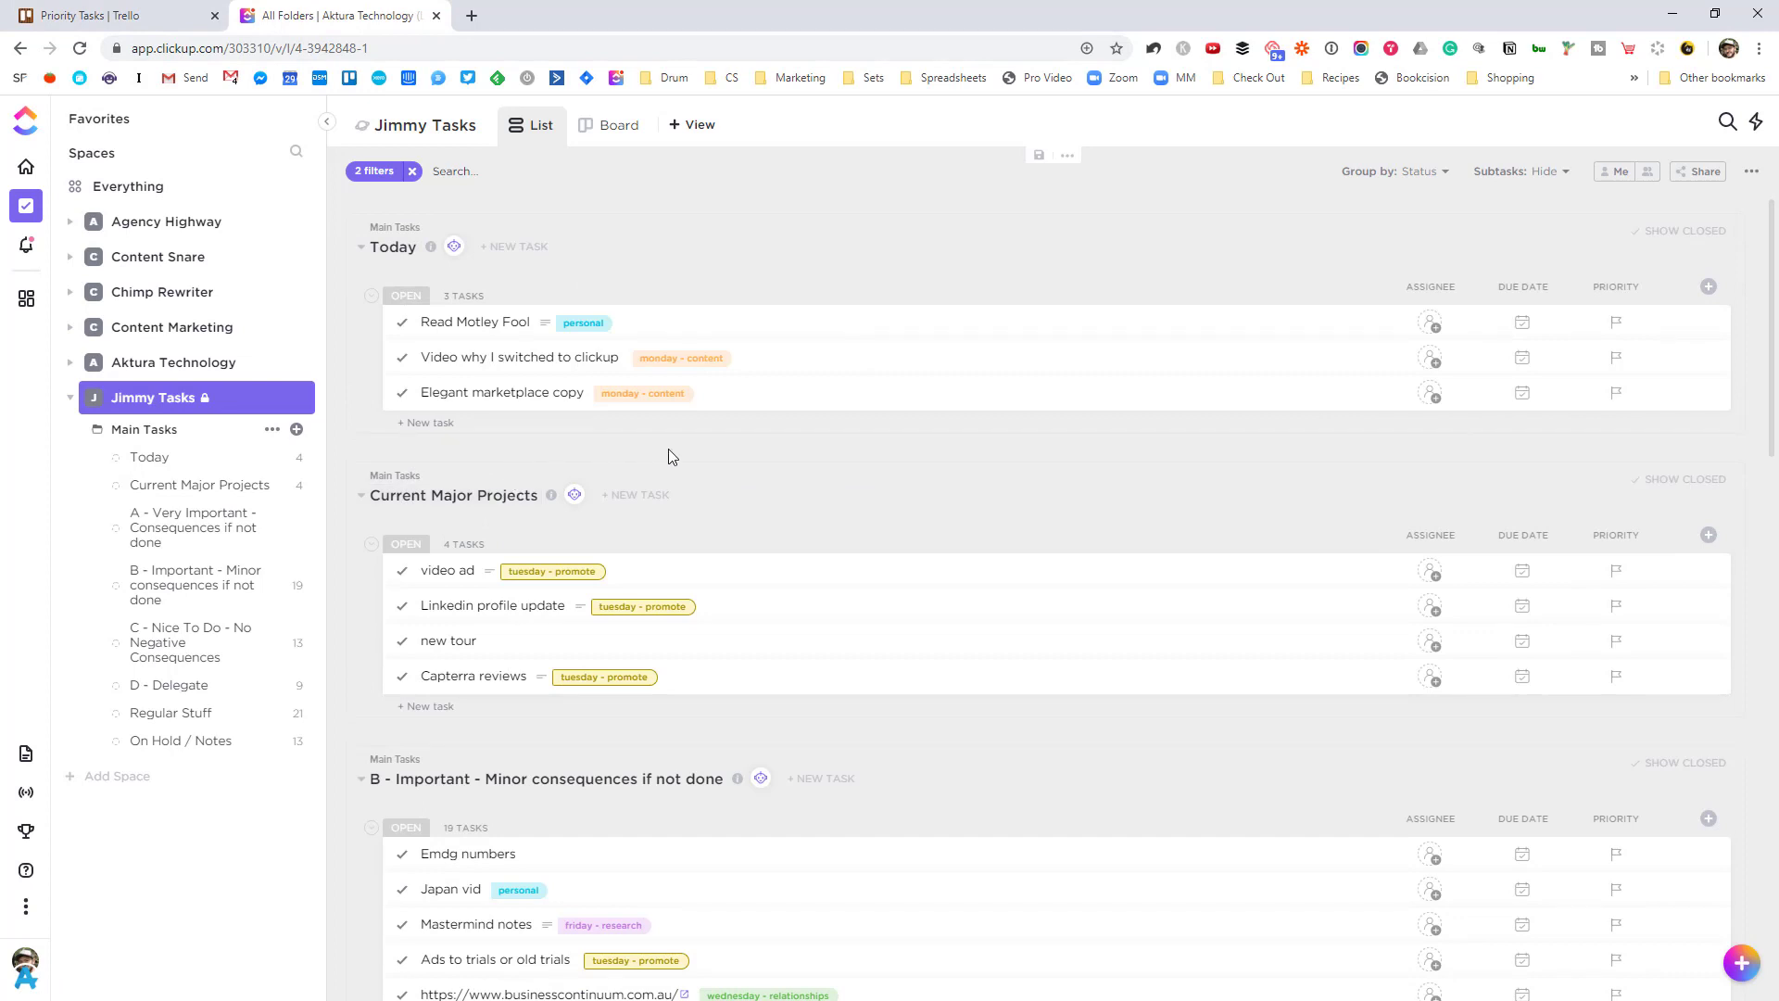
scroll("down", 3)
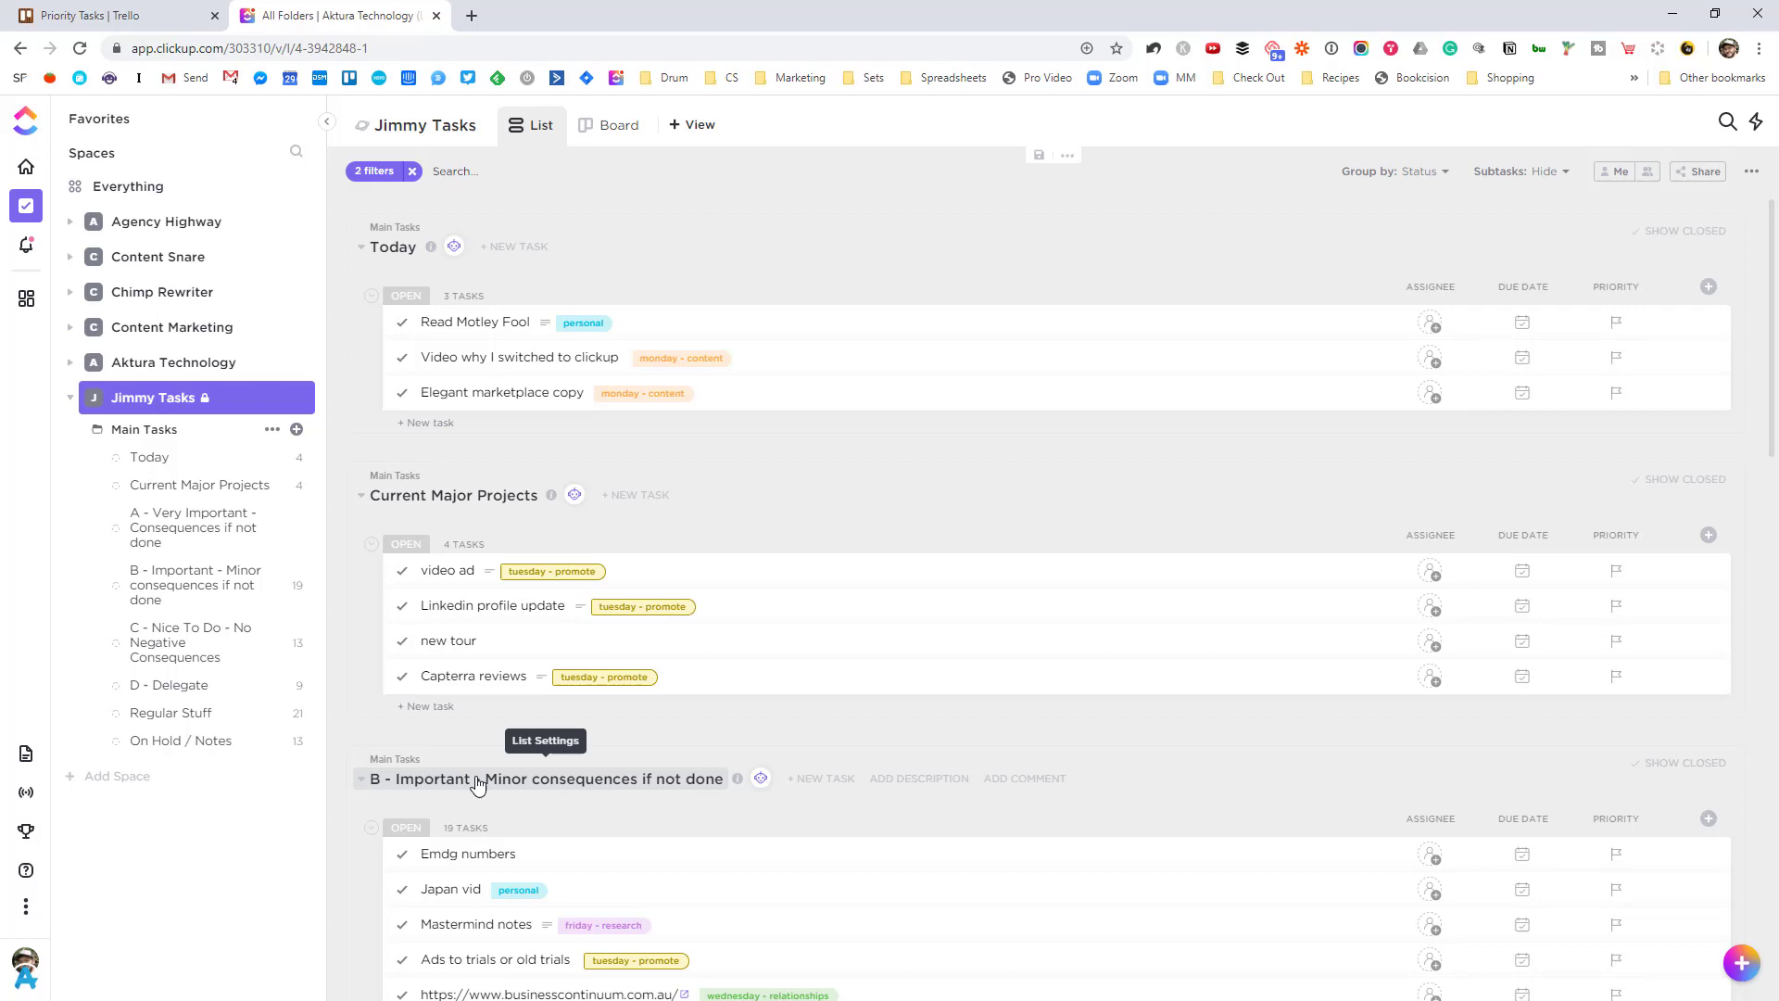
mouse_move(476, 782)
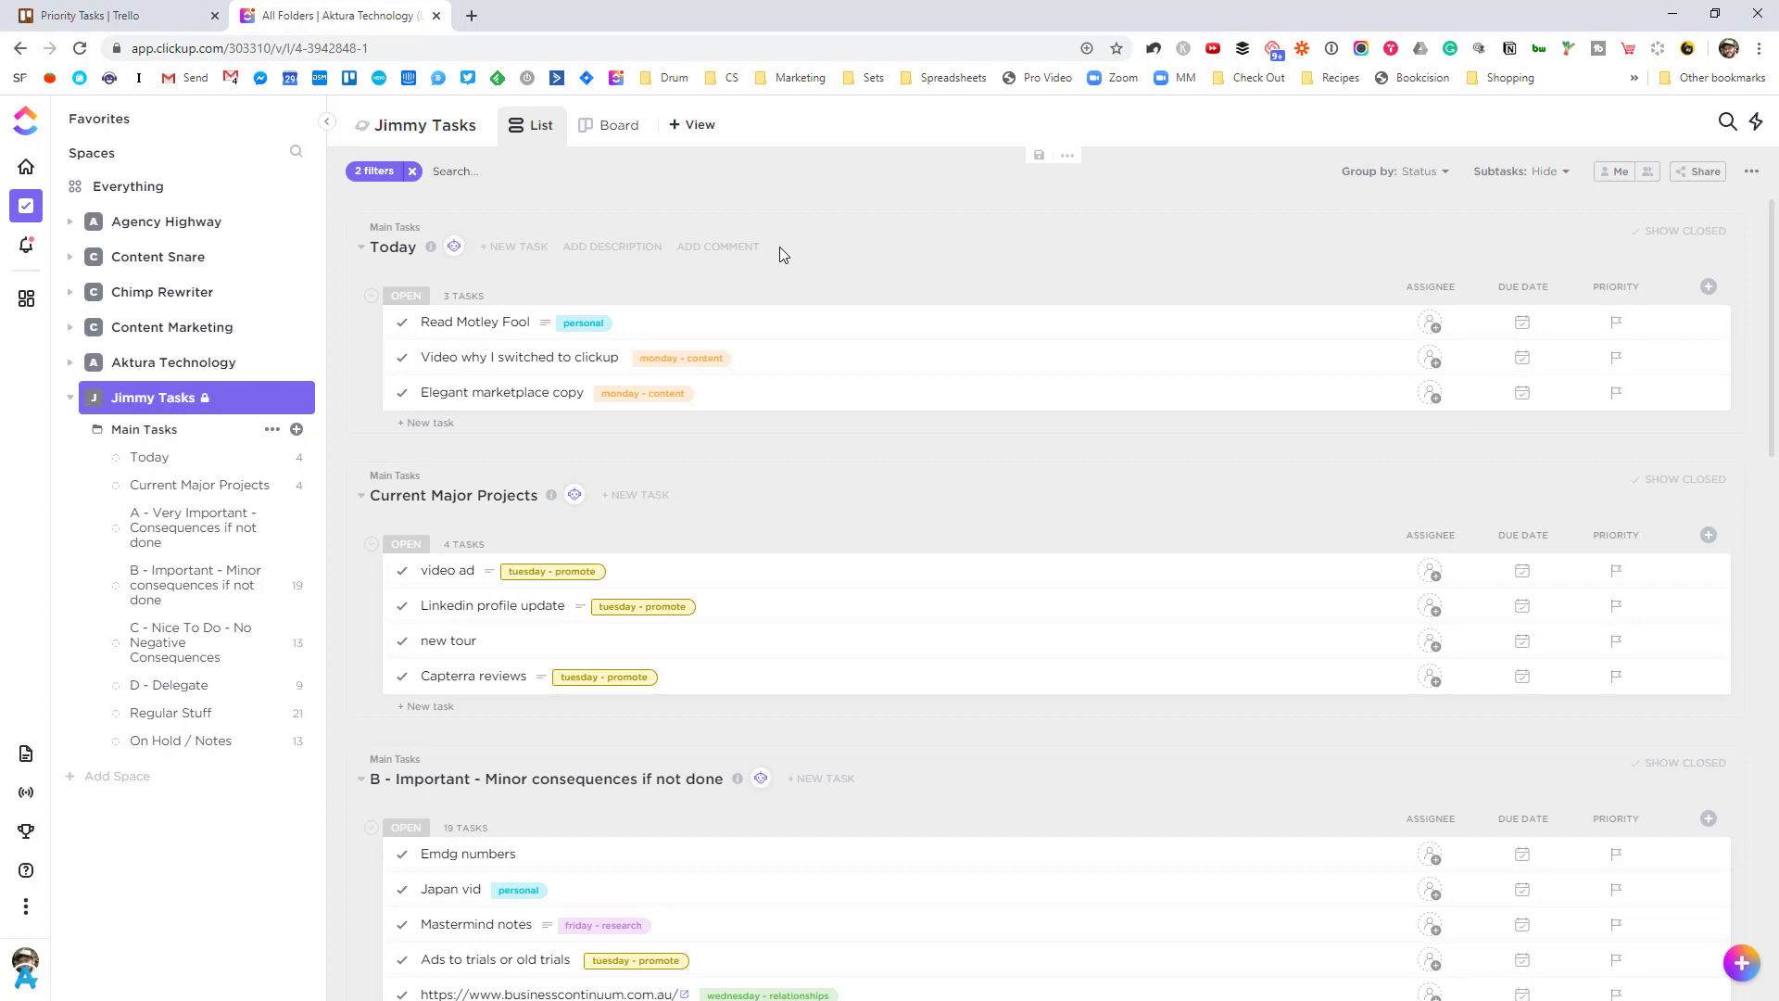
mouse_move(785, 280)
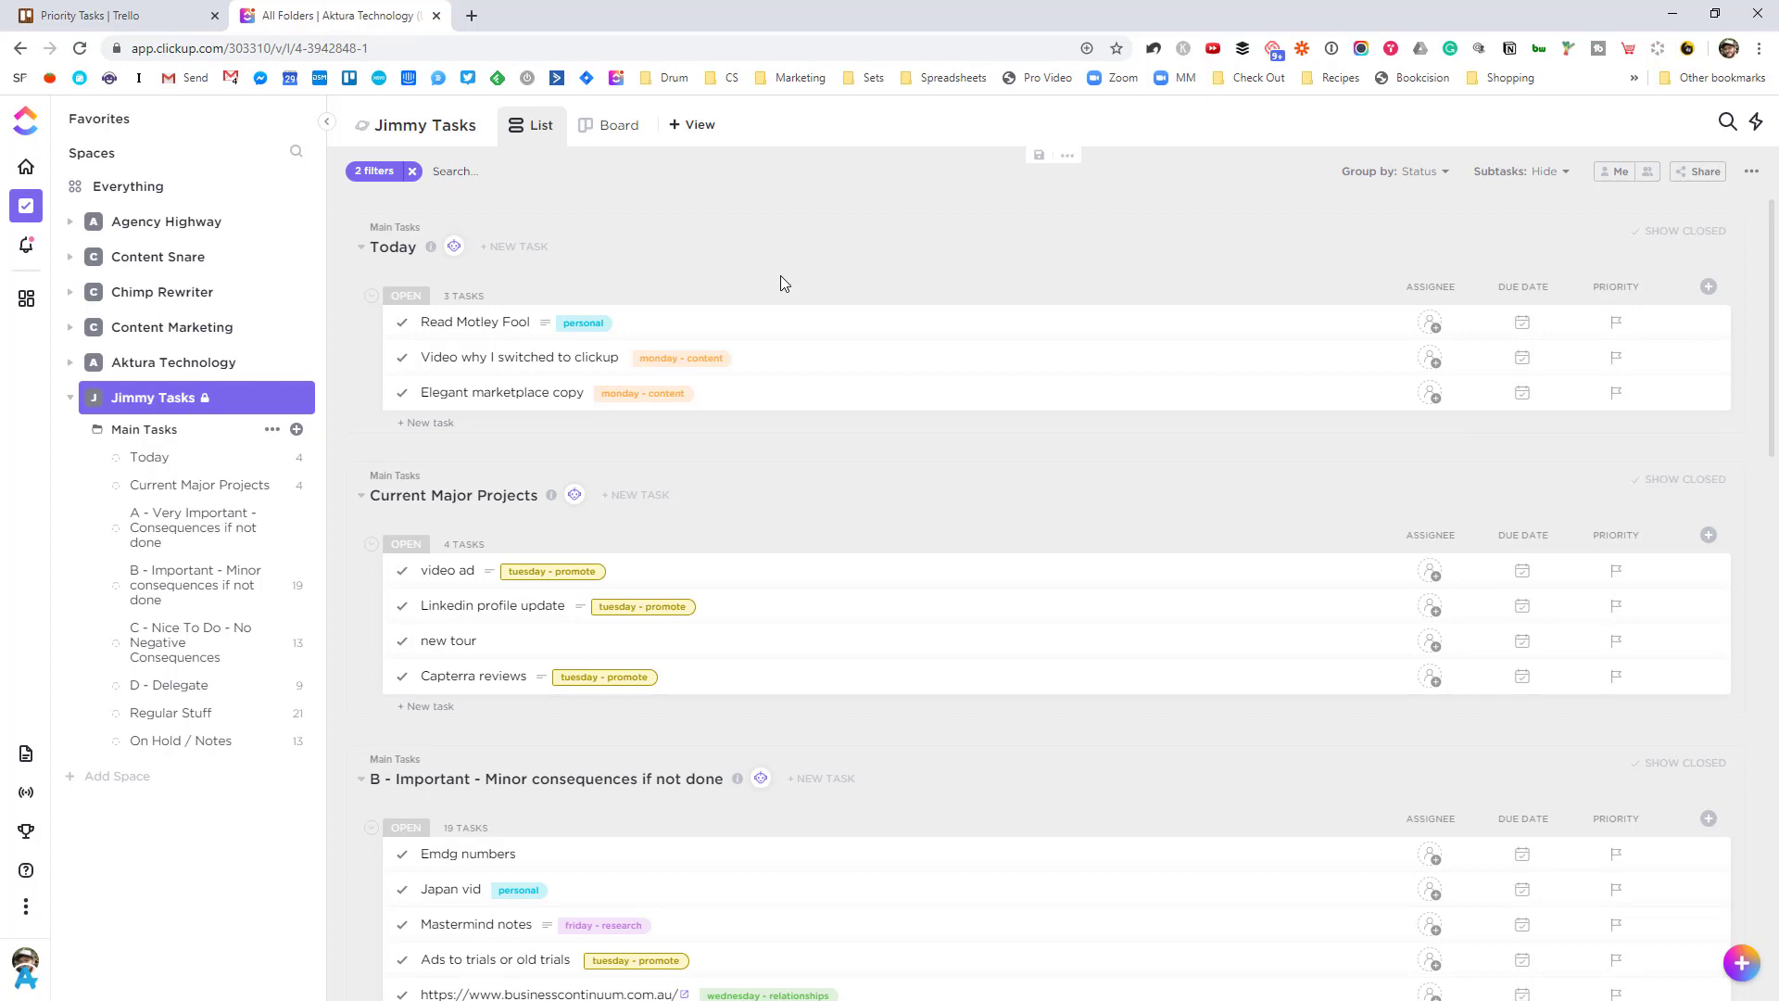
mouse_move(1129, 234)
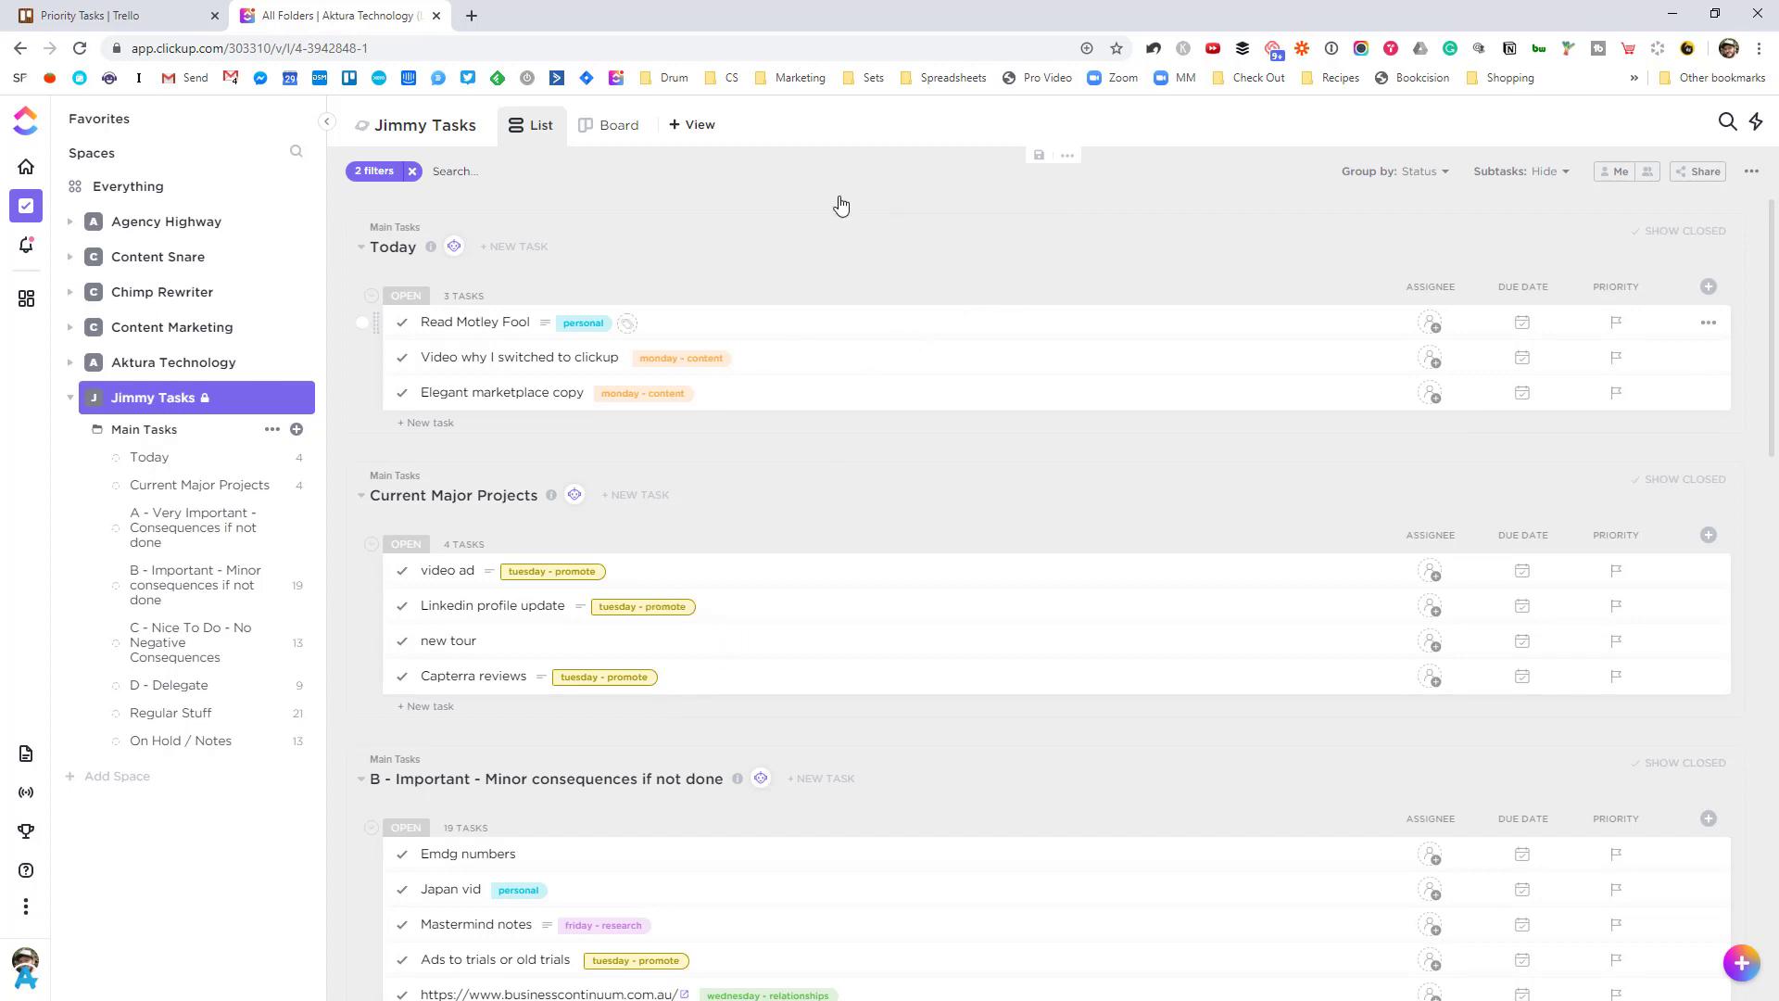
left_click(107, 15)
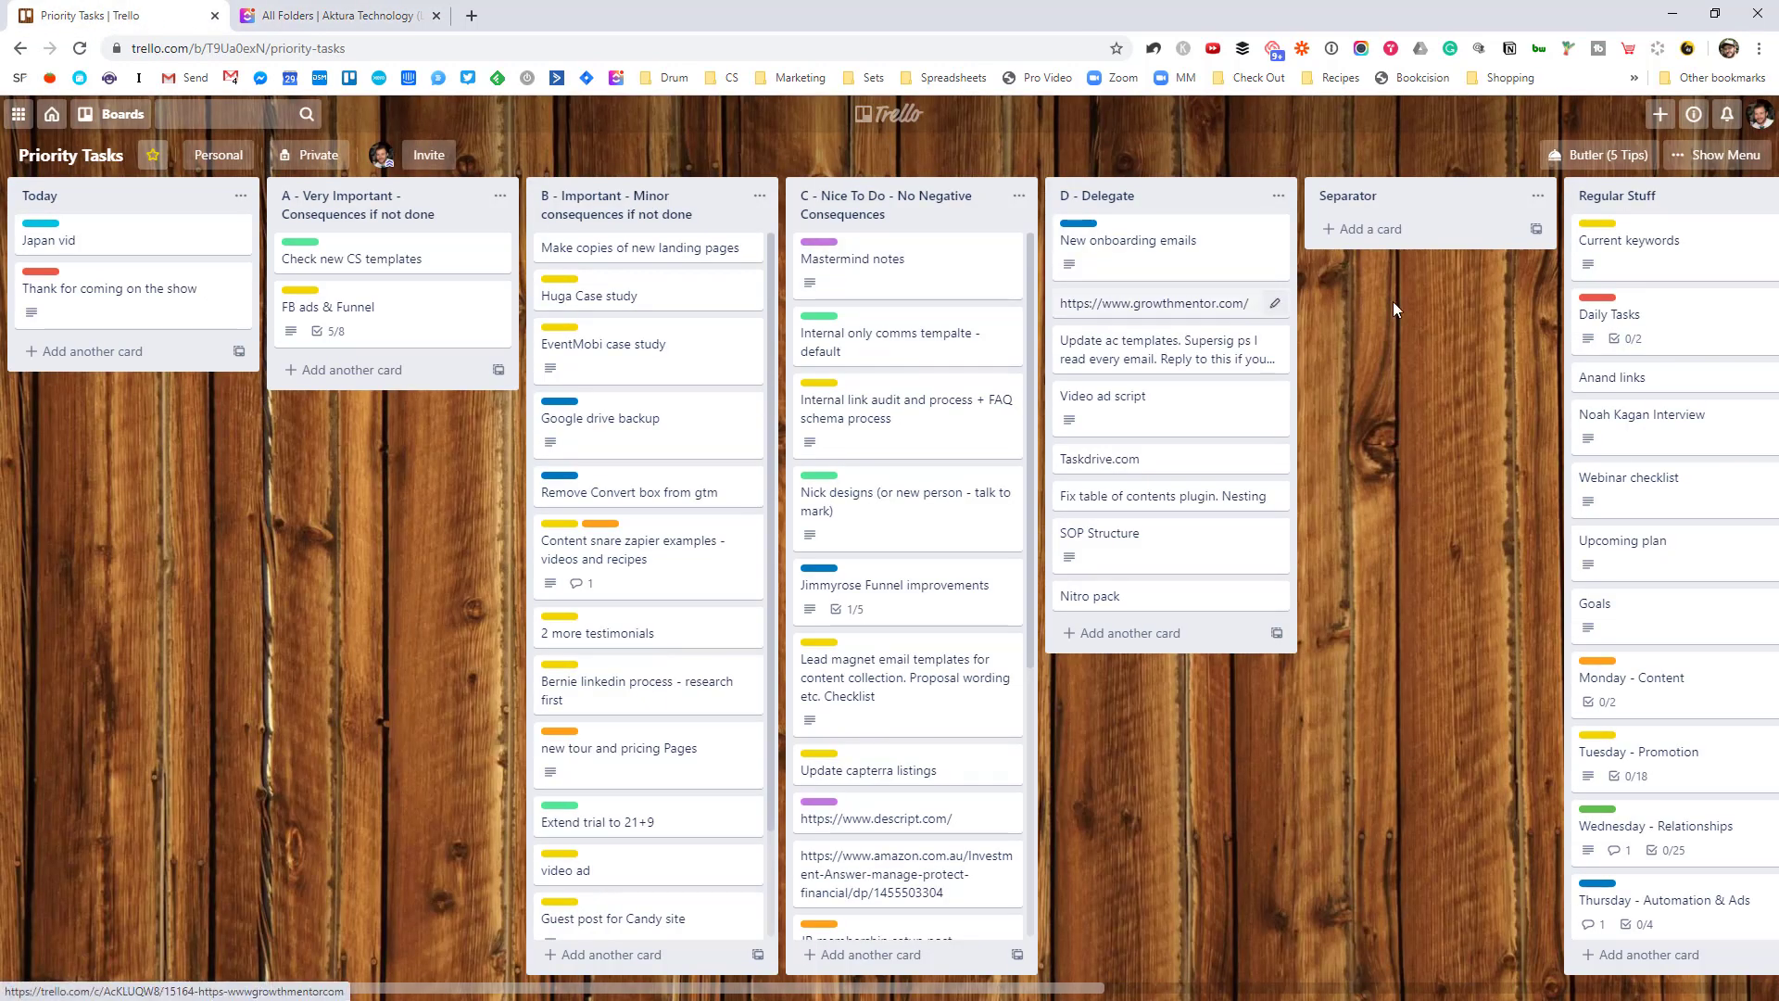
mouse_move(336, 15)
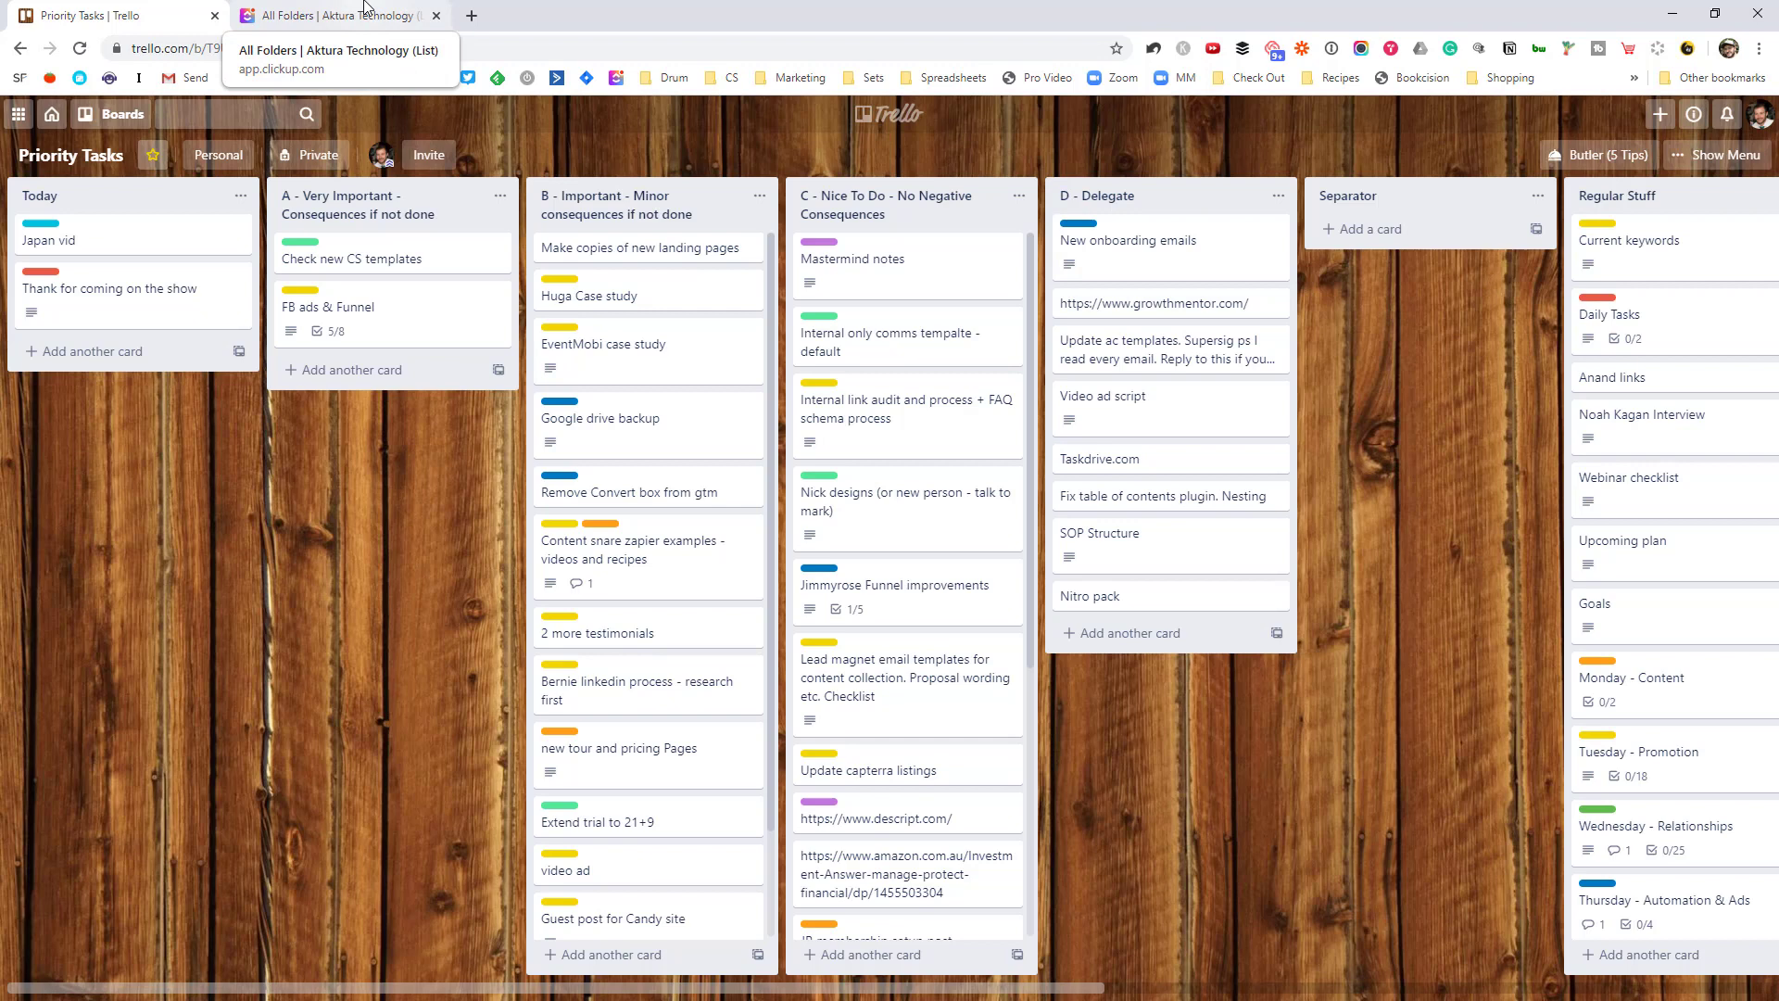
left_click(335, 15)
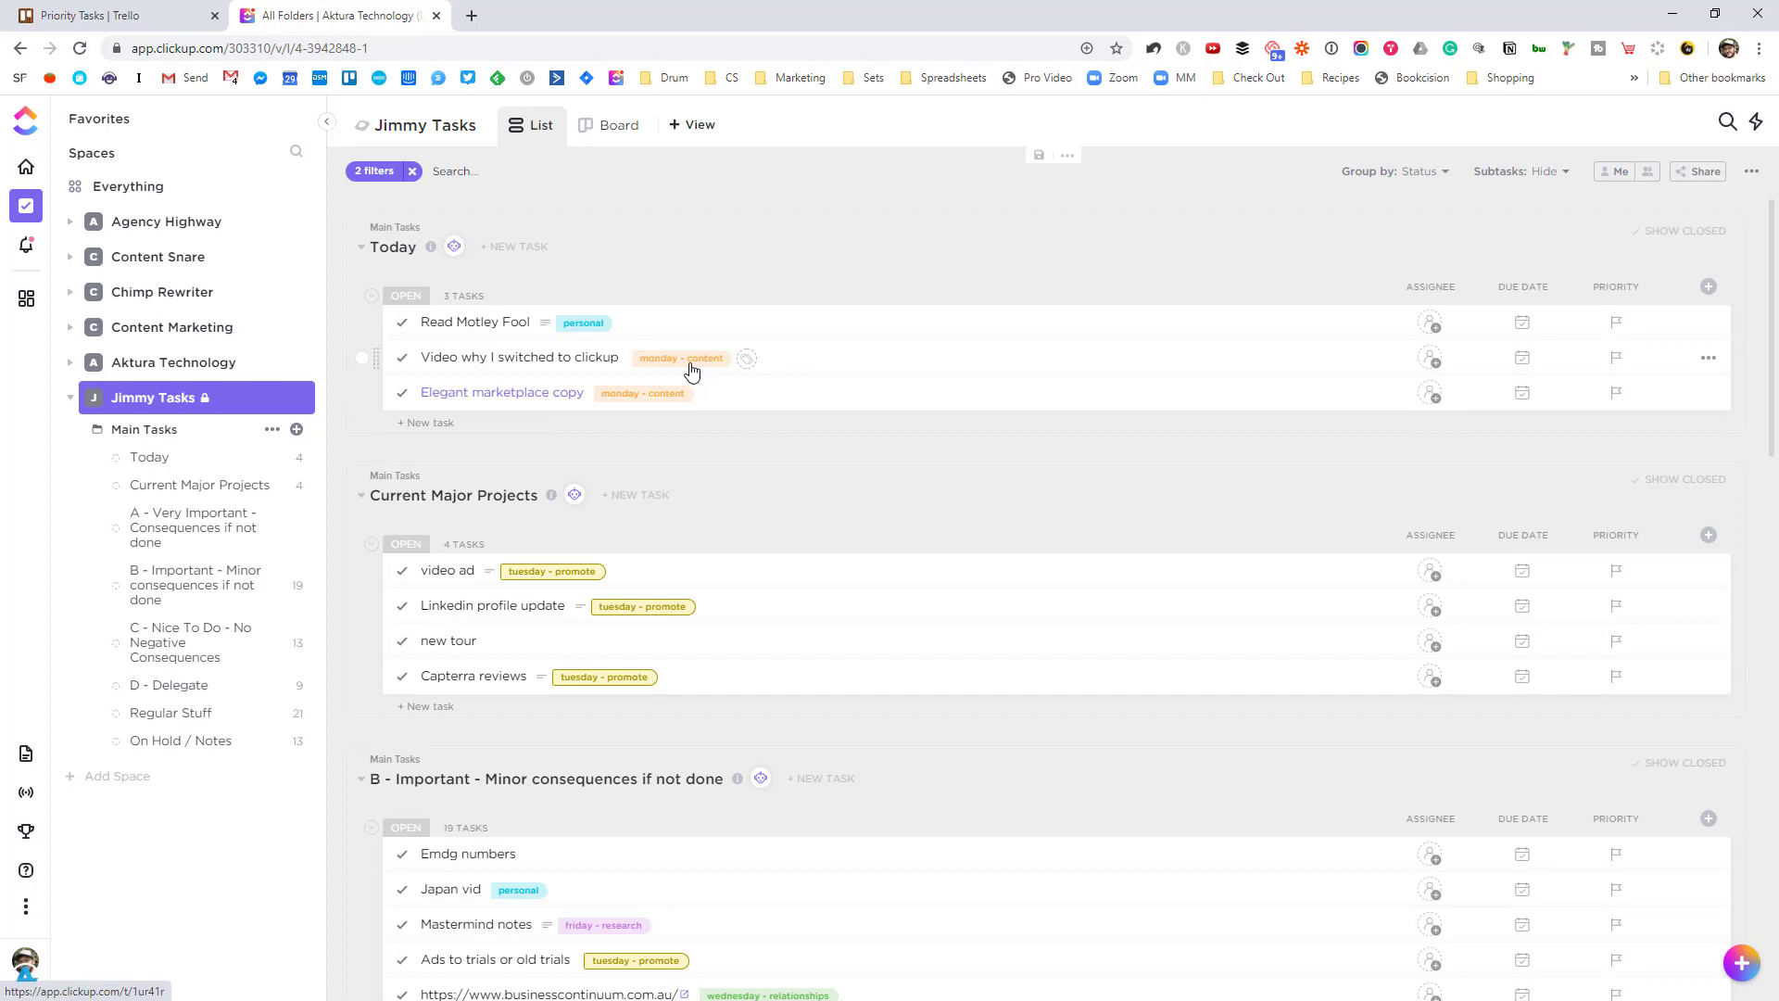
left_click(476, 321)
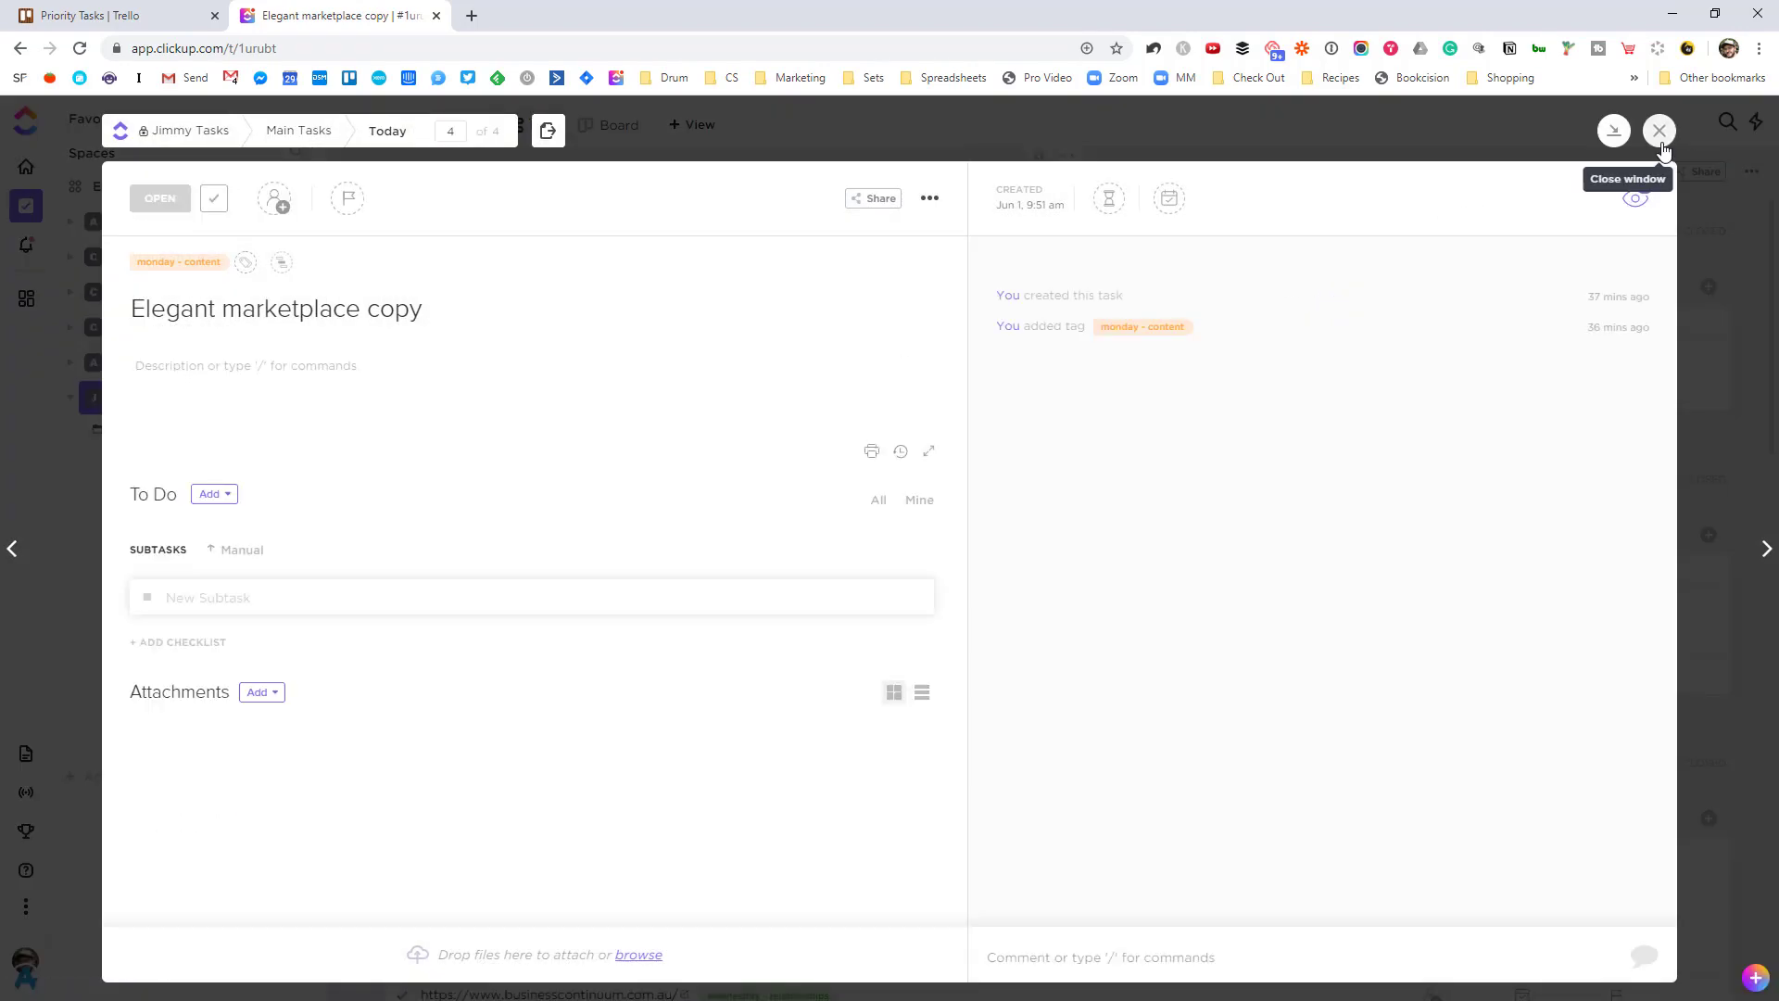
left_click(1659, 130)
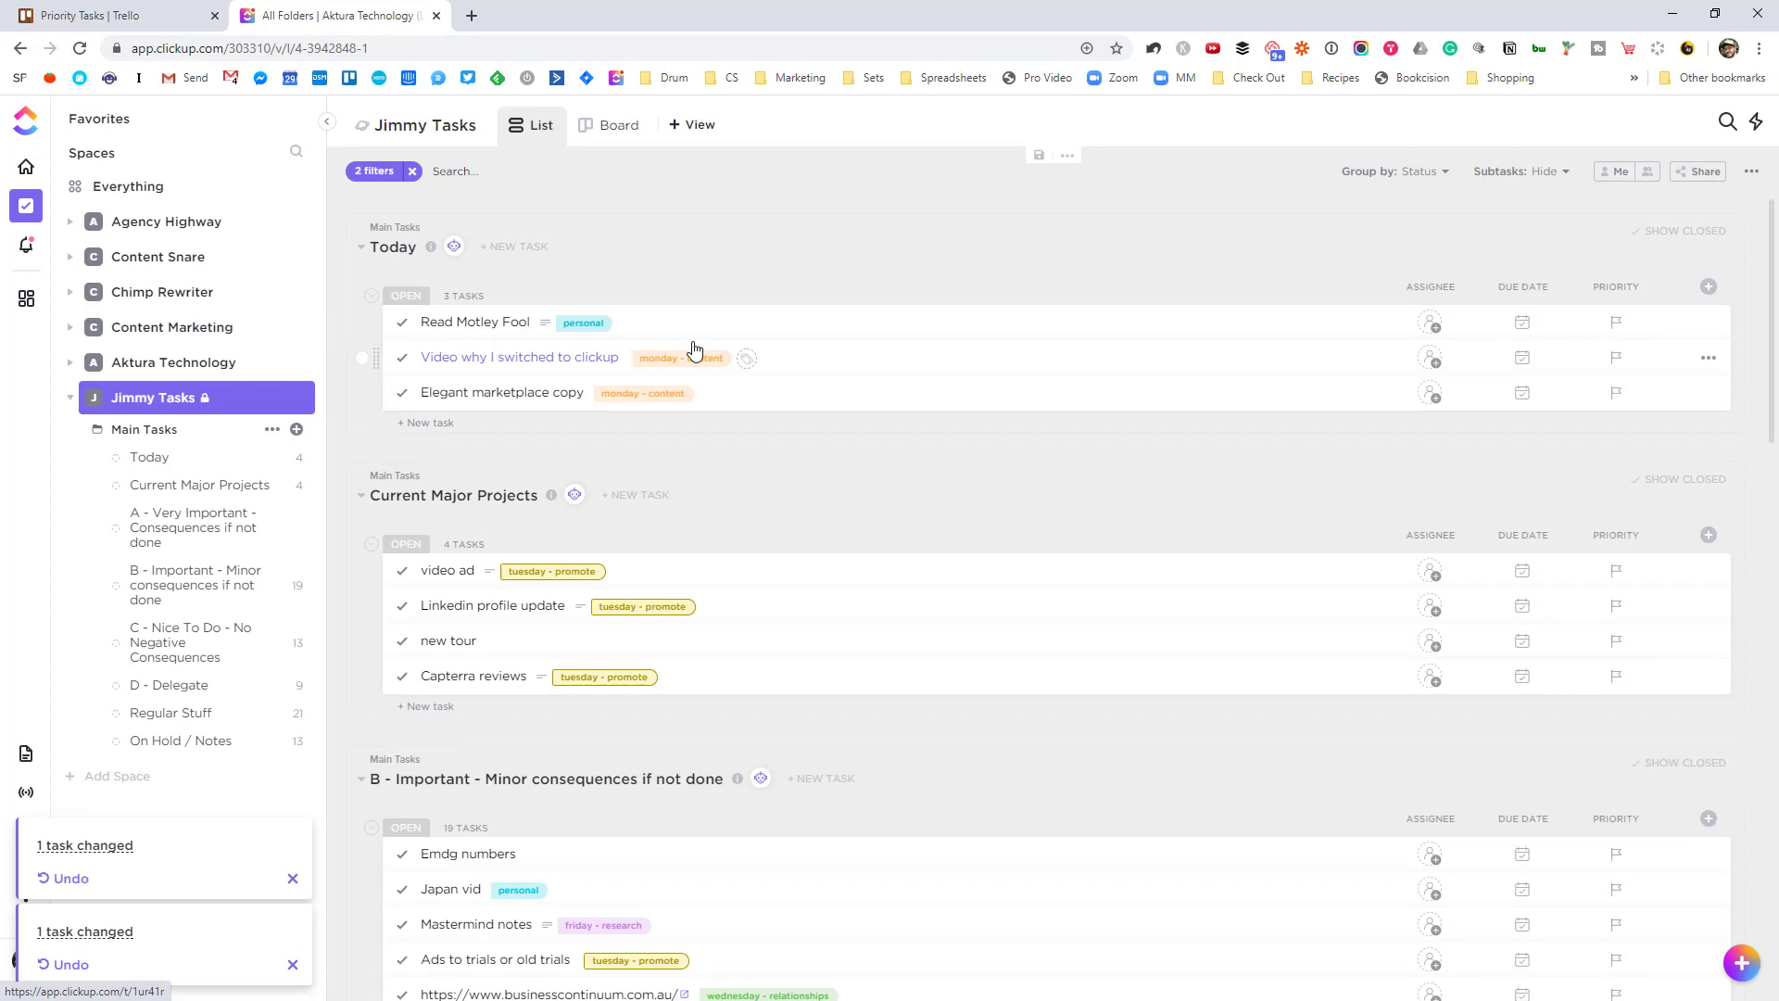
mouse_move(396, 199)
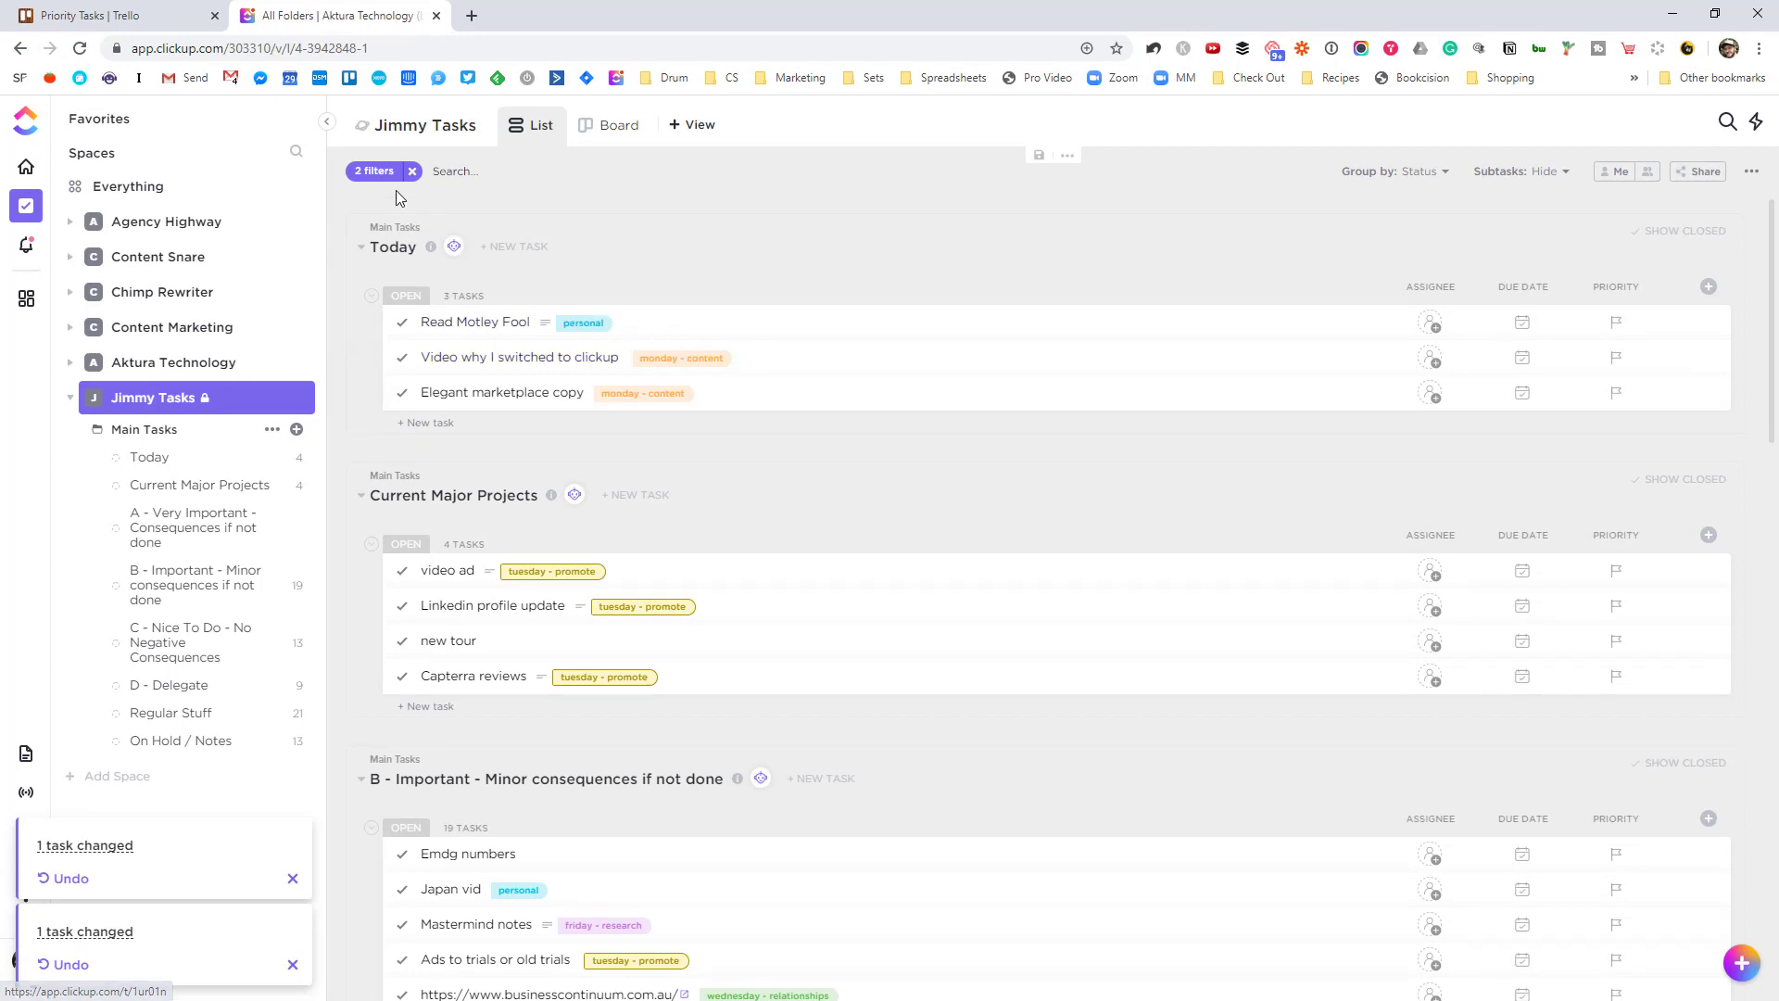
left_click(375, 171)
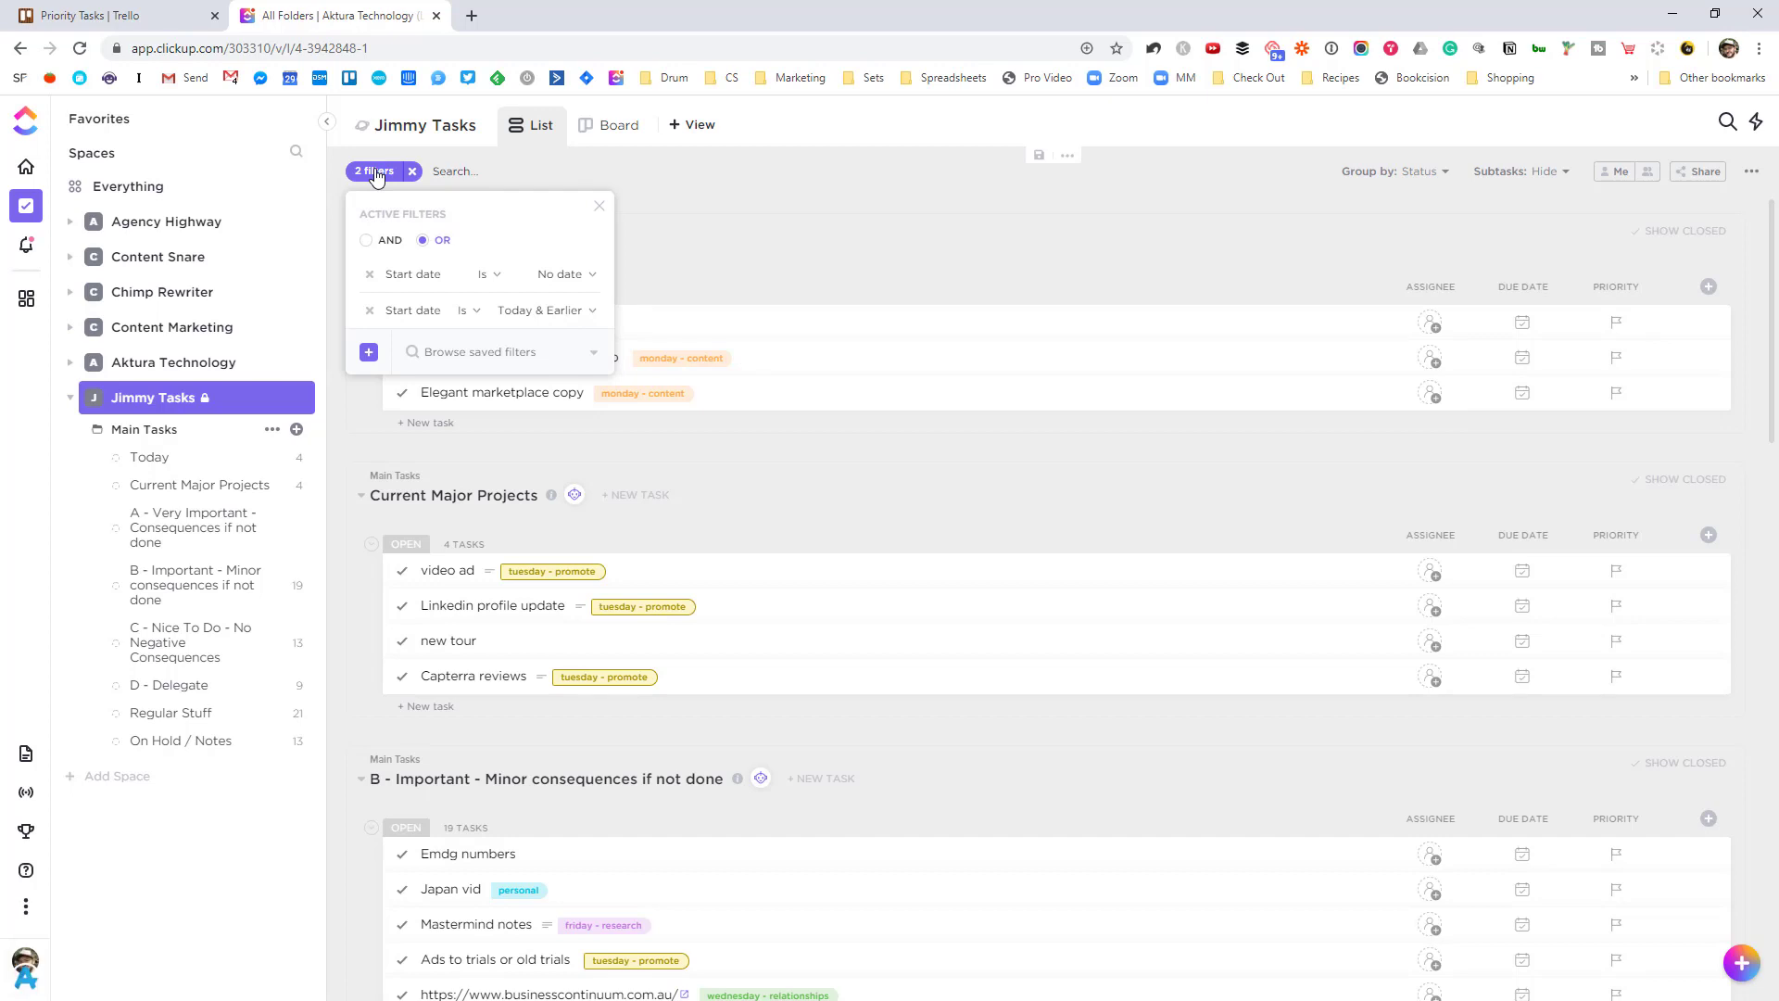
mouse_move(447, 285)
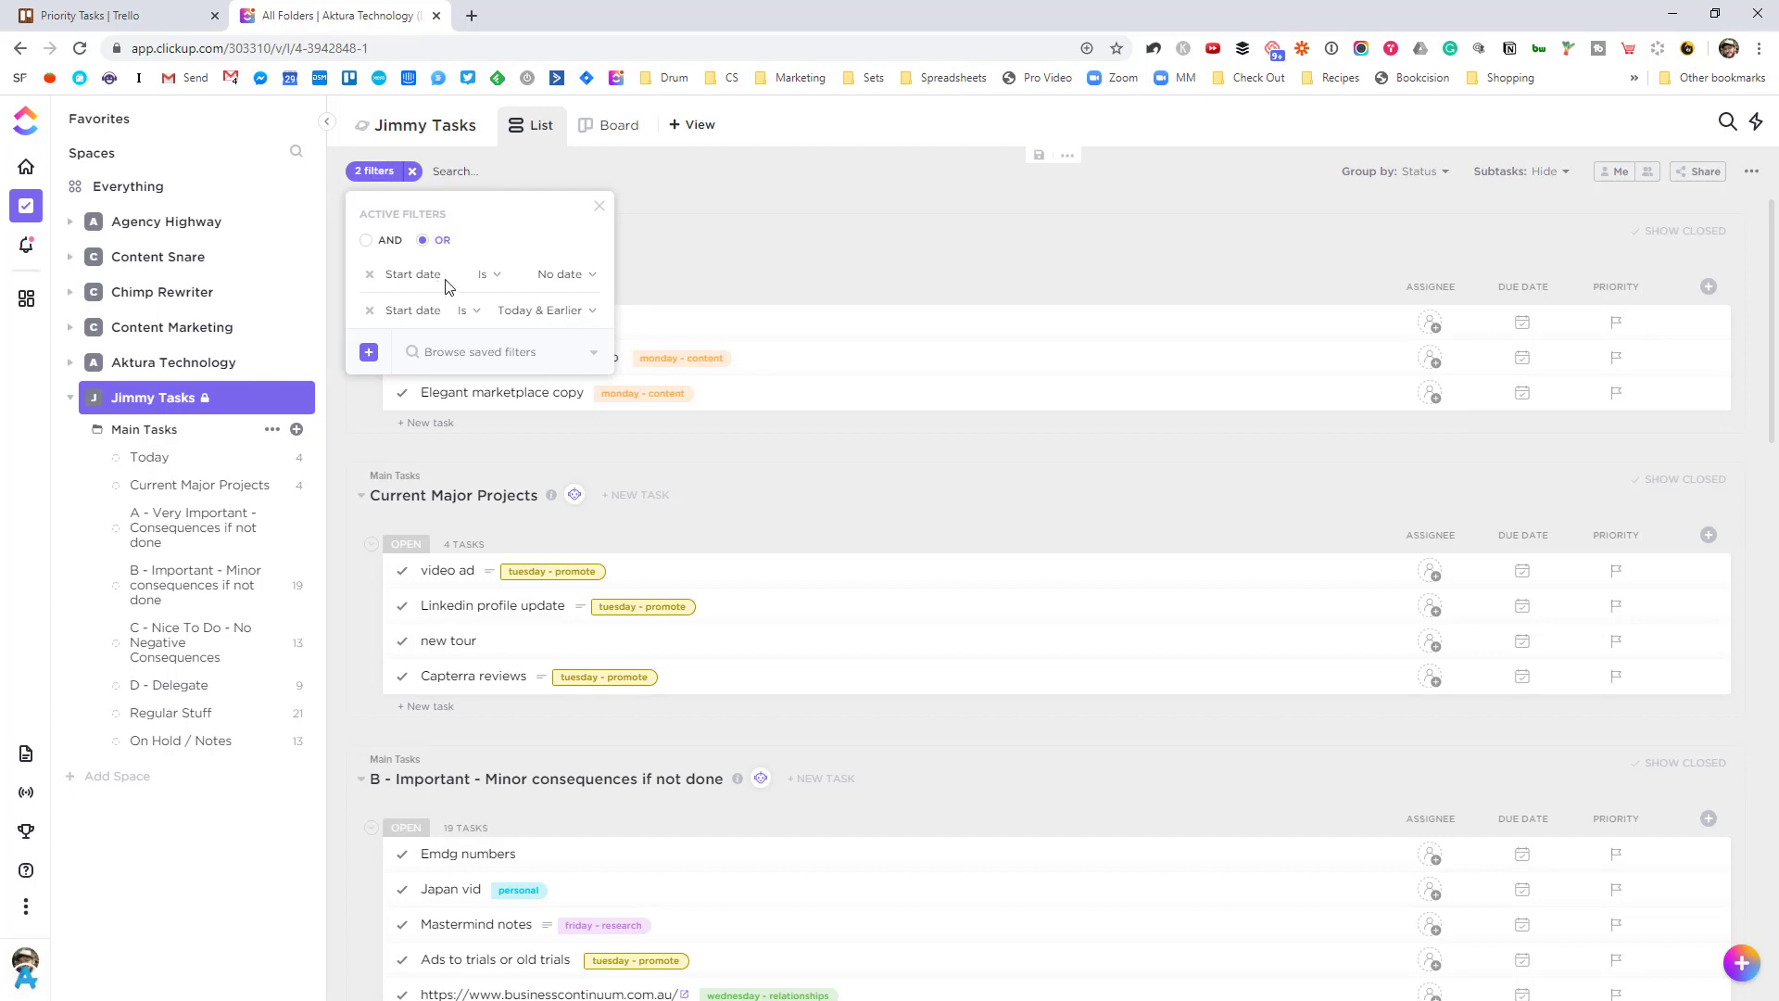
mouse_move(504, 328)
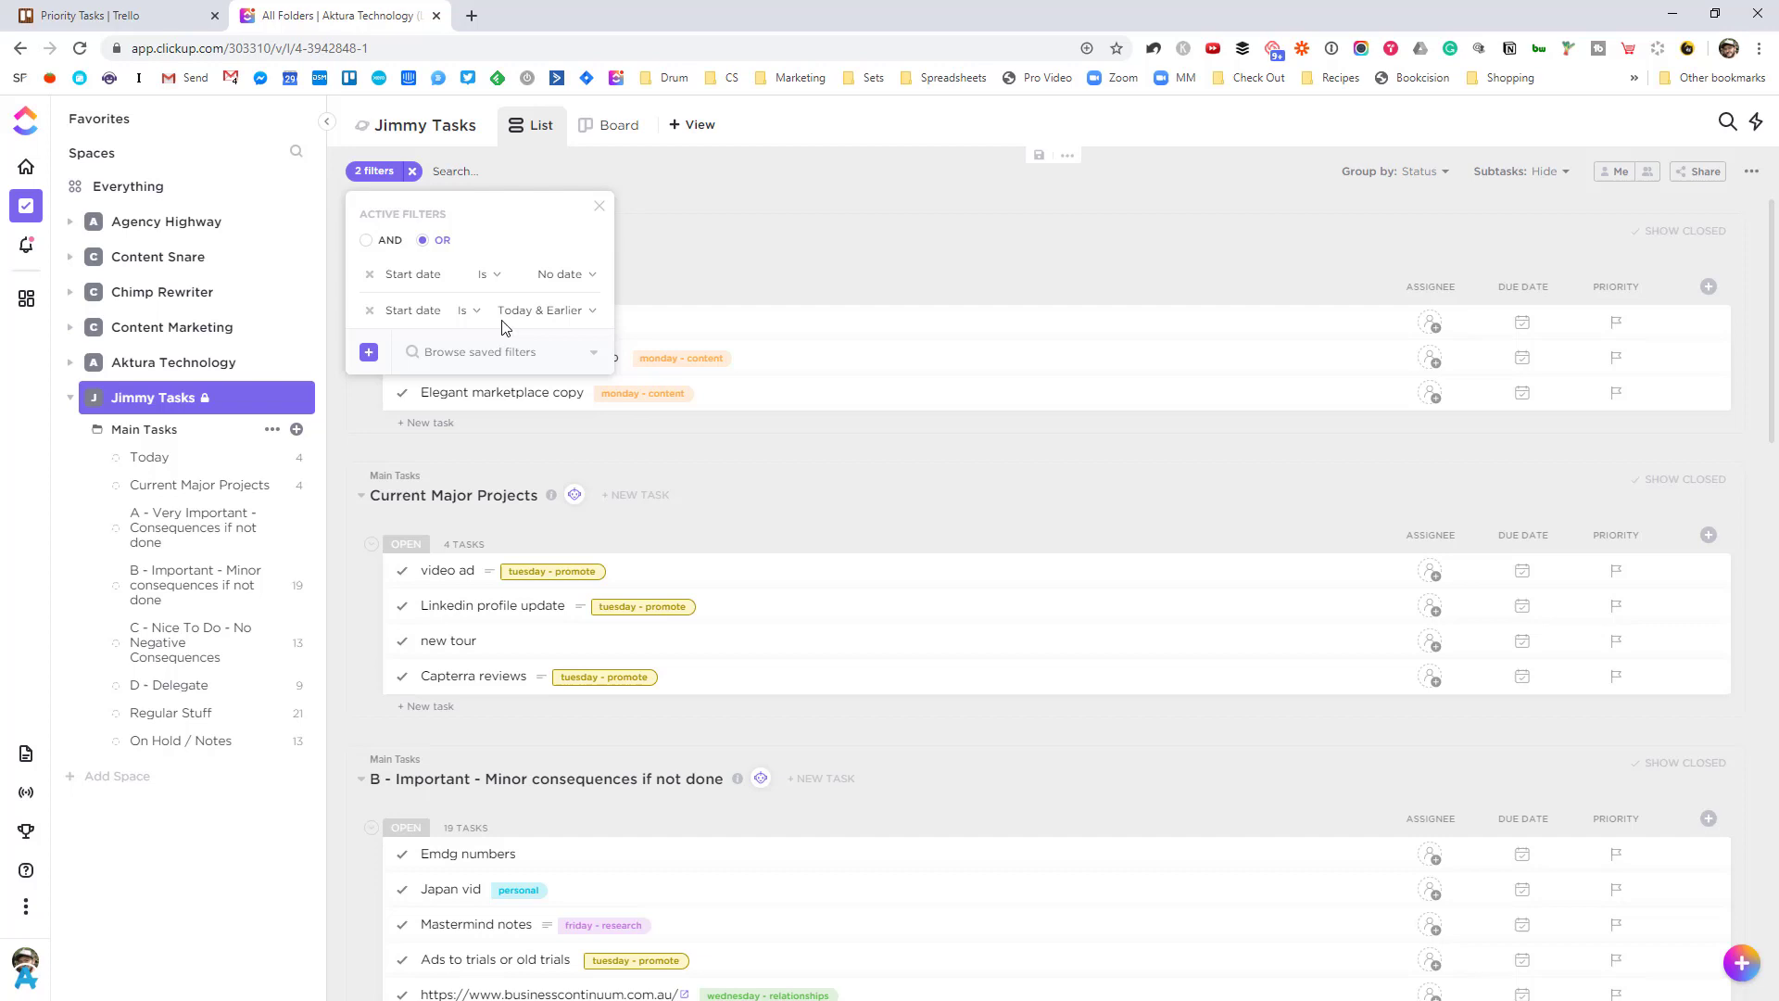
mouse_move(851, 265)
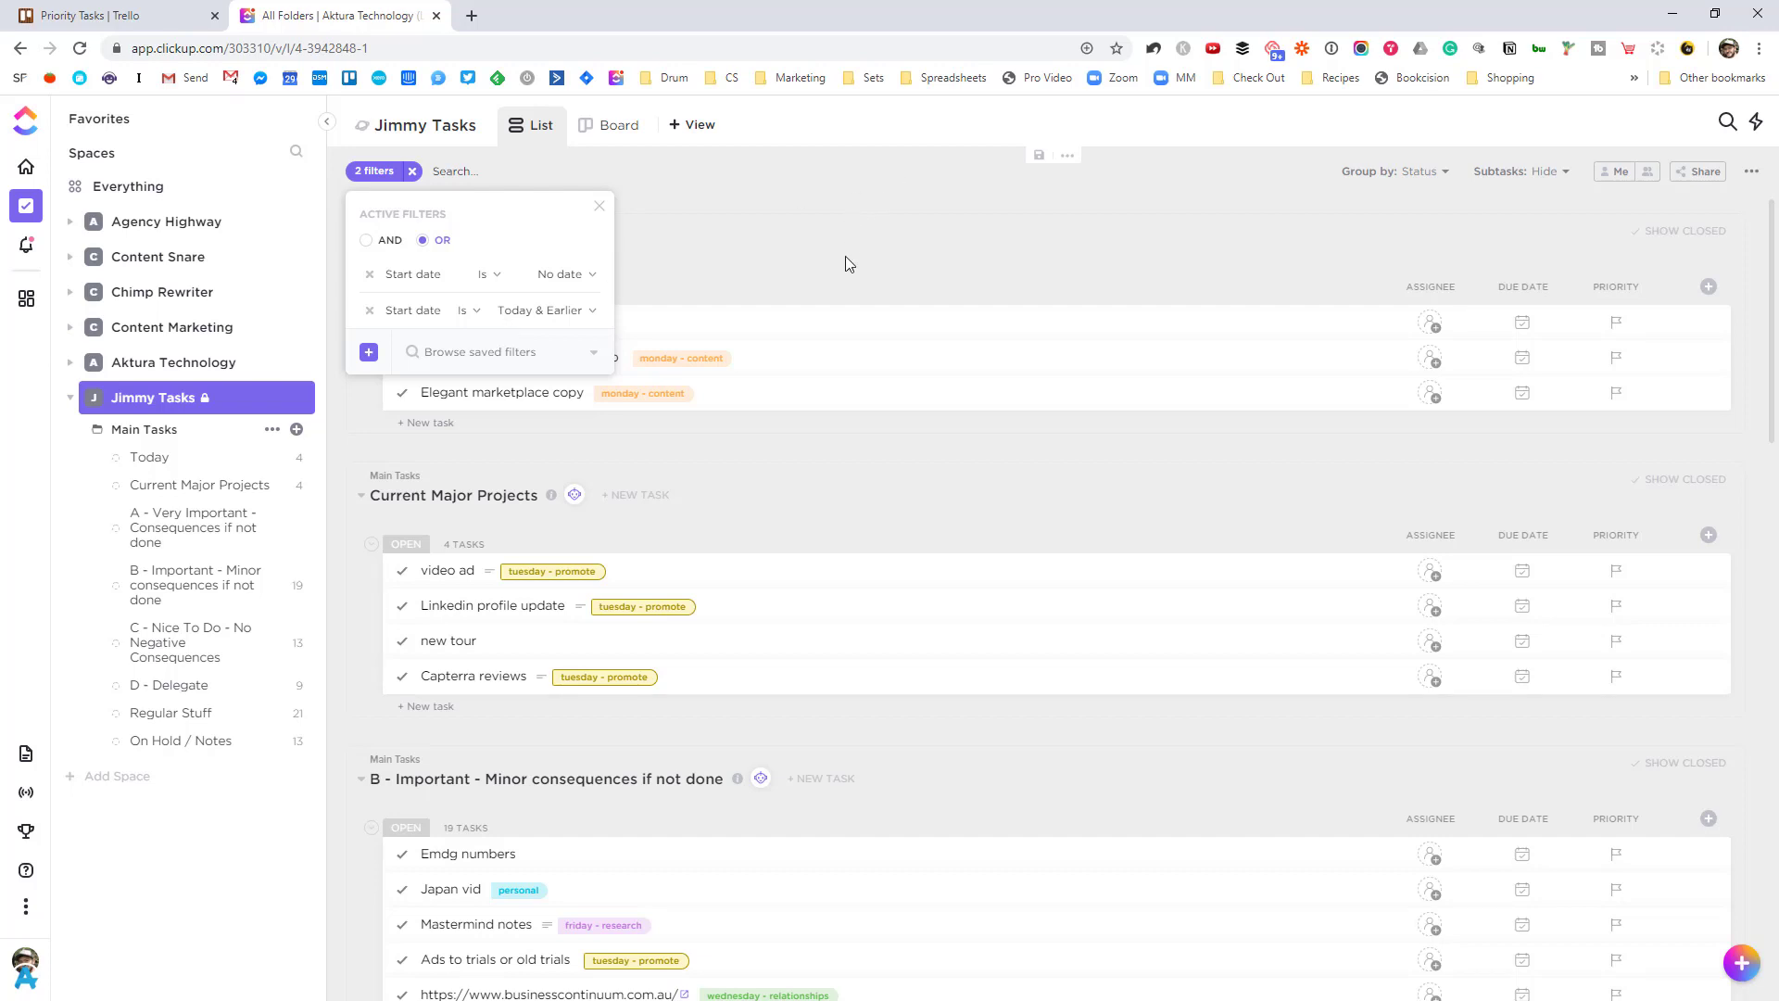
left_click(598, 206)
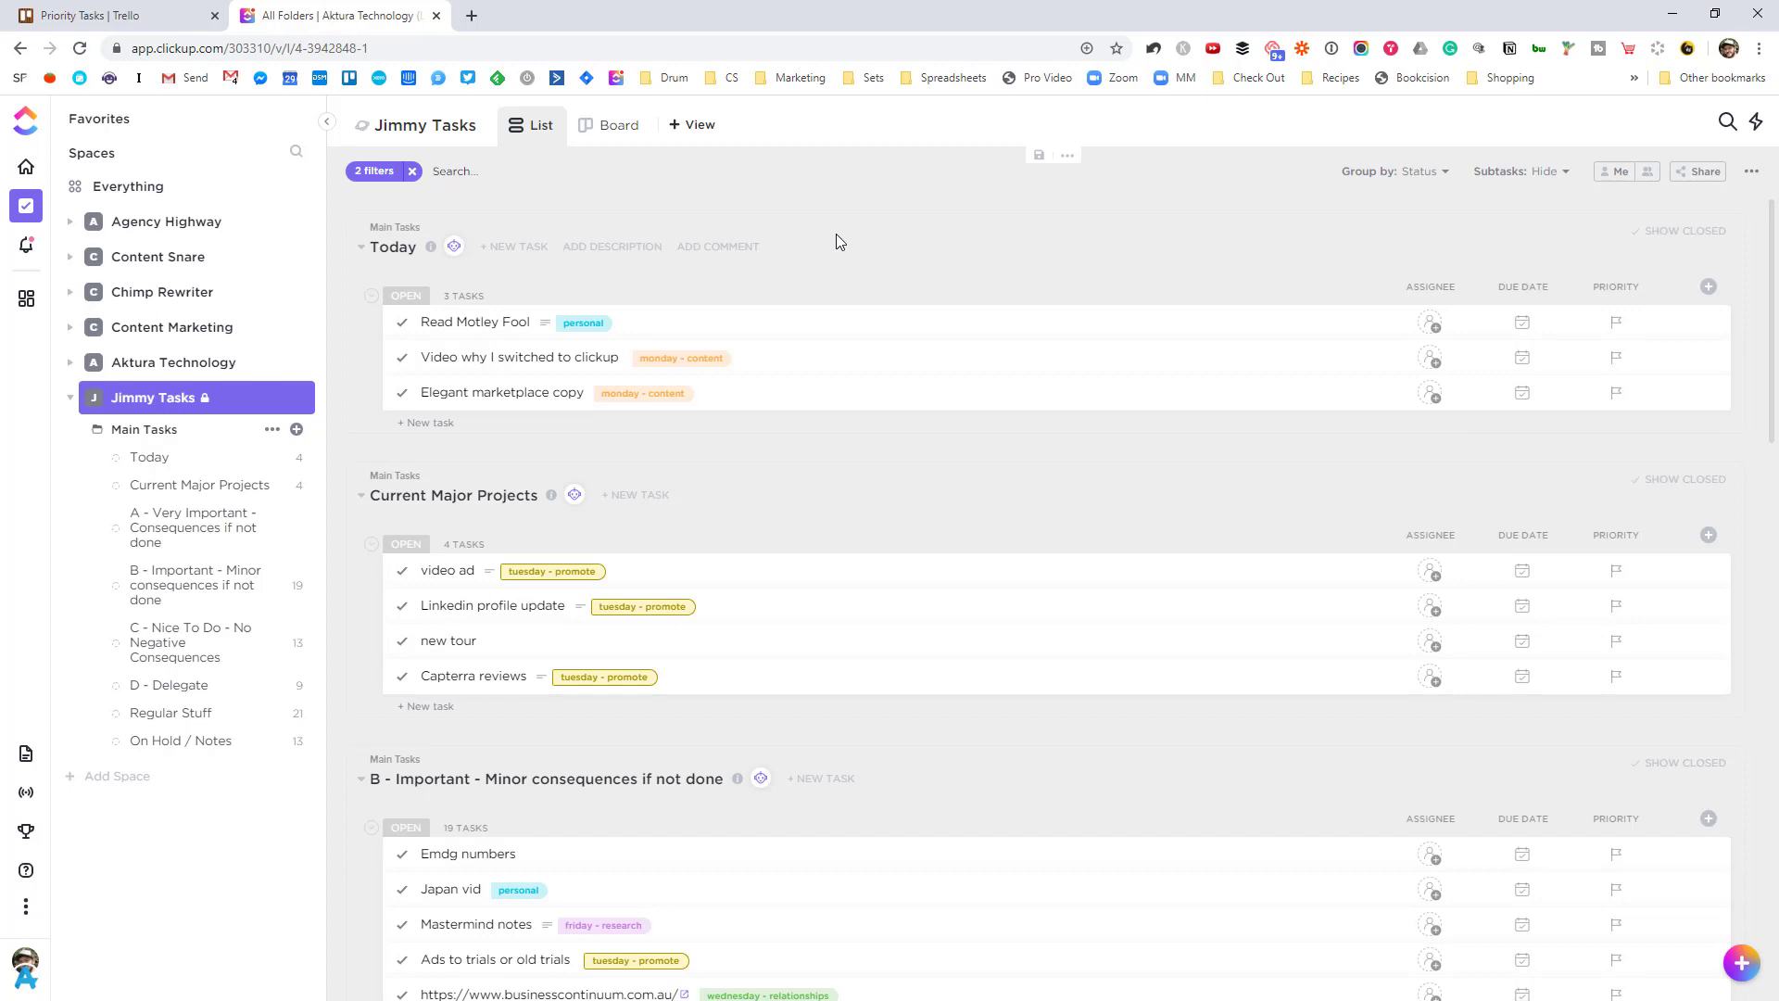
mouse_move(1427, 287)
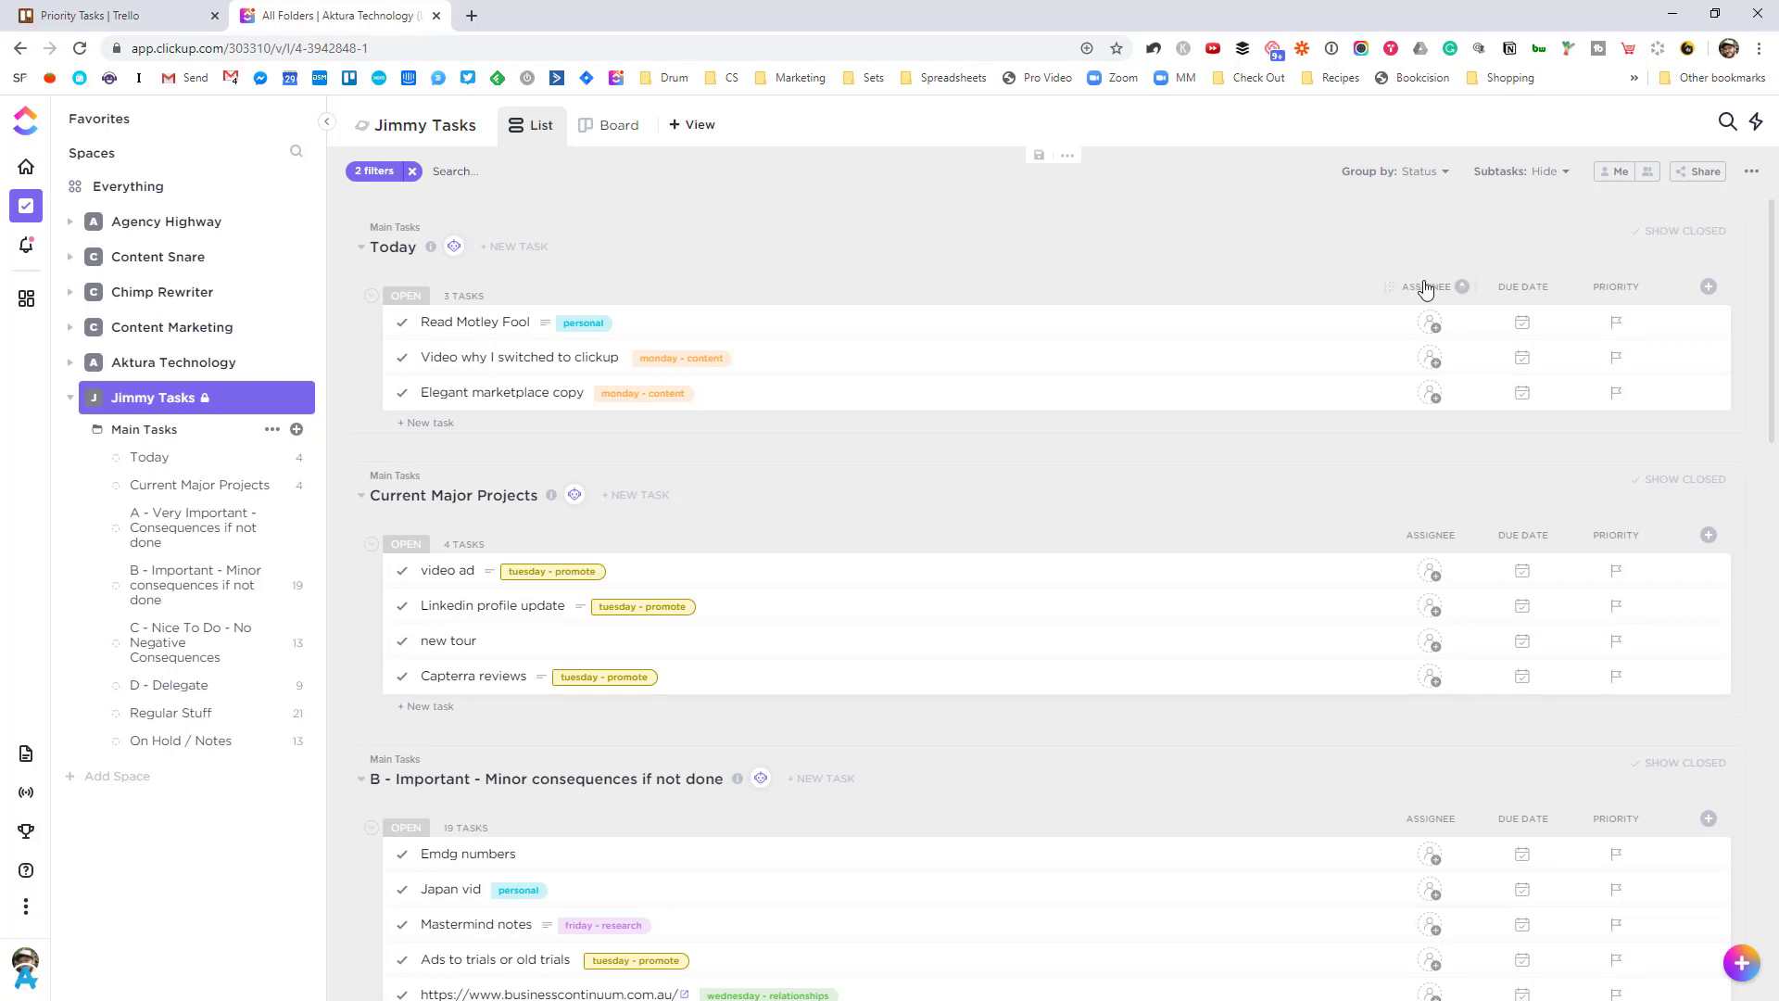
mouse_move(1345, 284)
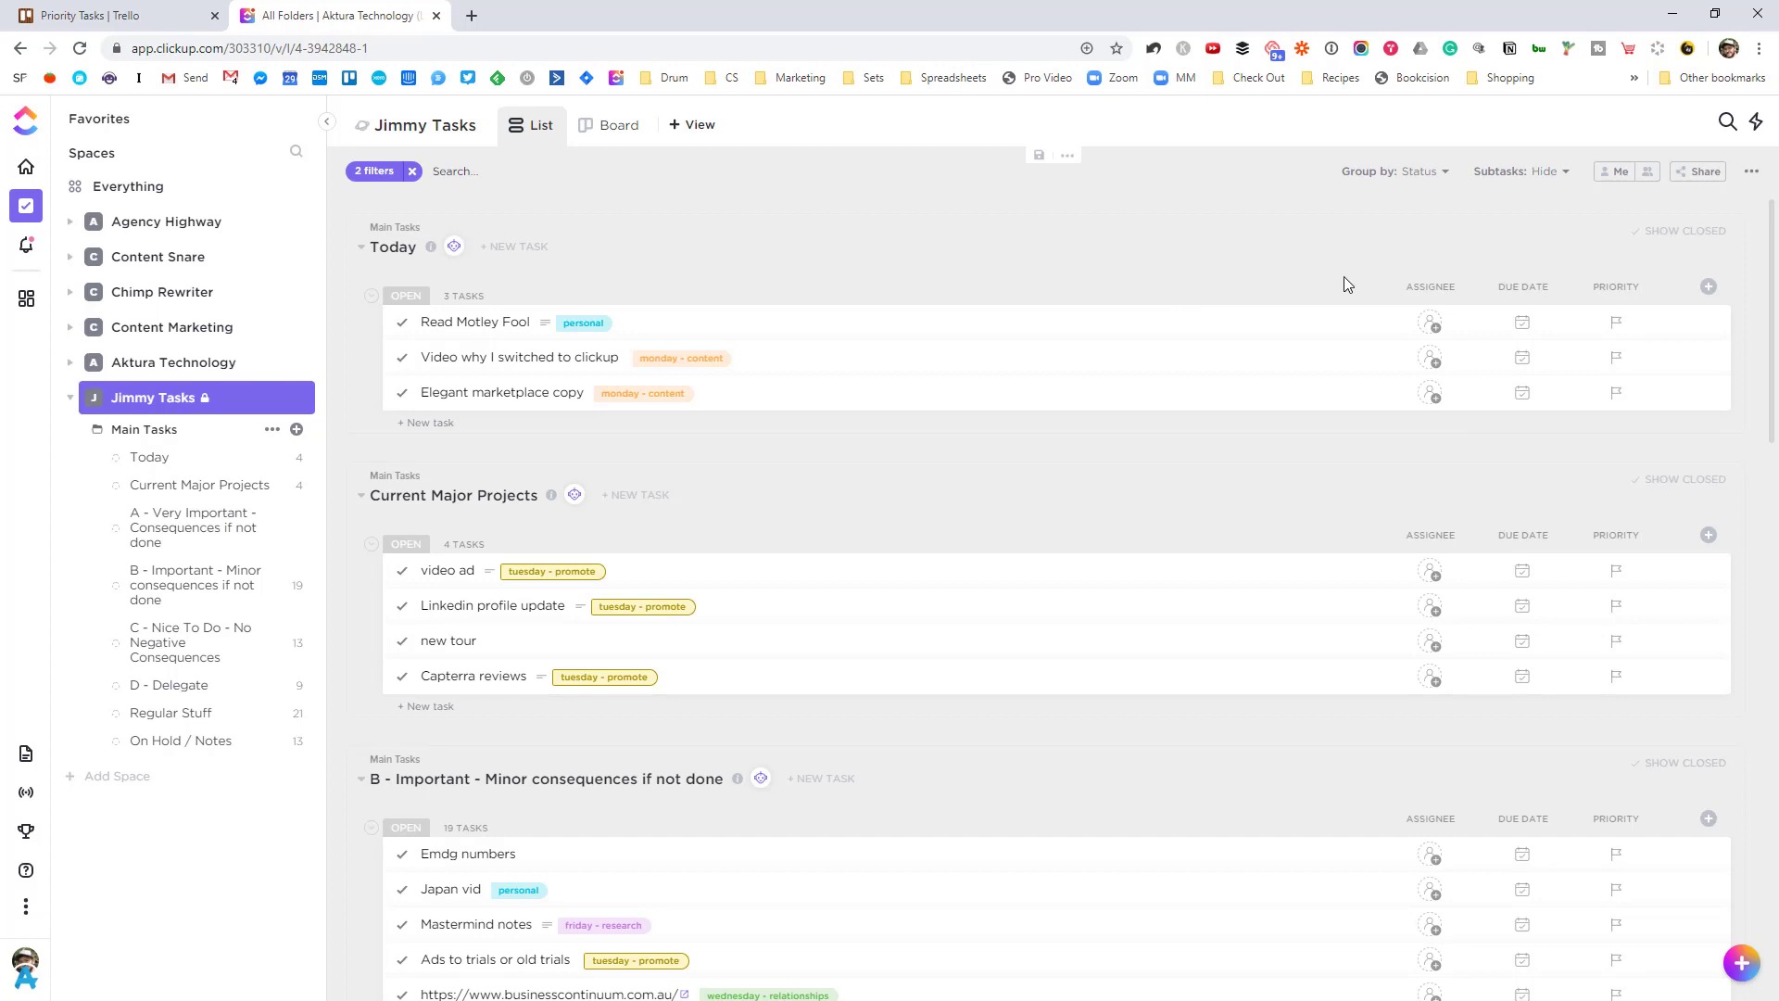
mouse_move(1149, 408)
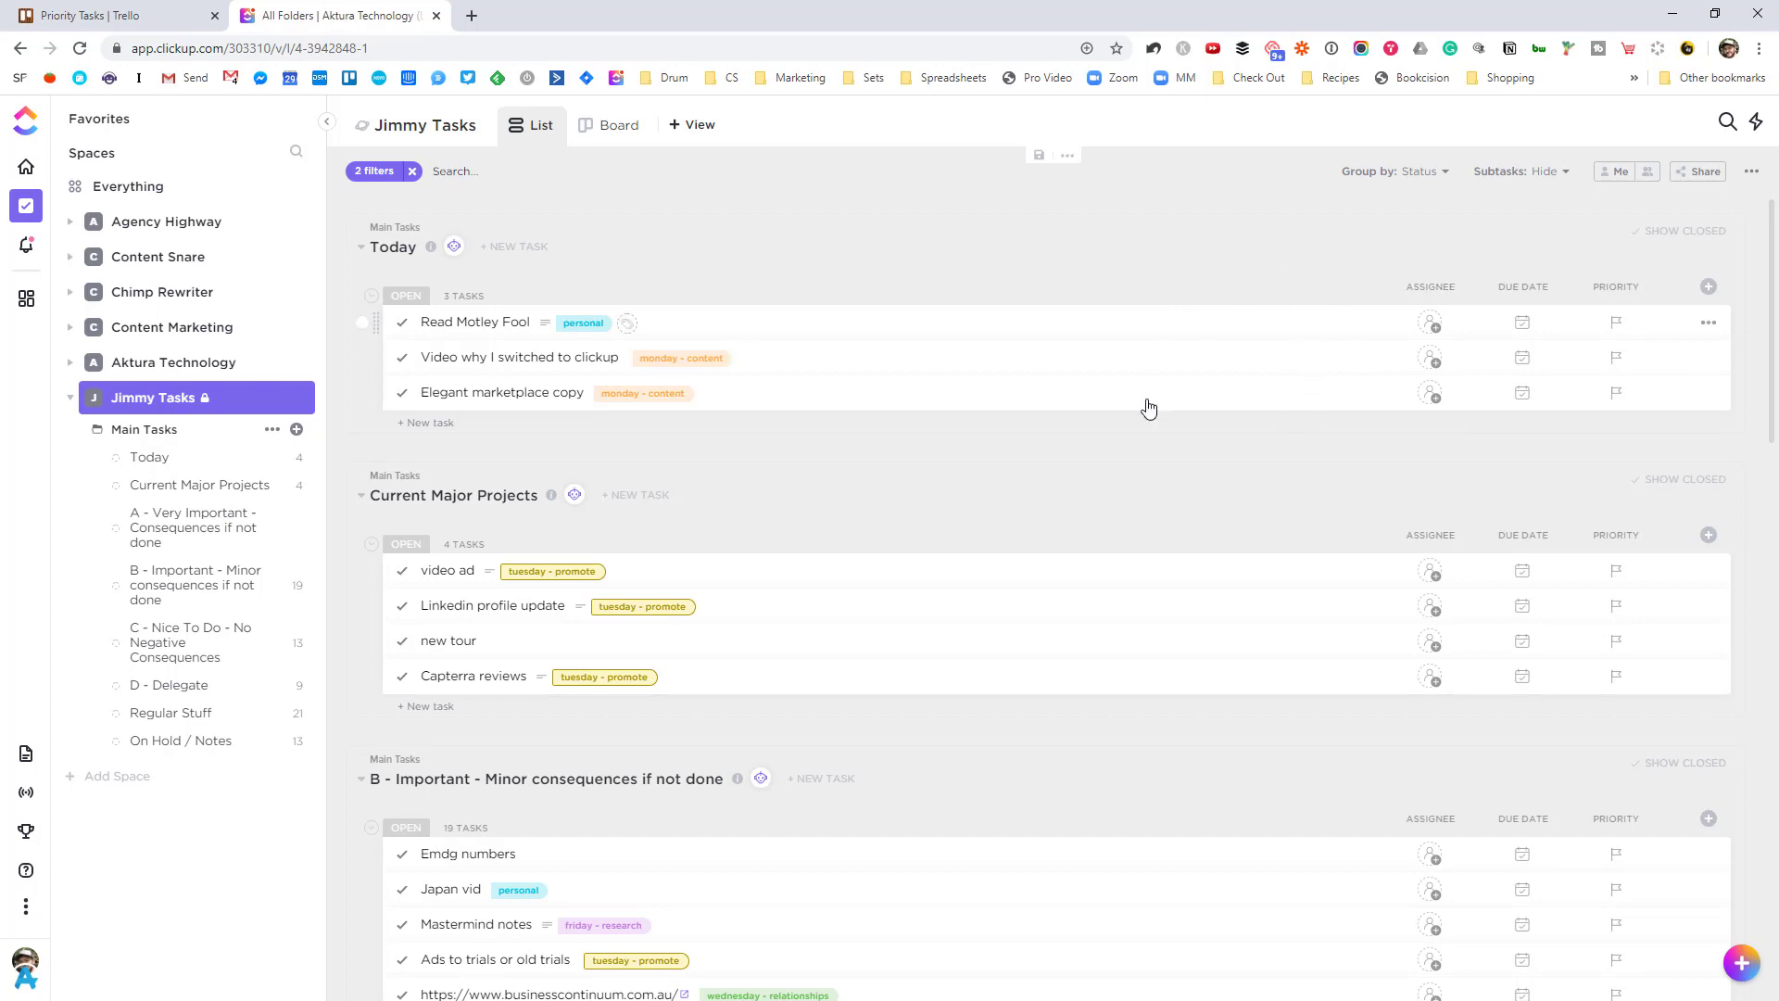
mouse_move(1149, 408)
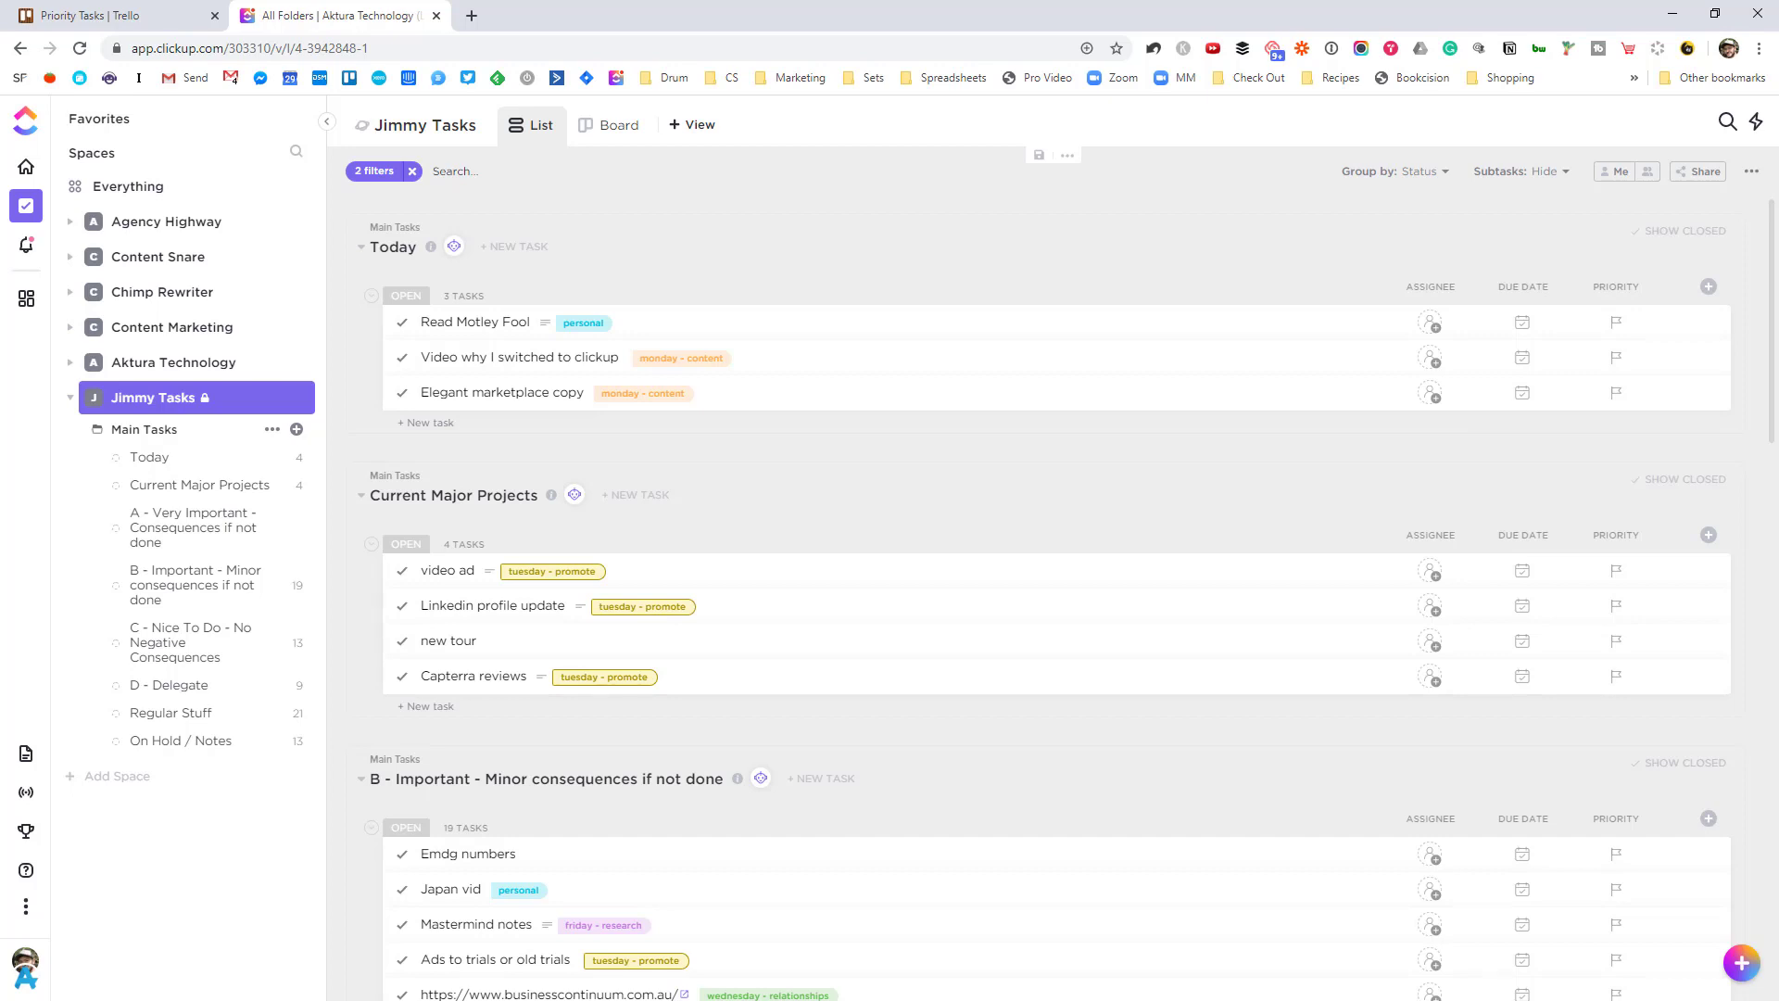
mouse_move(1331, 356)
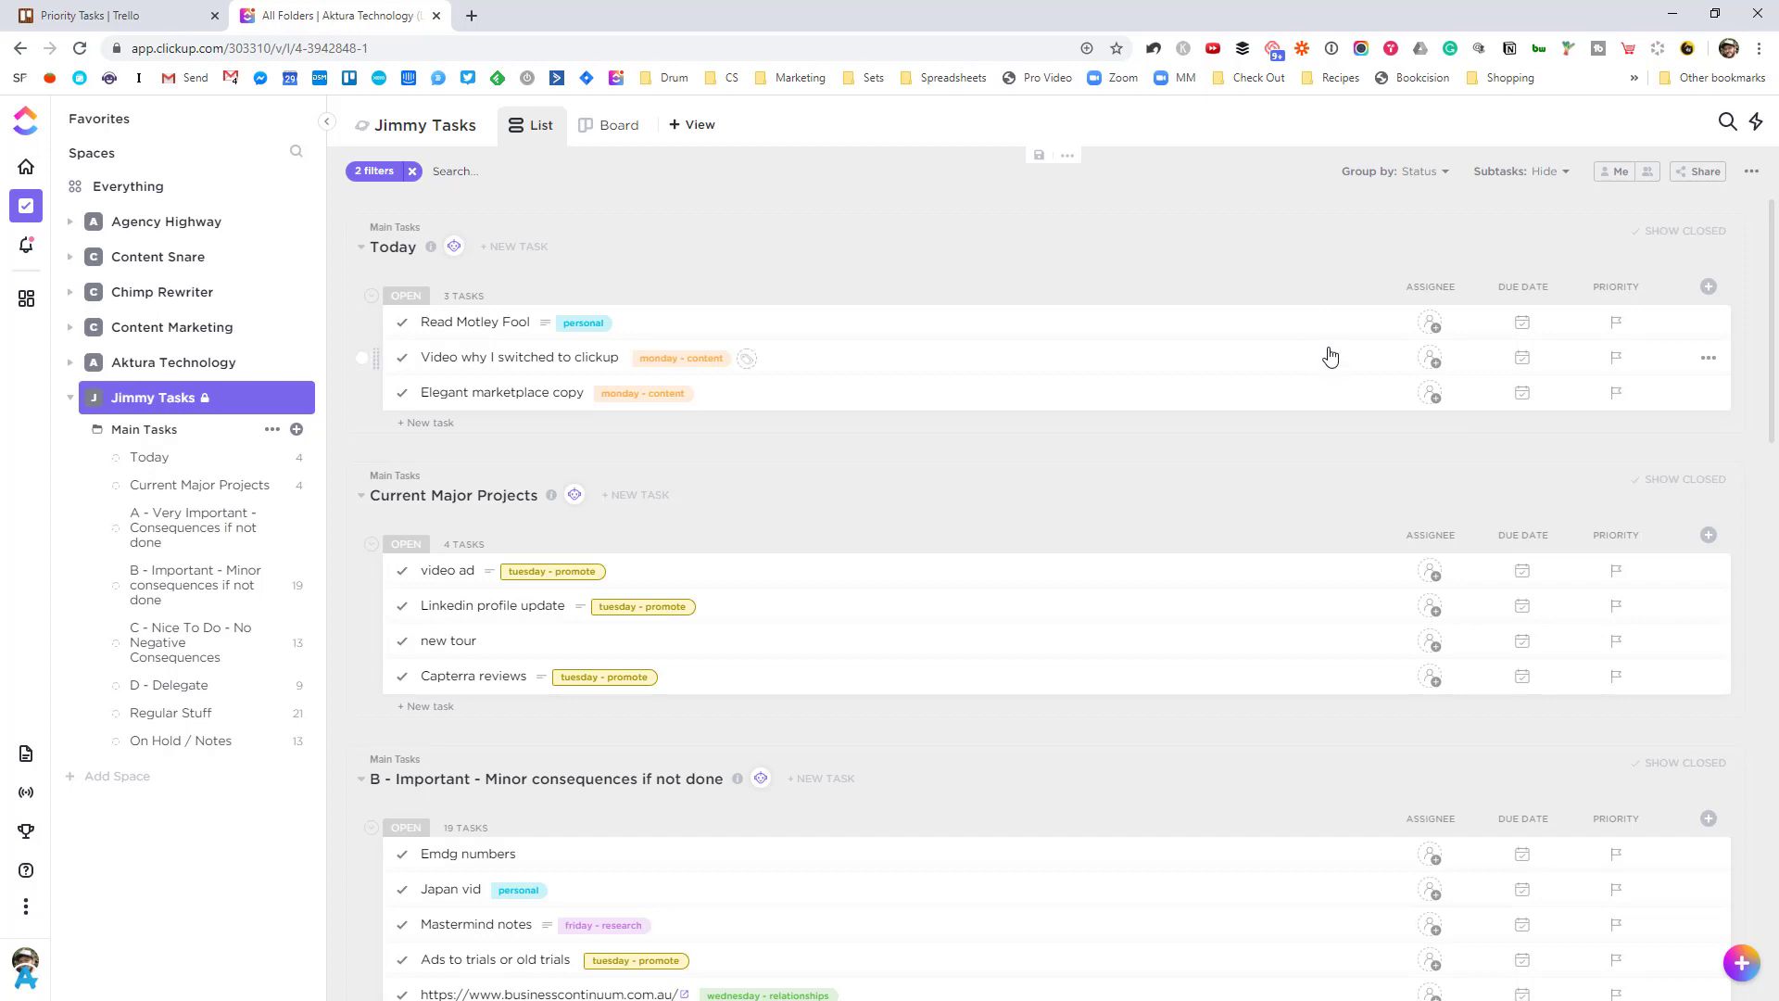
mouse_move(1326, 265)
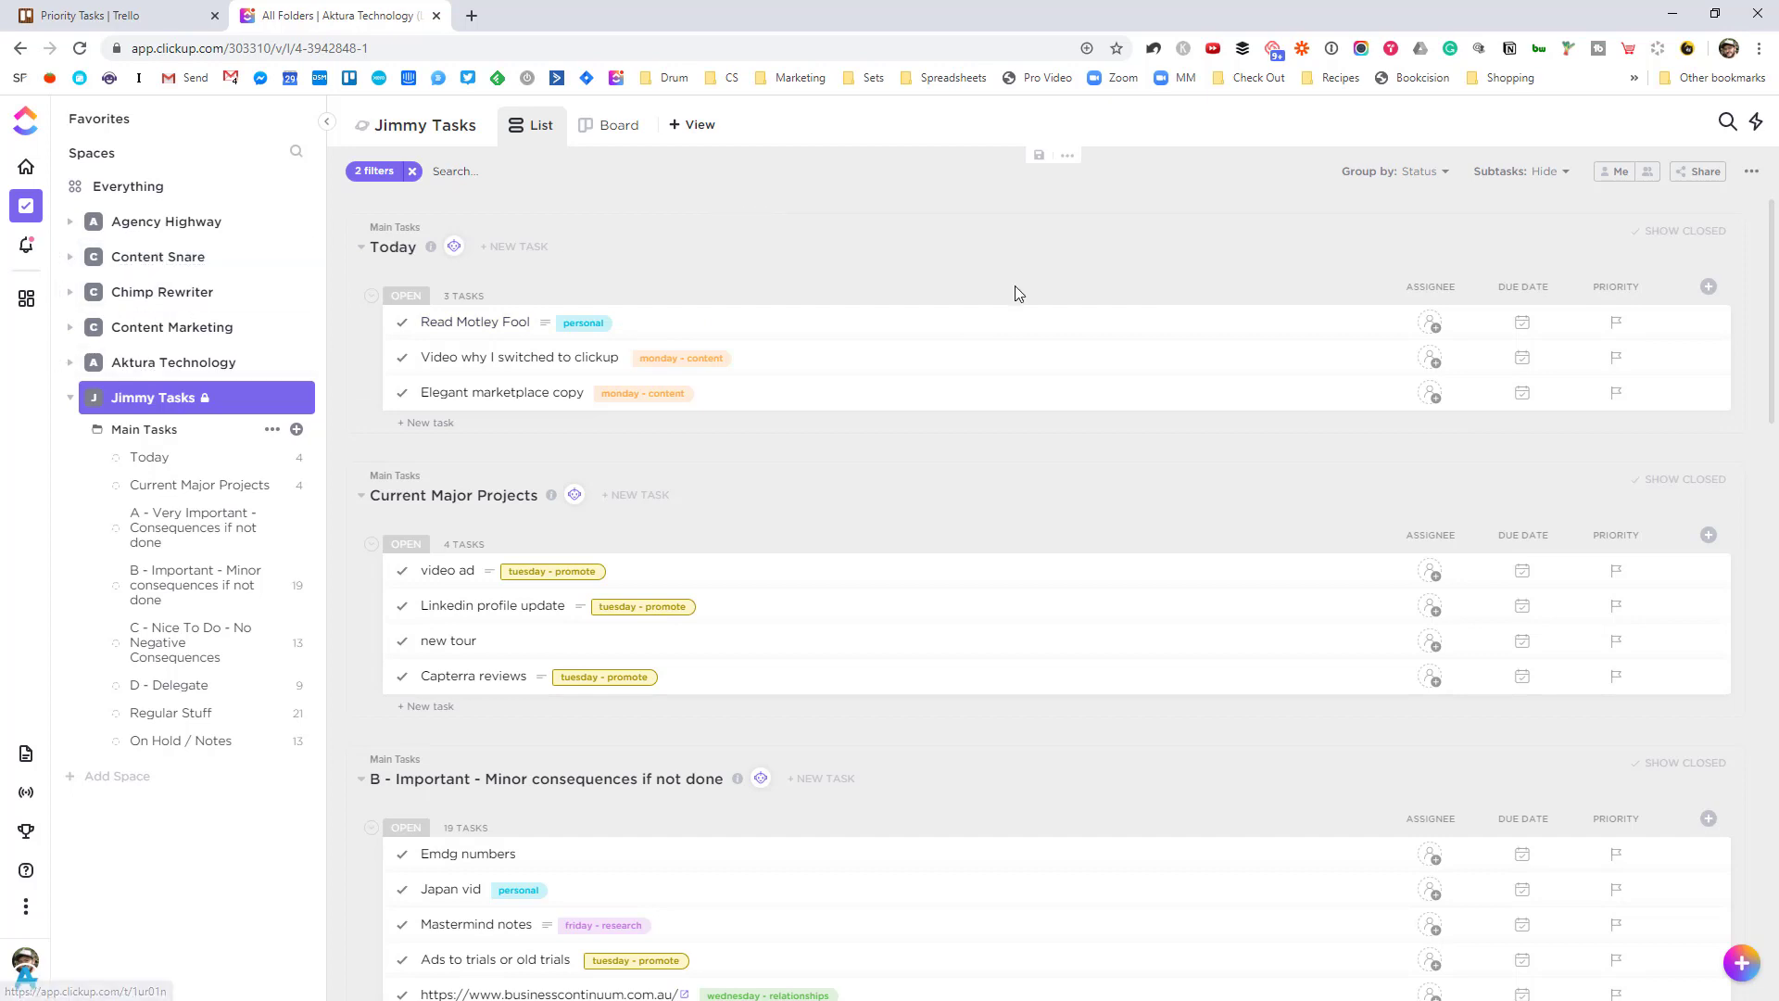
Step: Check which space and list the Read Motley Fool task lives in, then switch Jimmy Tasks to Board layout
left_click(477, 321)
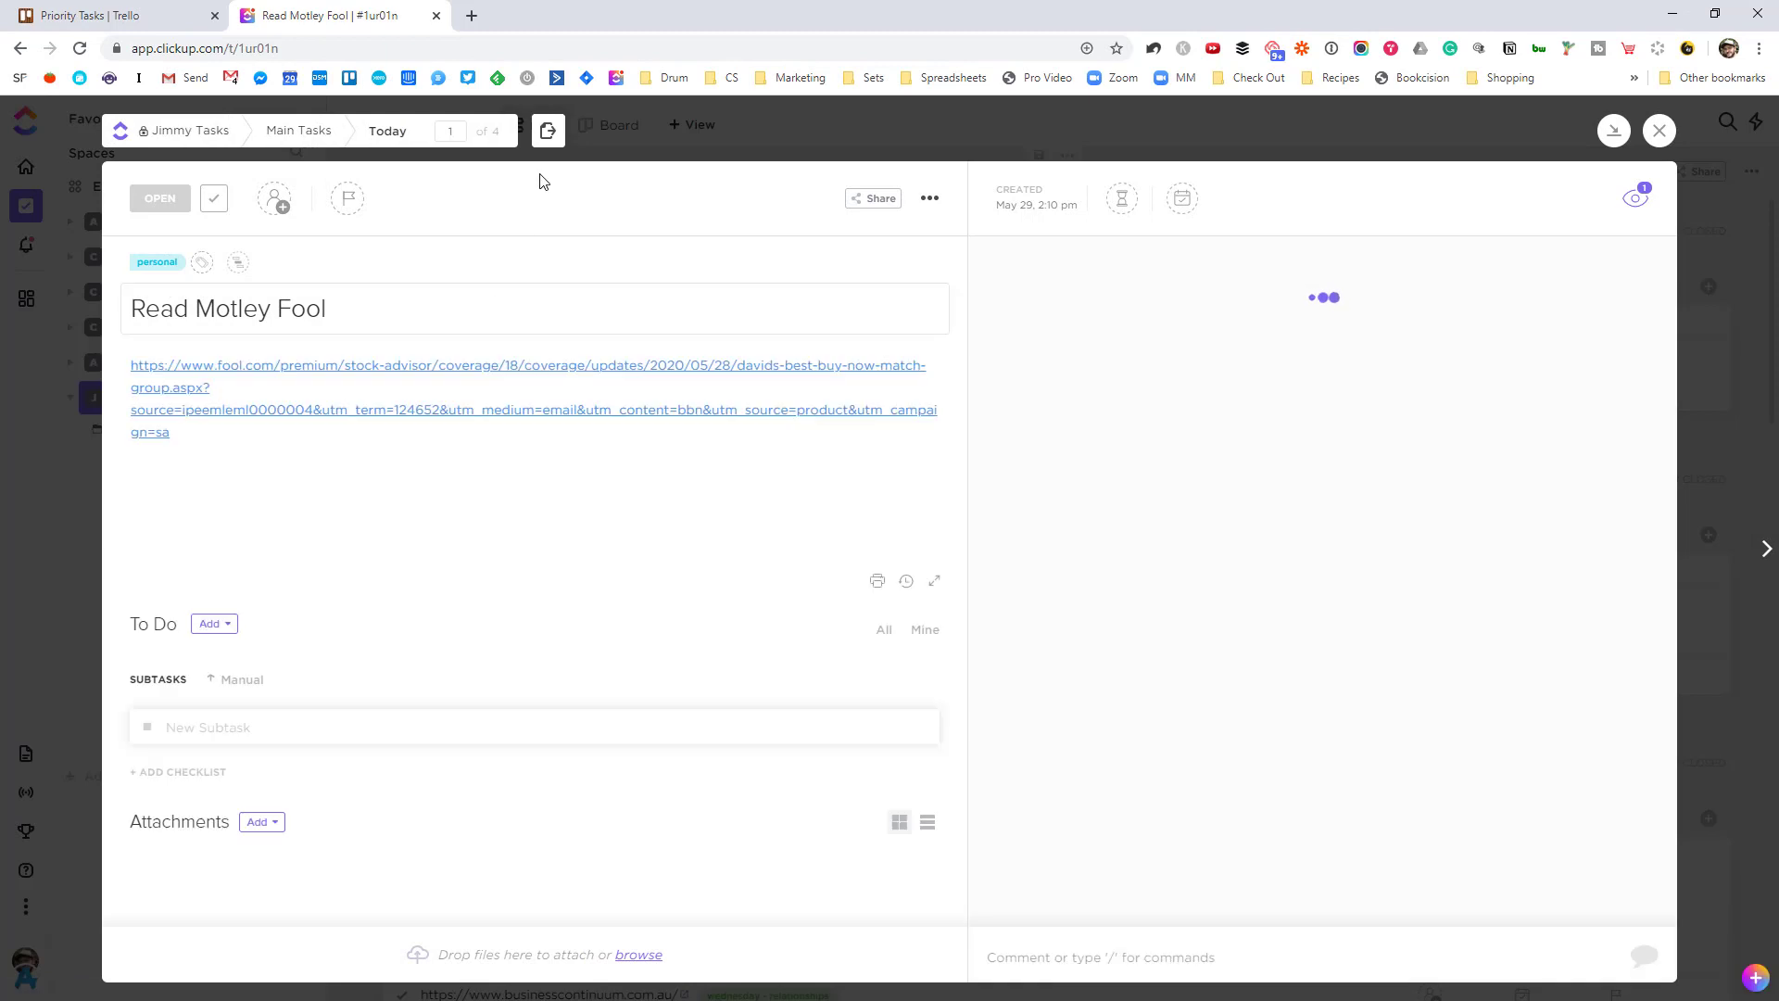
left_click(547, 130)
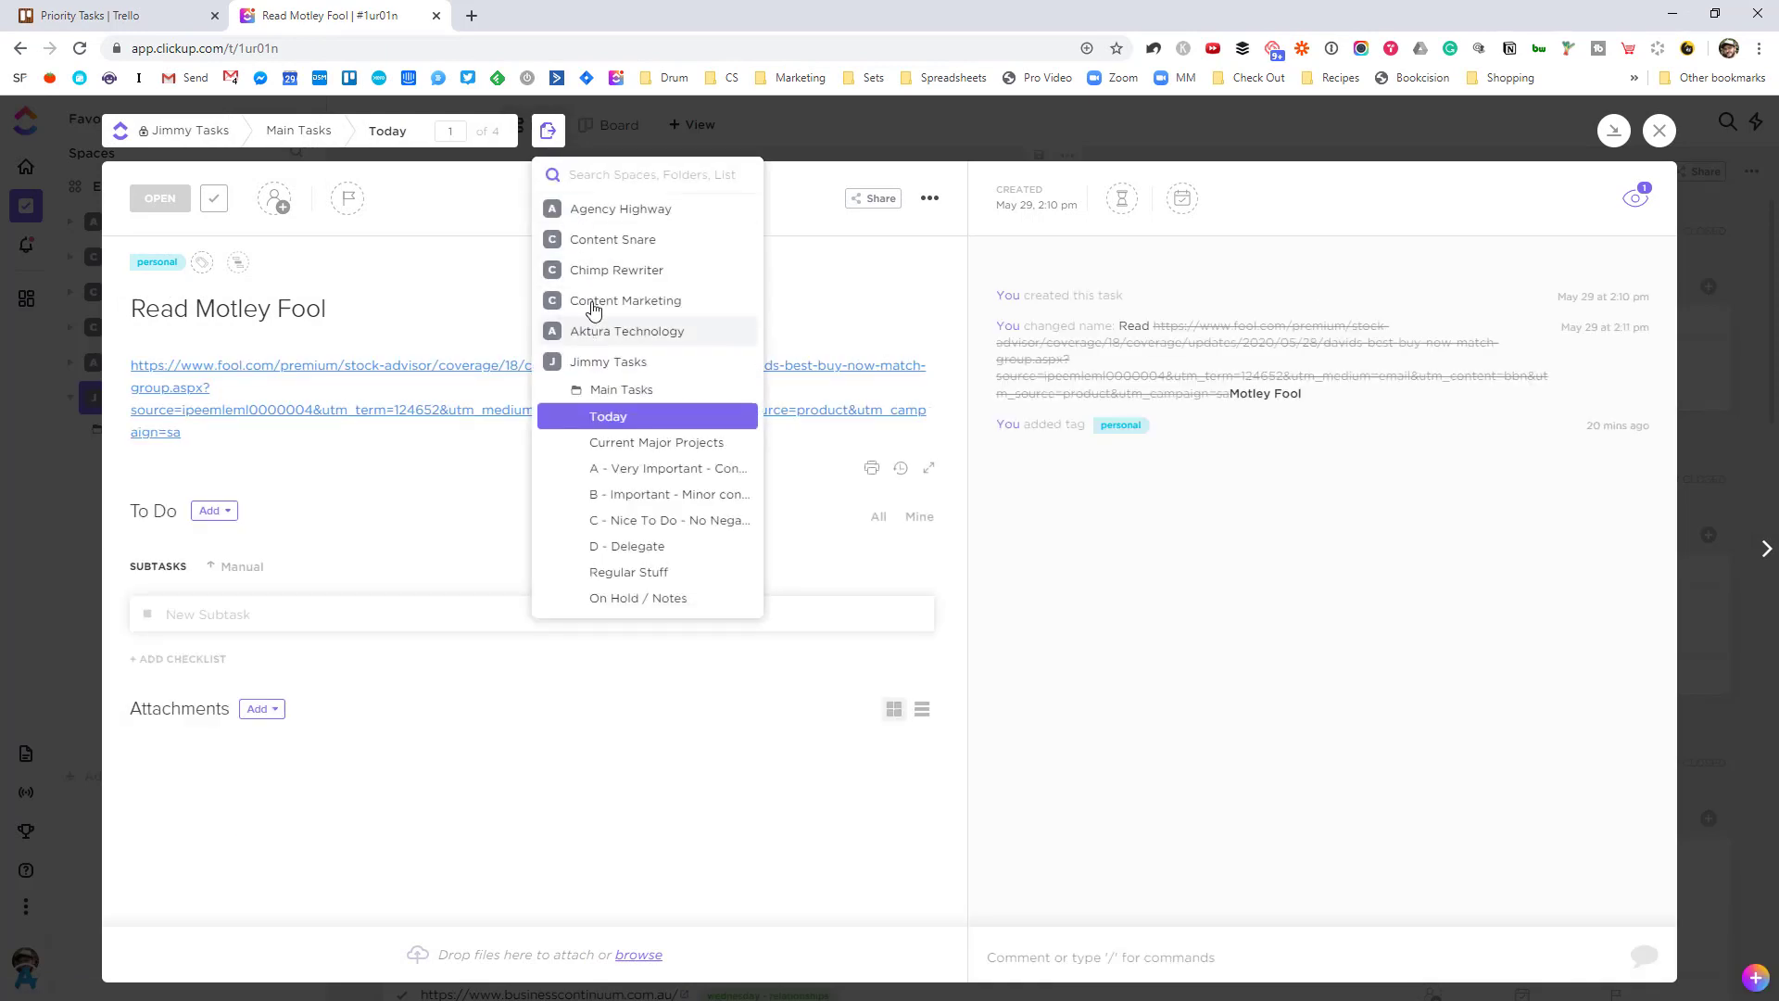
mouse_move(599, 368)
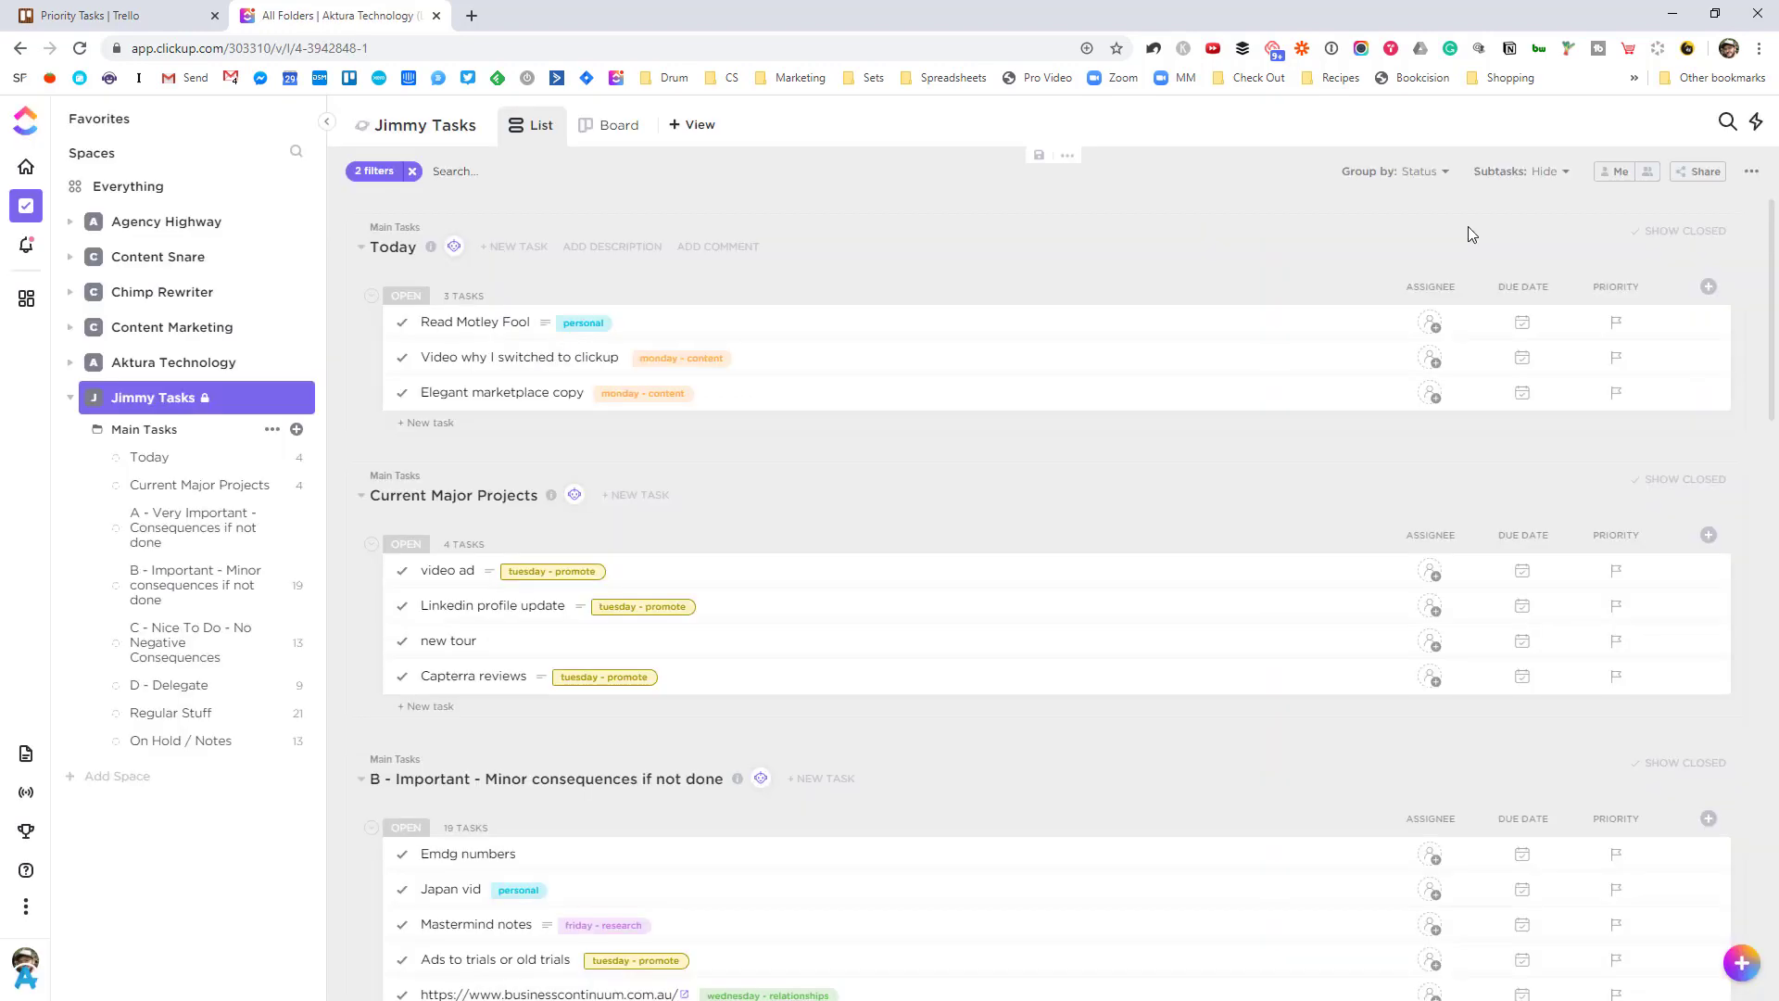
mouse_move(1456, 260)
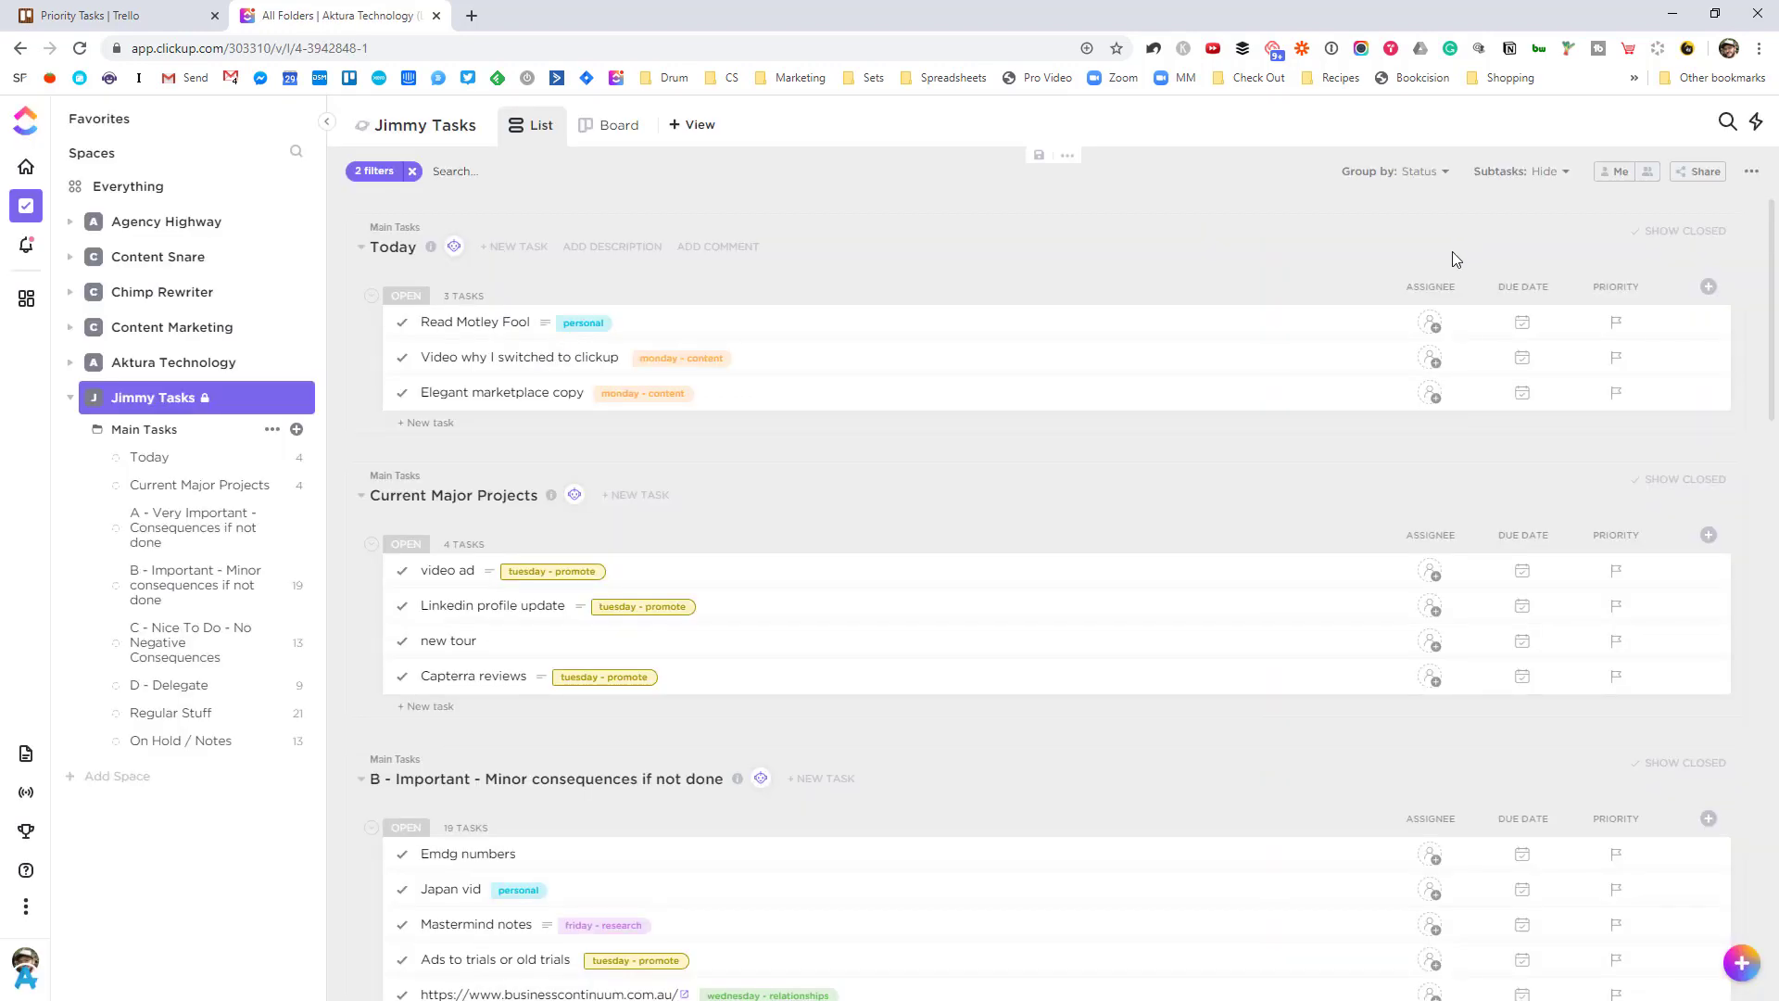
left_click(607, 124)
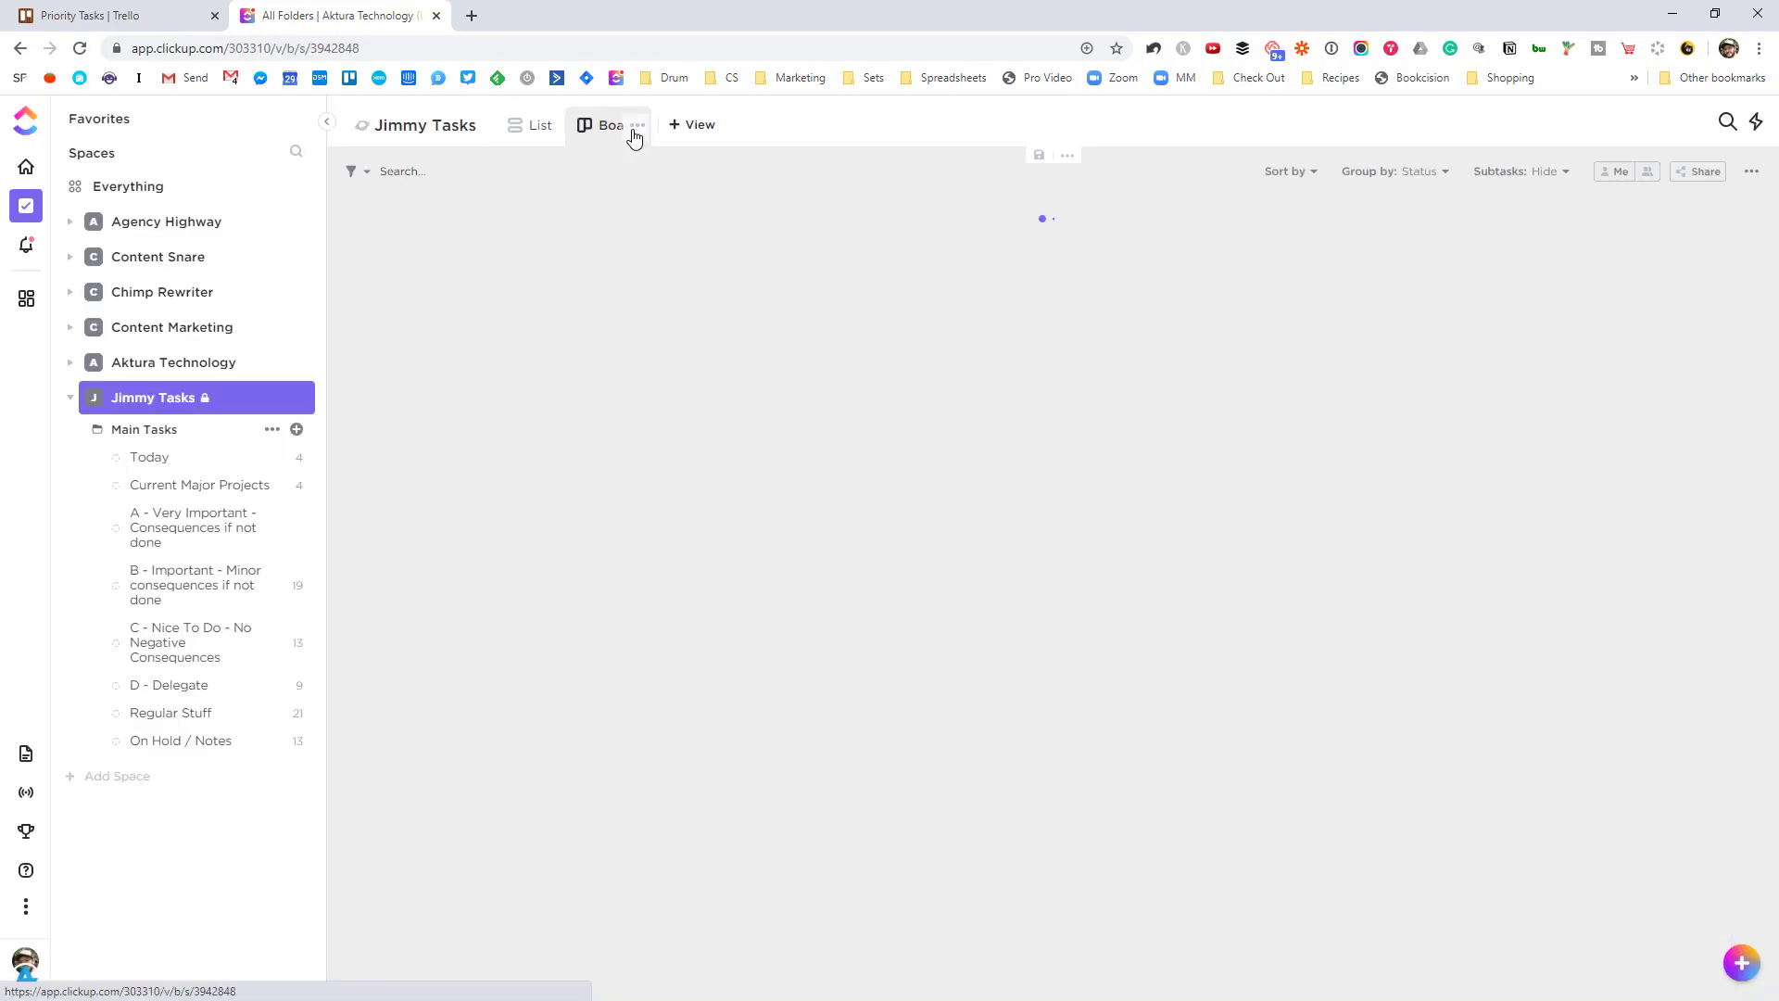
Step: View the Main Tasks folder as a board, compare it with the Trello priority board, and check the column grouping options
left_click(144, 428)
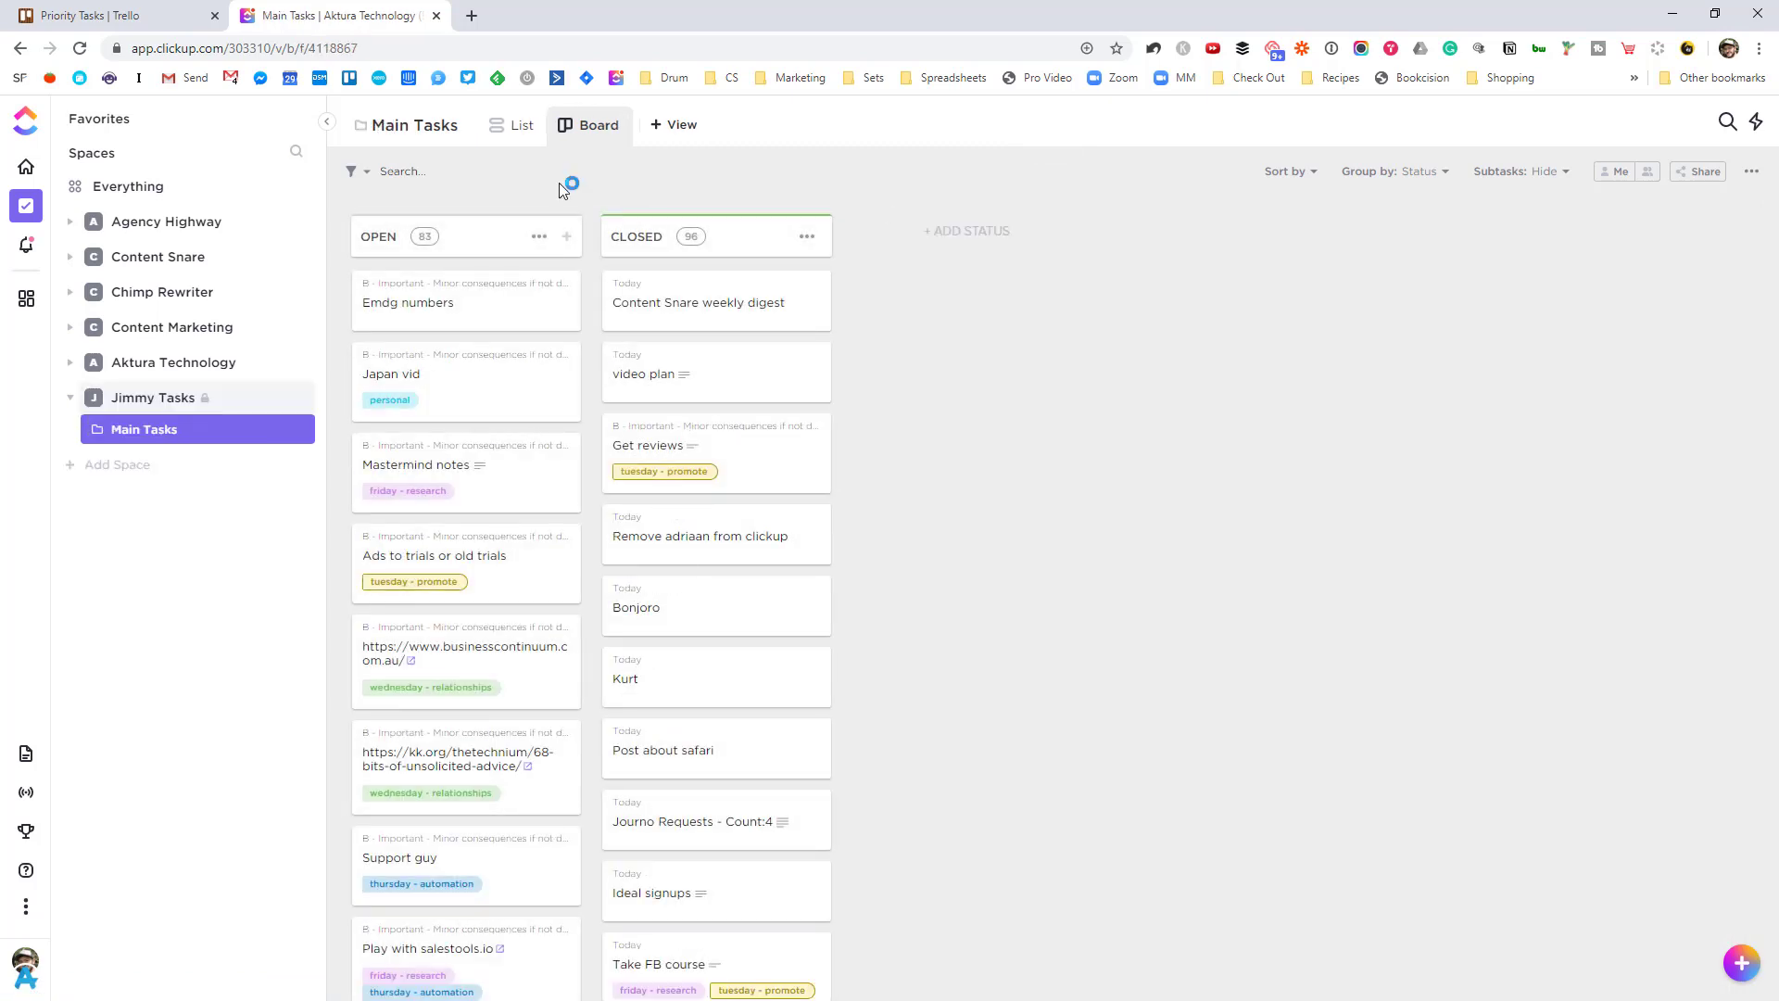
left_click(113, 15)
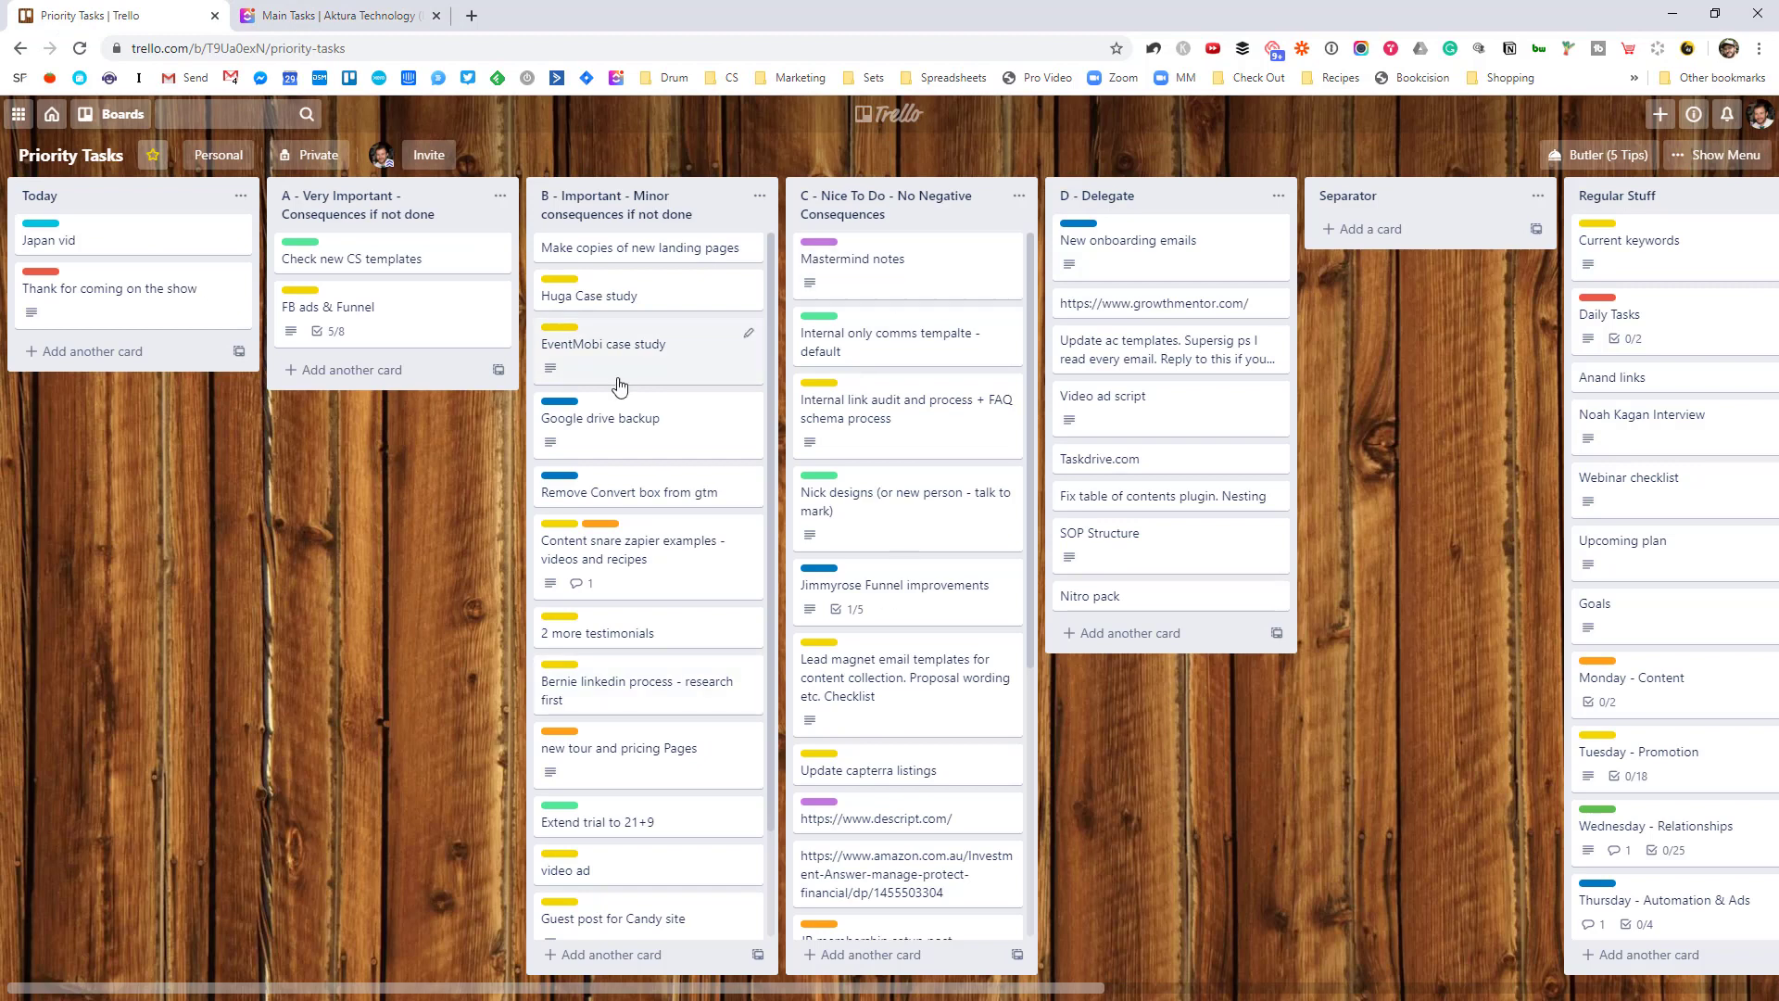
left_click(336, 15)
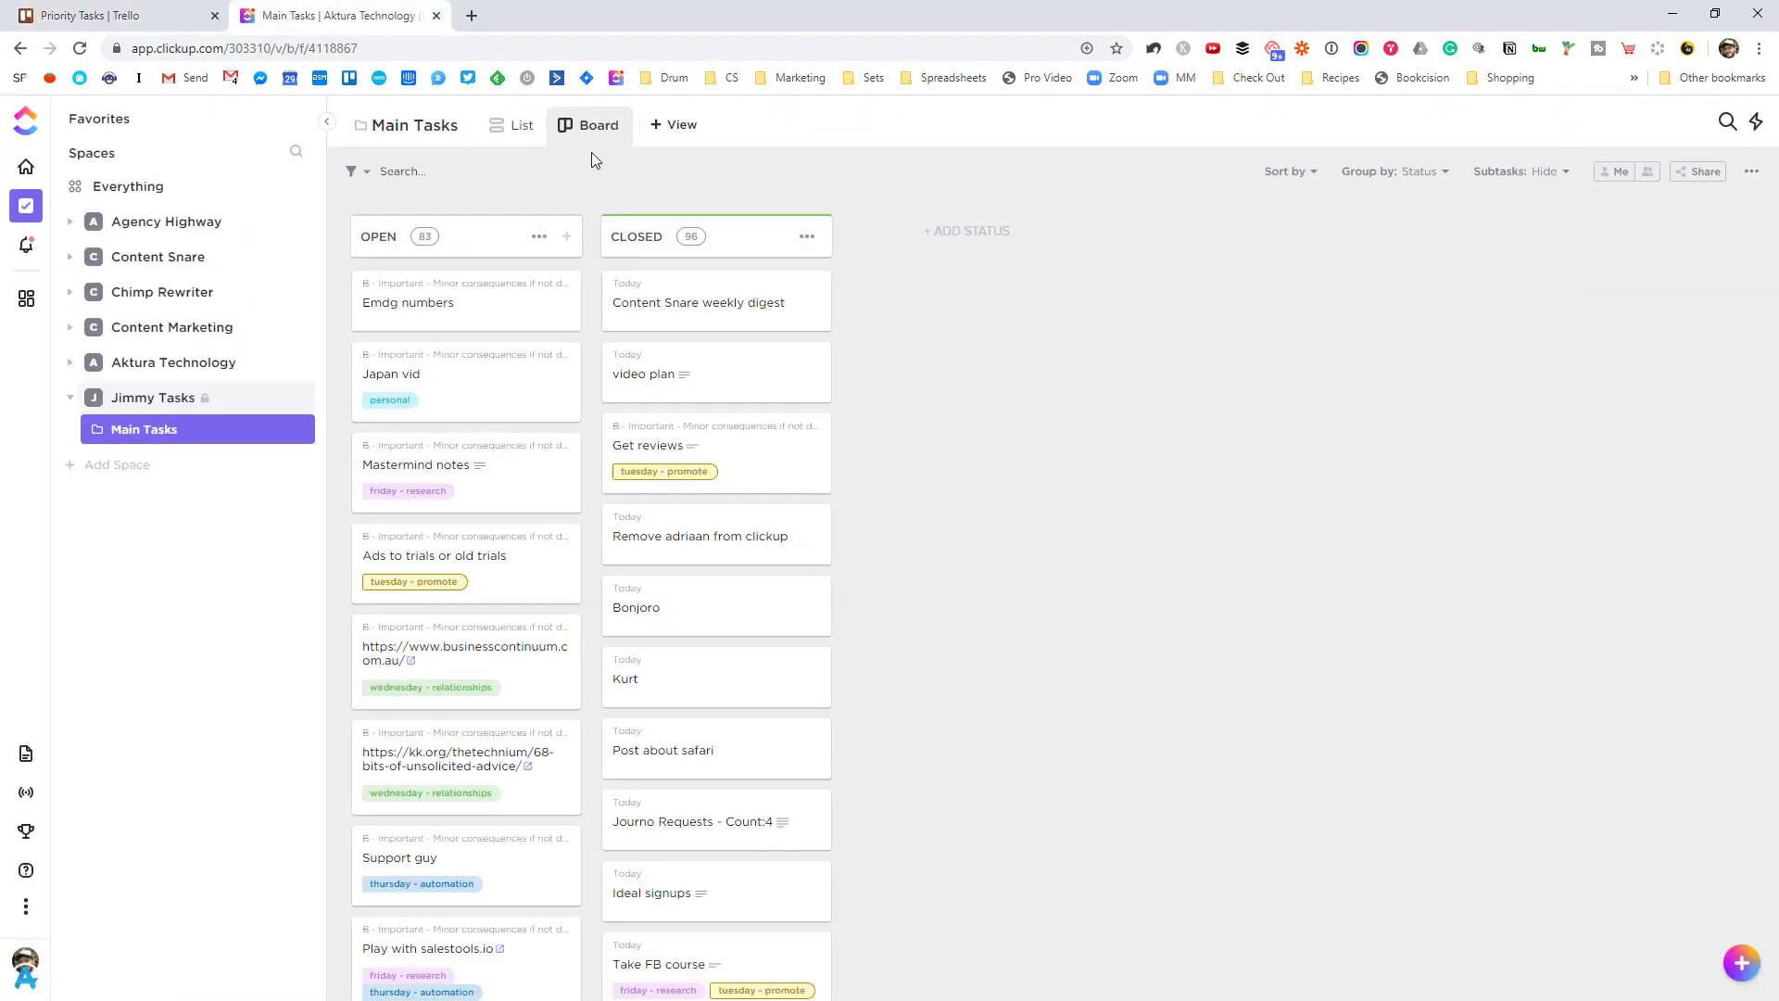
mouse_move(131, 441)
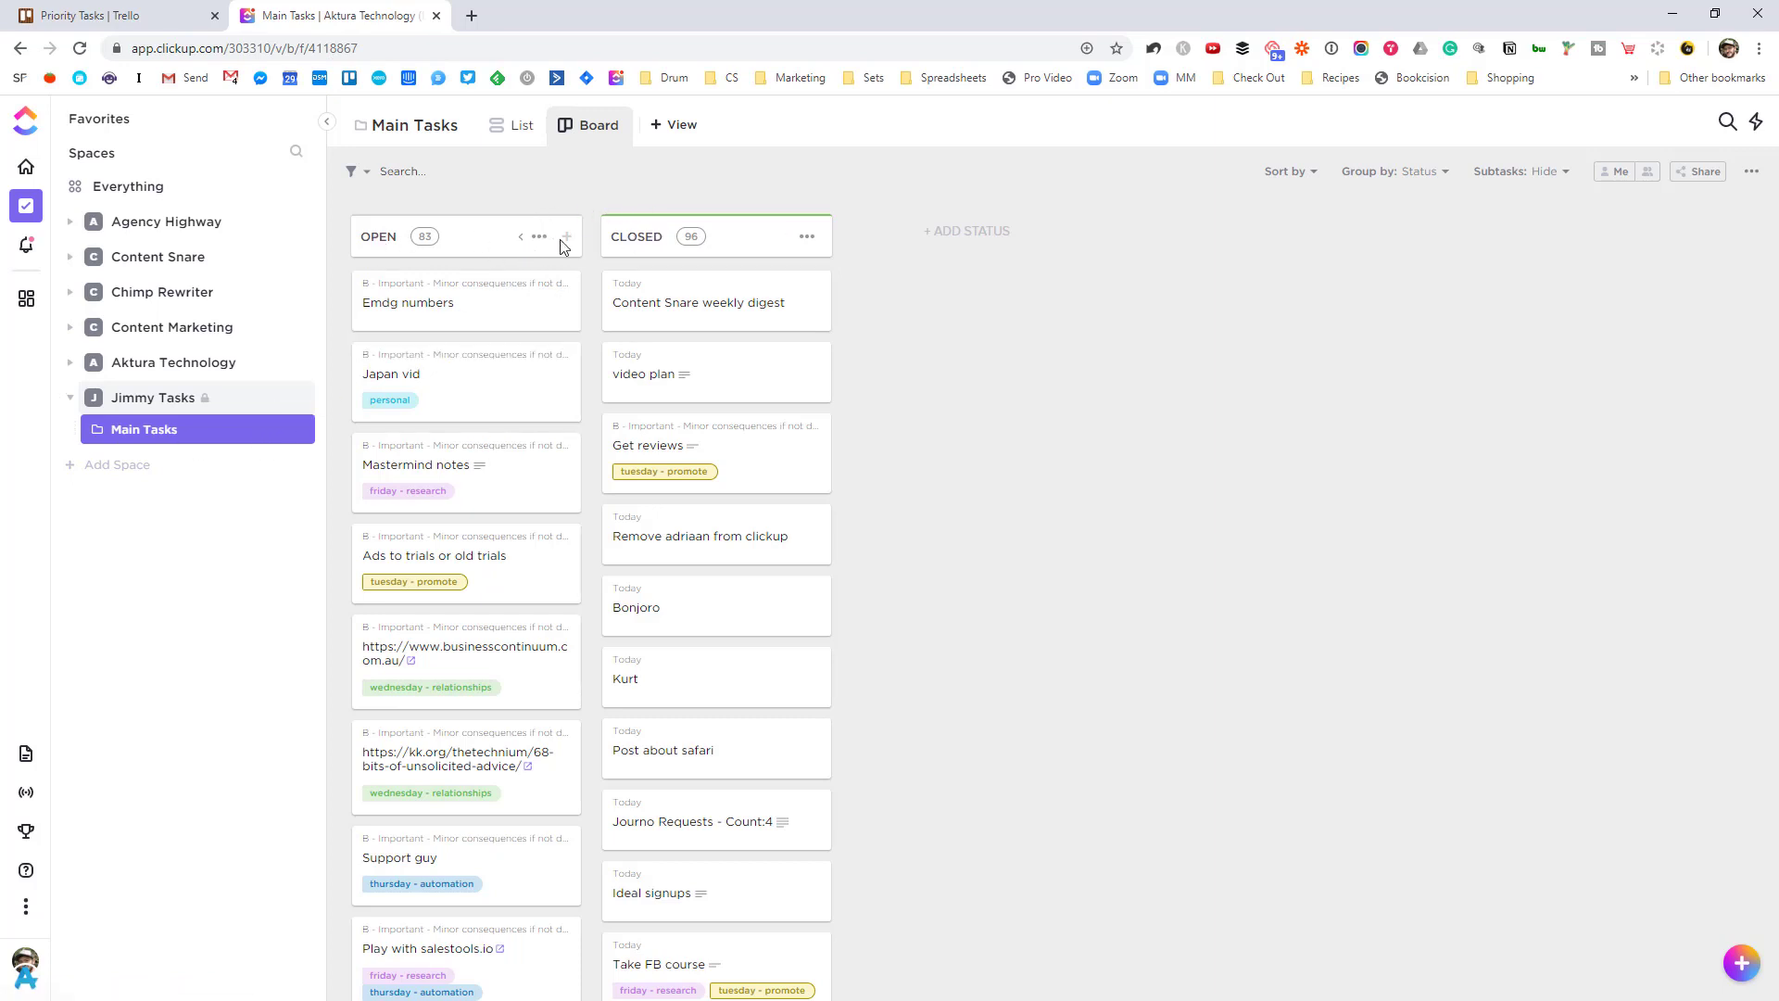
mouse_move(668, 235)
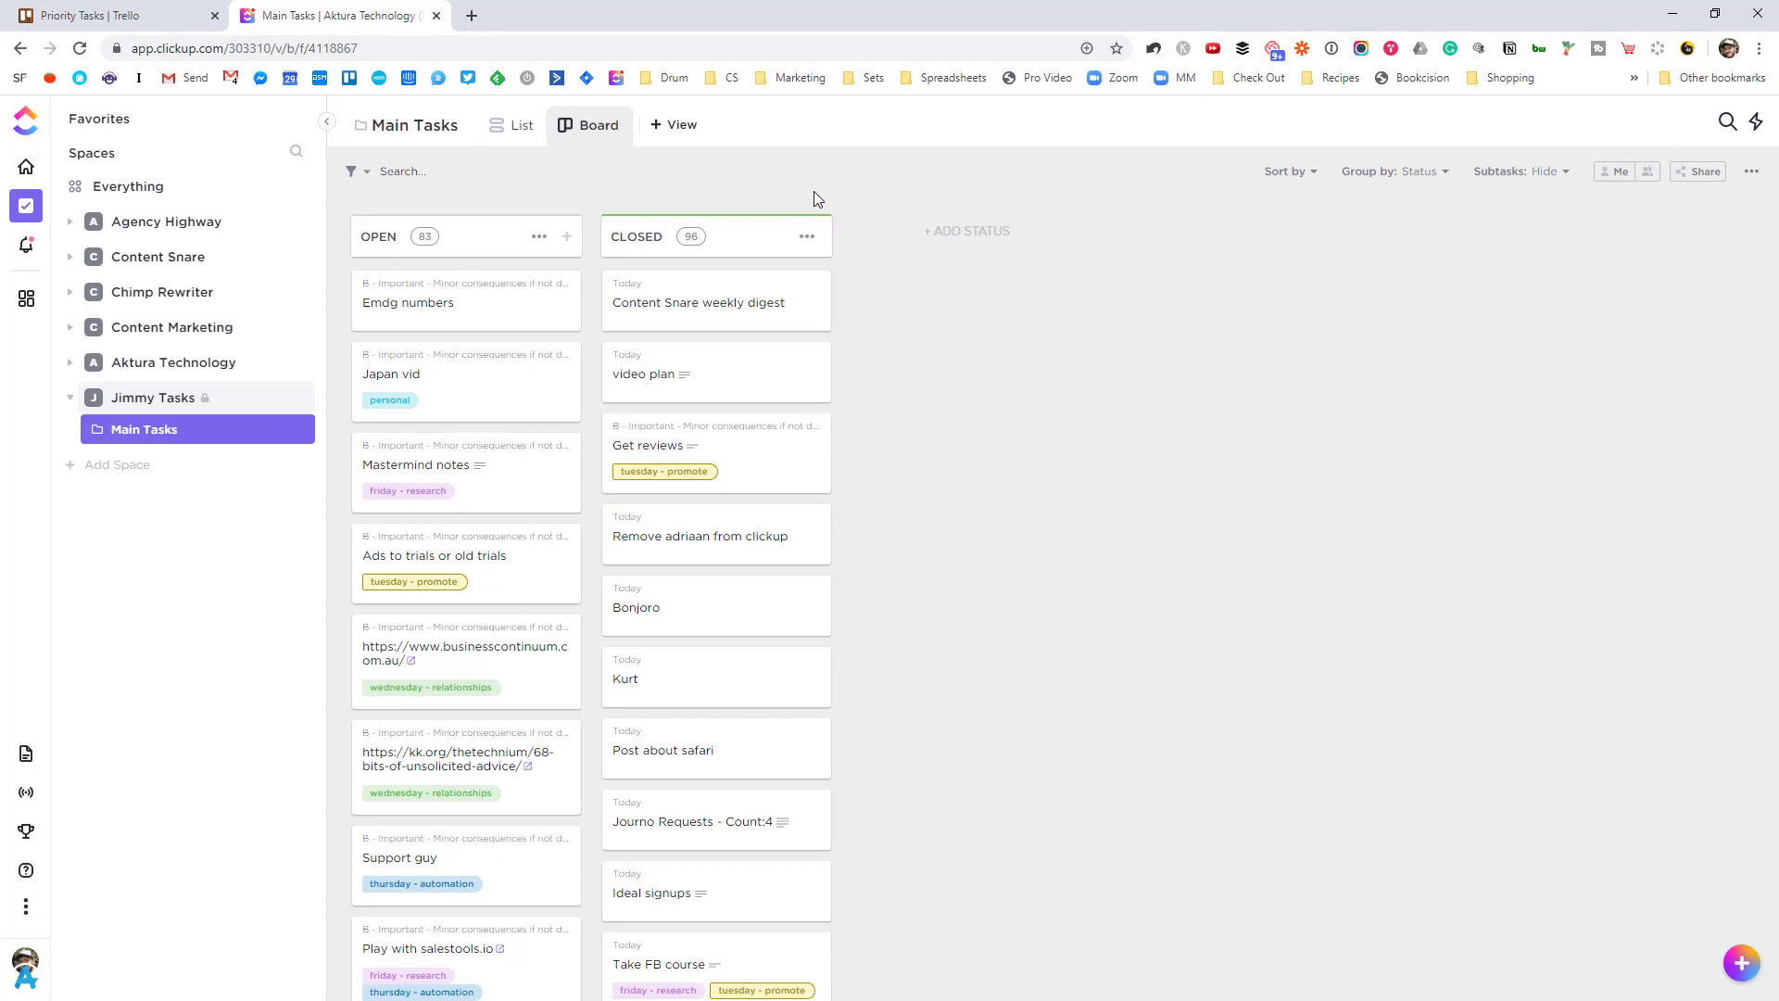
mouse_move(1295, 239)
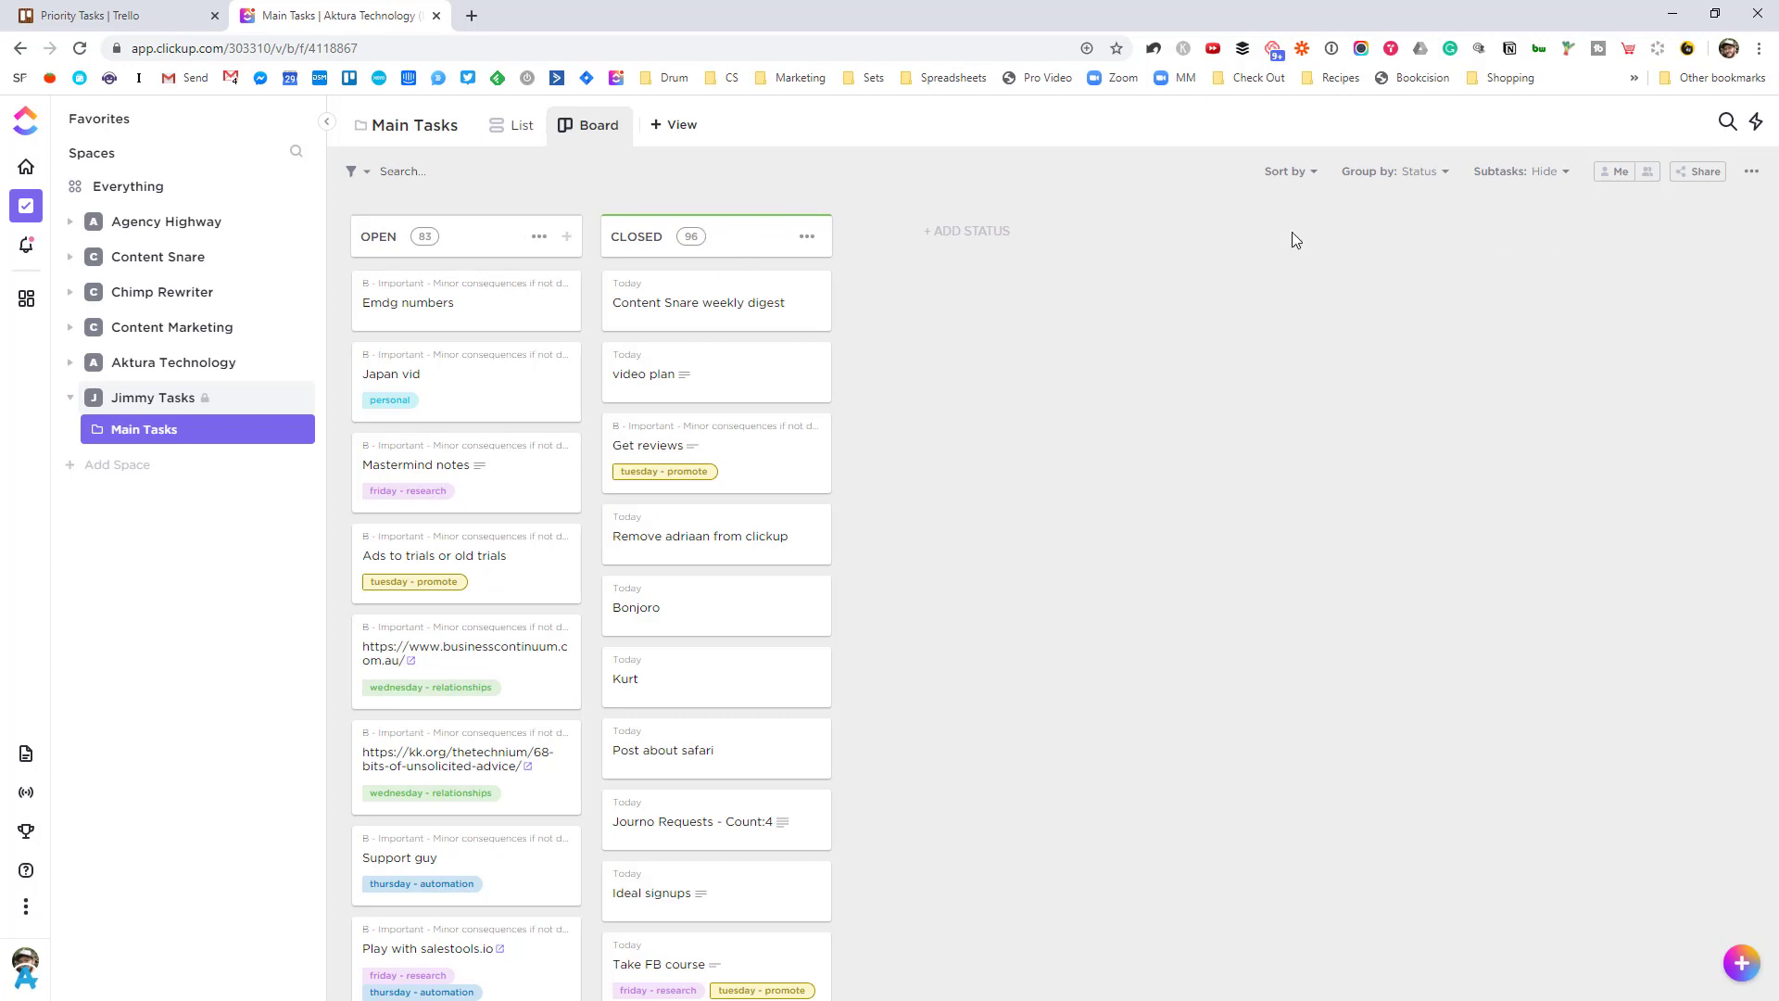
mouse_move(1446, 183)
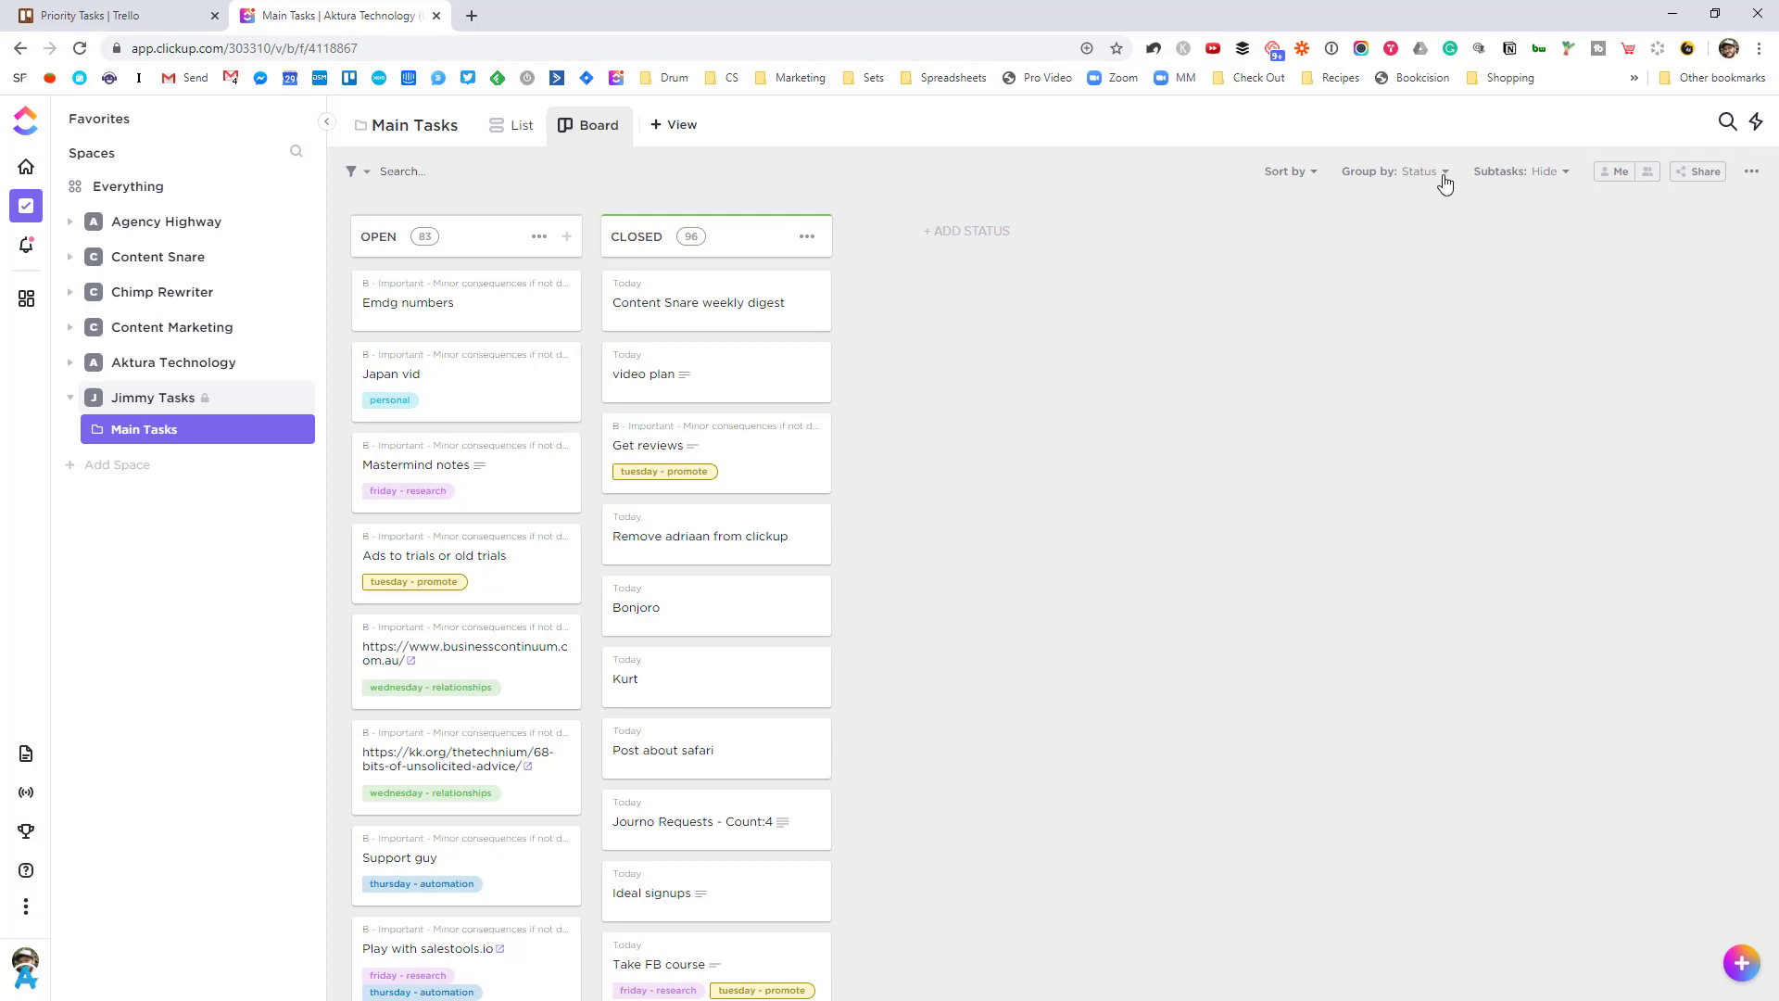
left_click(1418, 170)
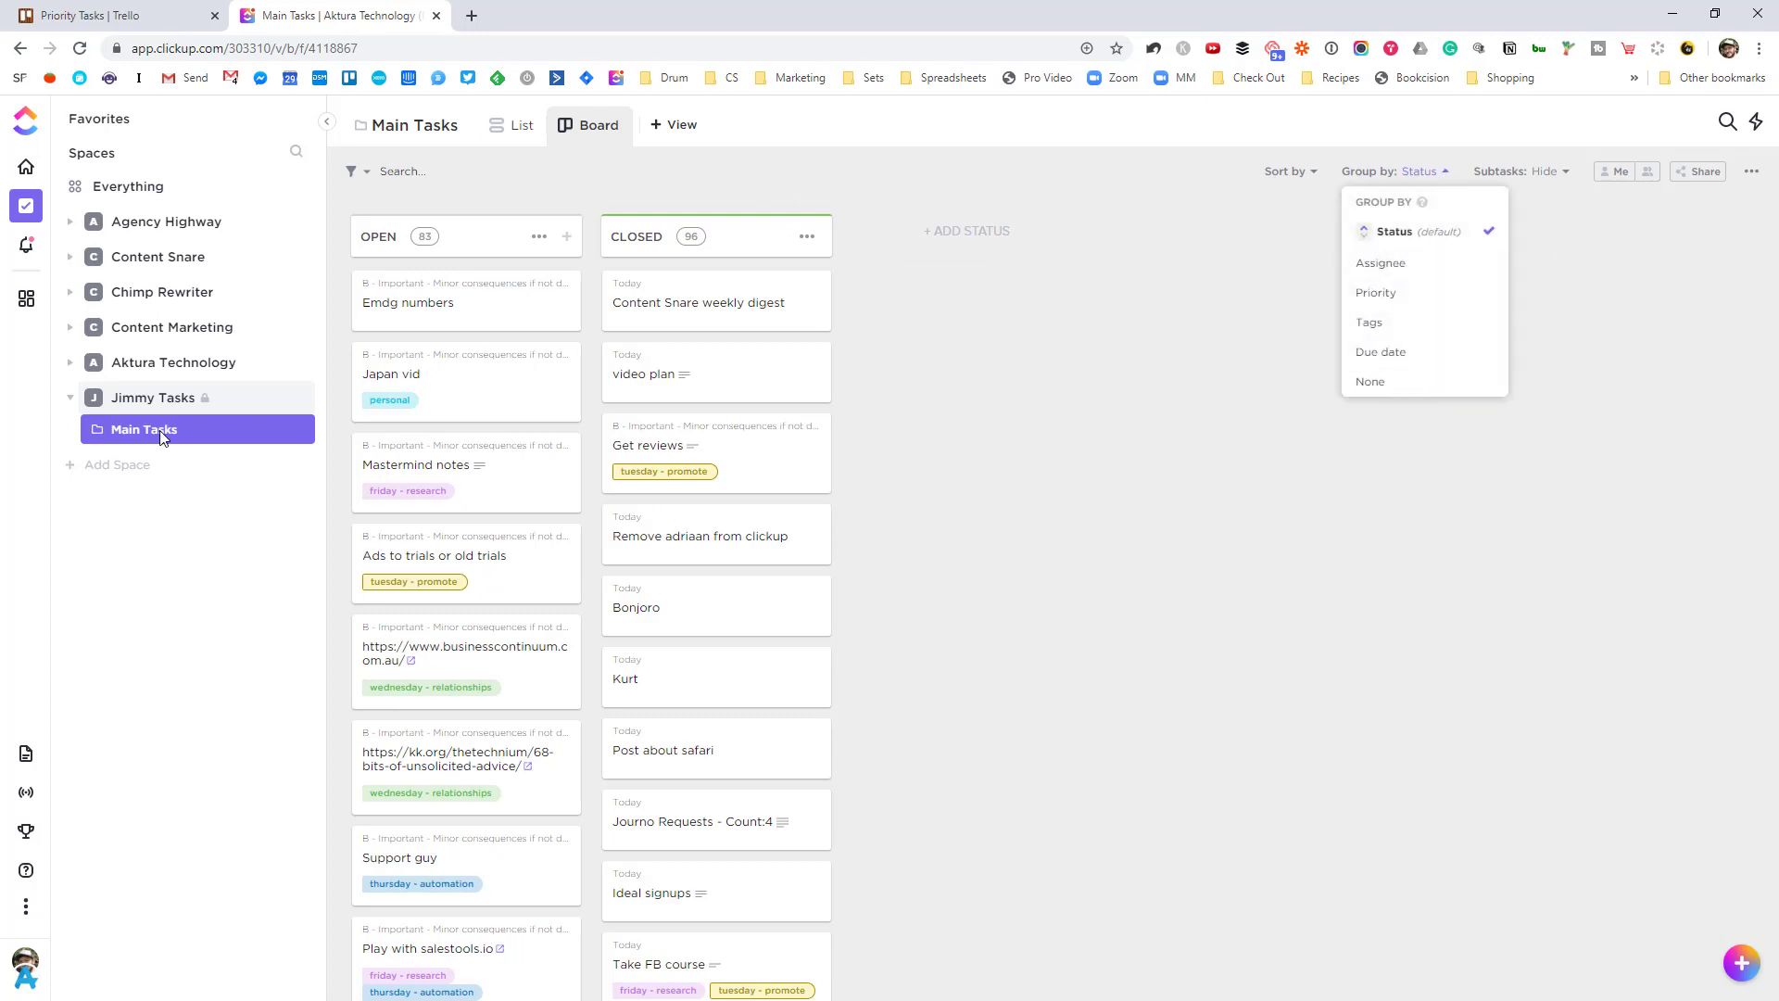
mouse_move(578, 472)
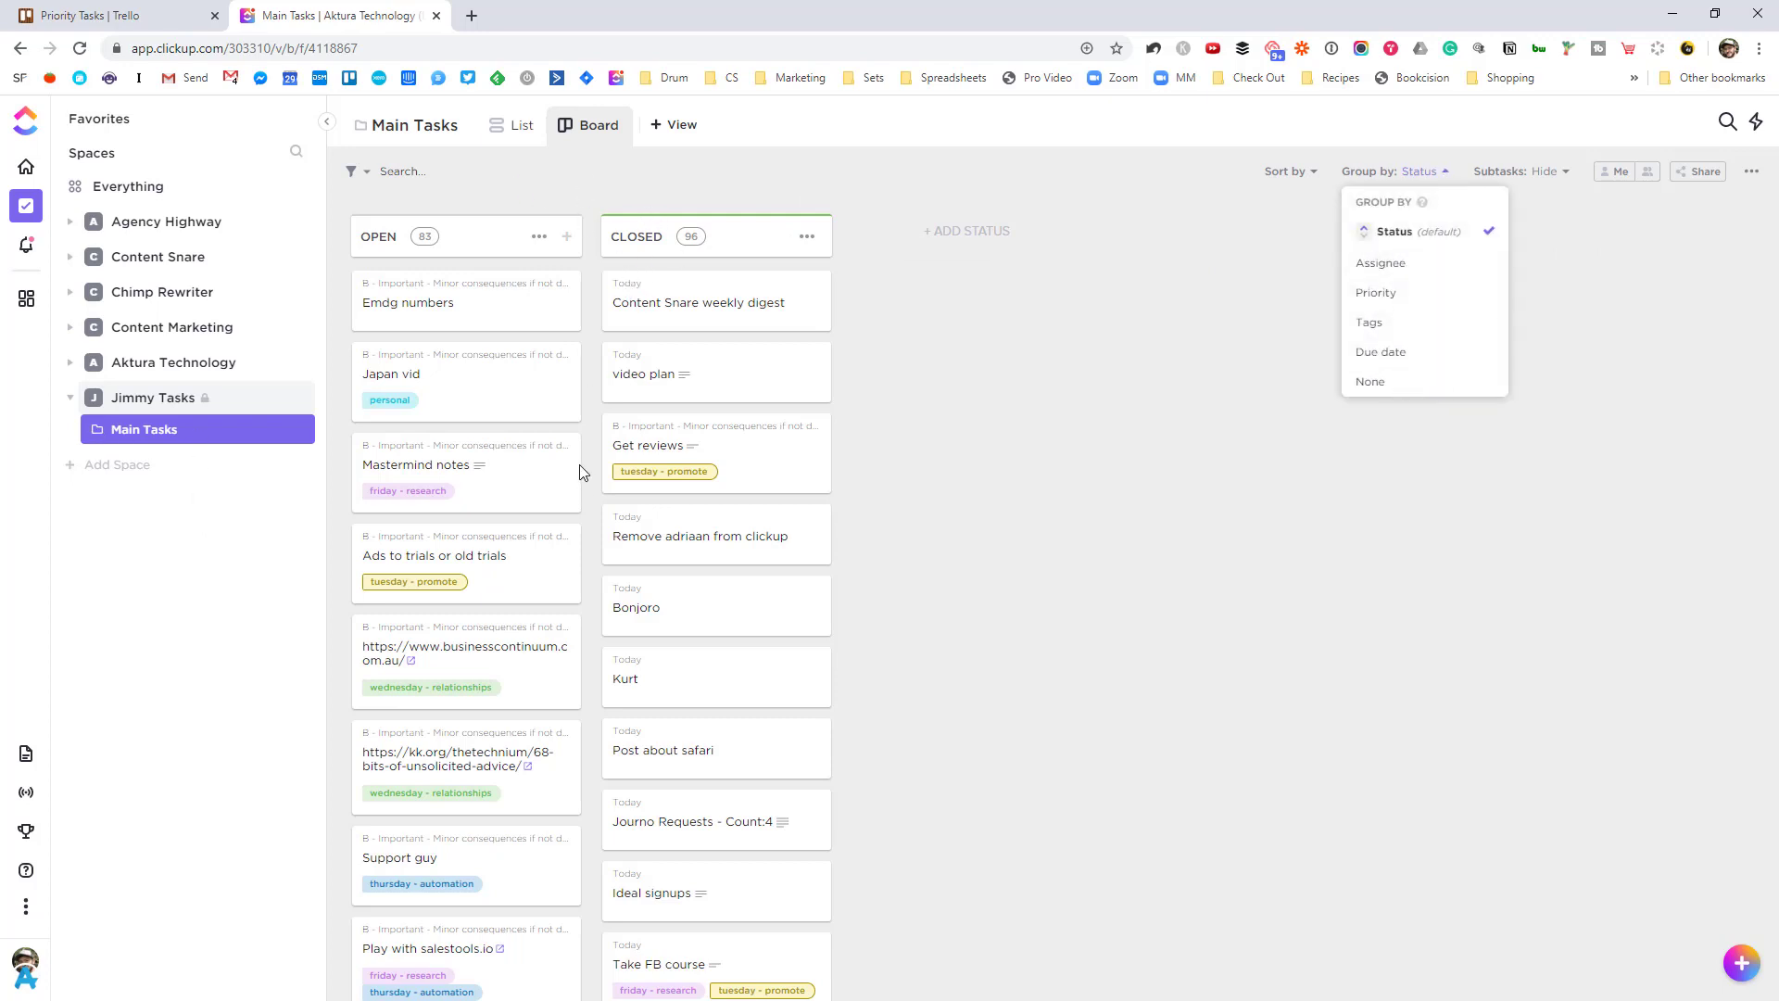
Step: Compare with Trello once more, then show the Today list as a board with open and closed columns
left_click(113, 15)
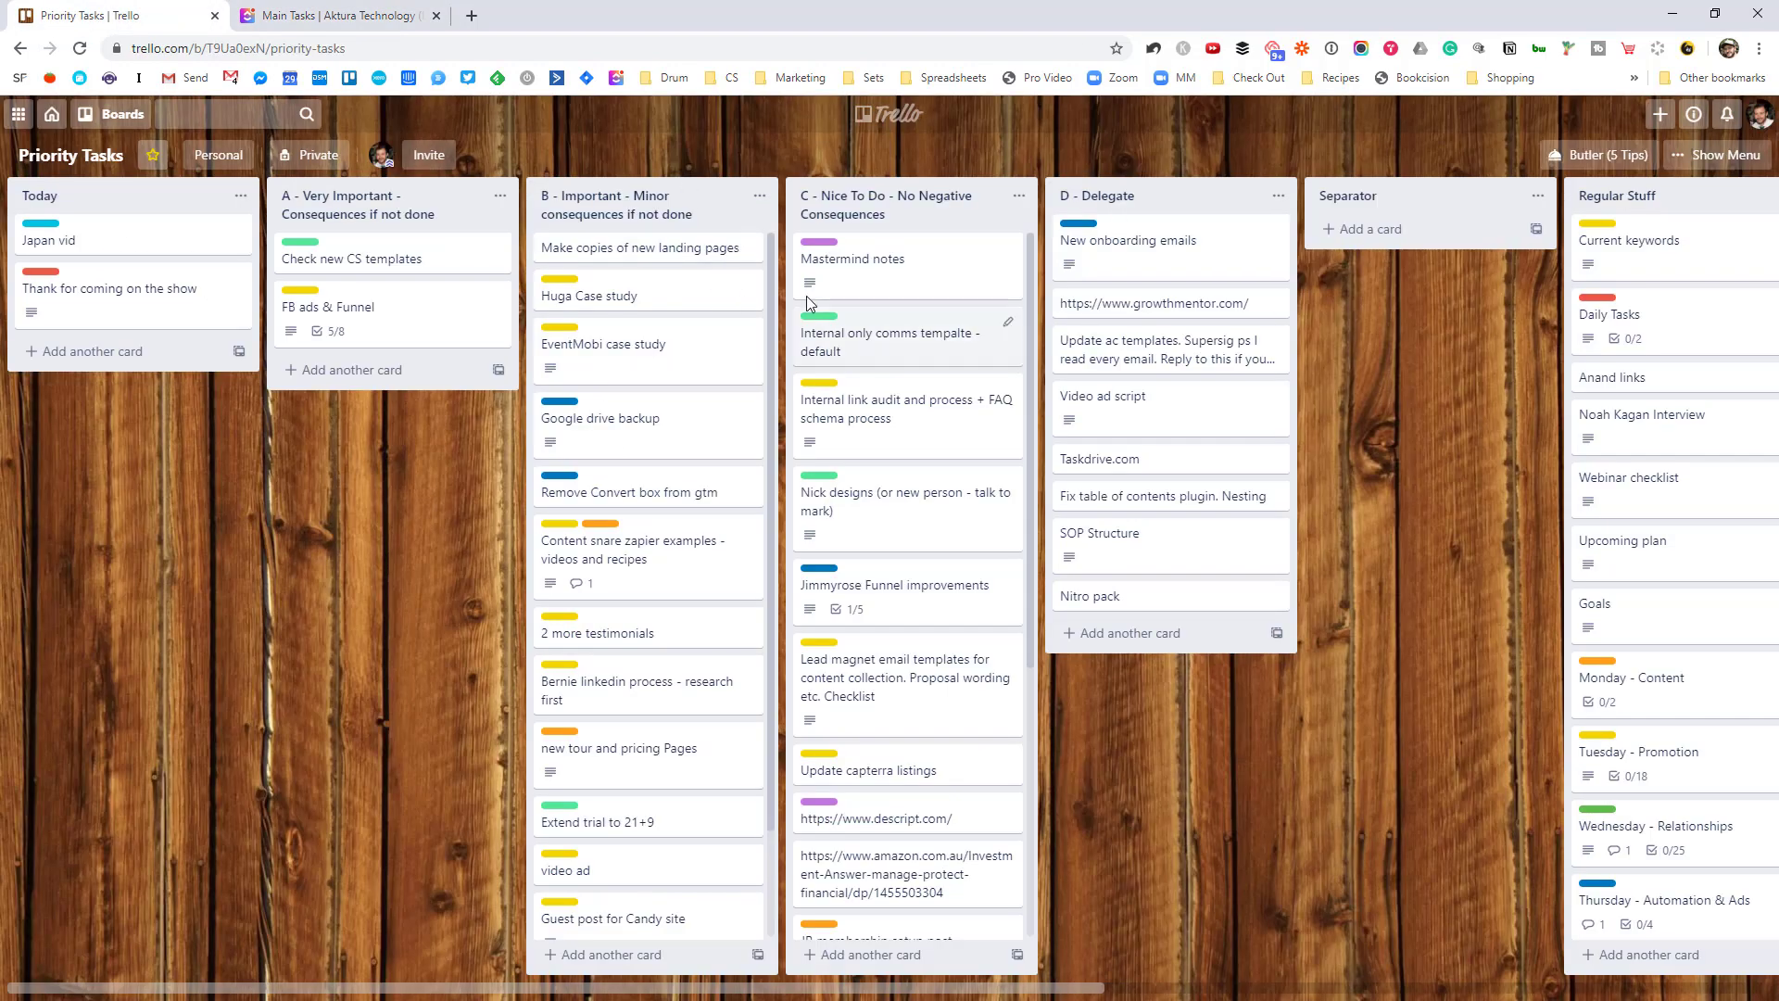
left_click(336, 15)
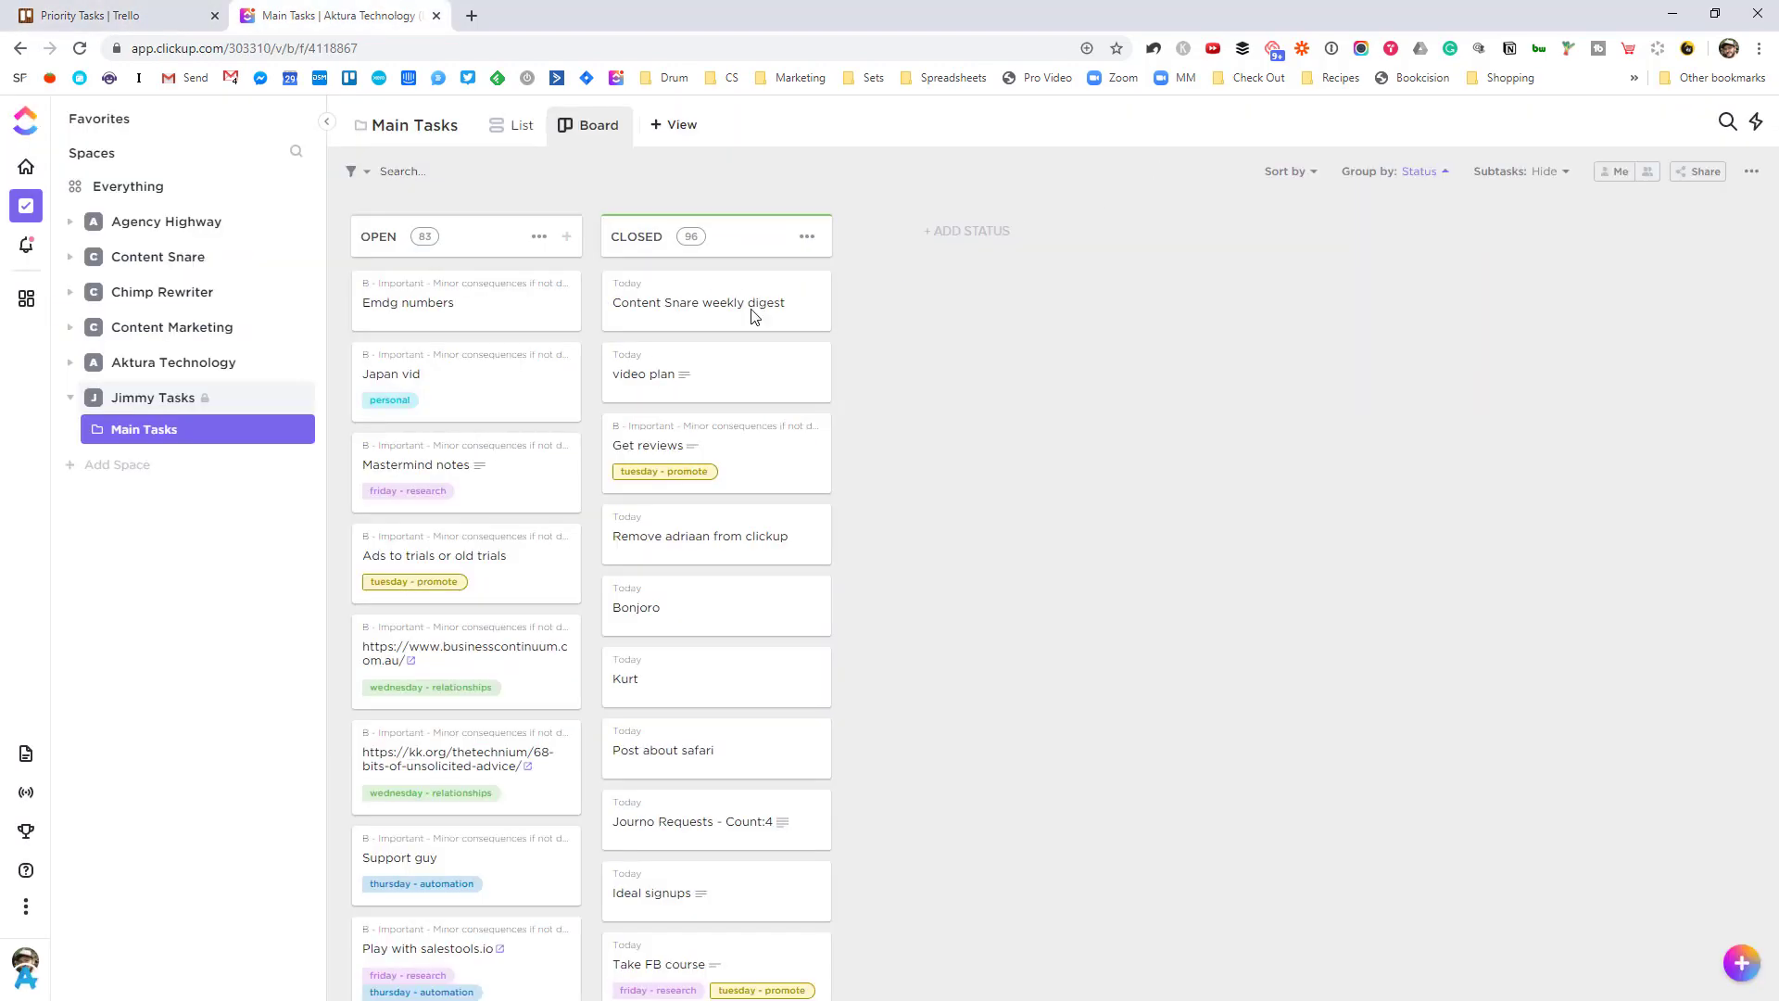
left_click(148, 456)
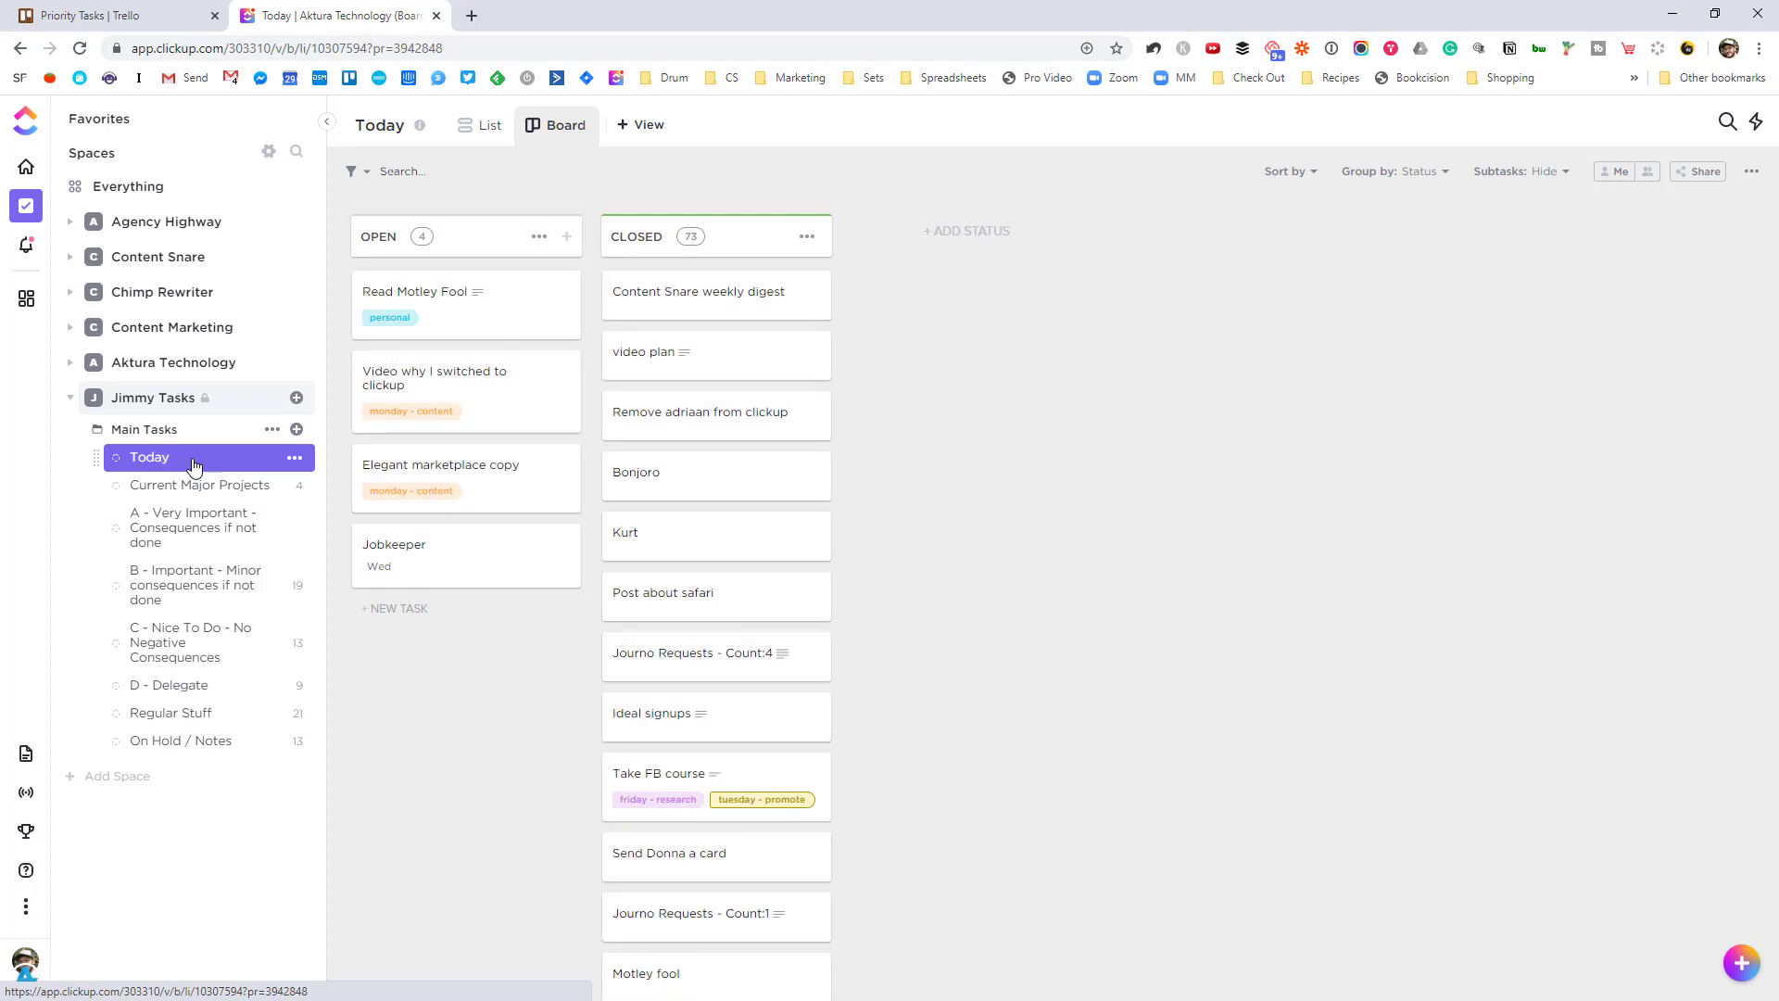
left_click(145, 428)
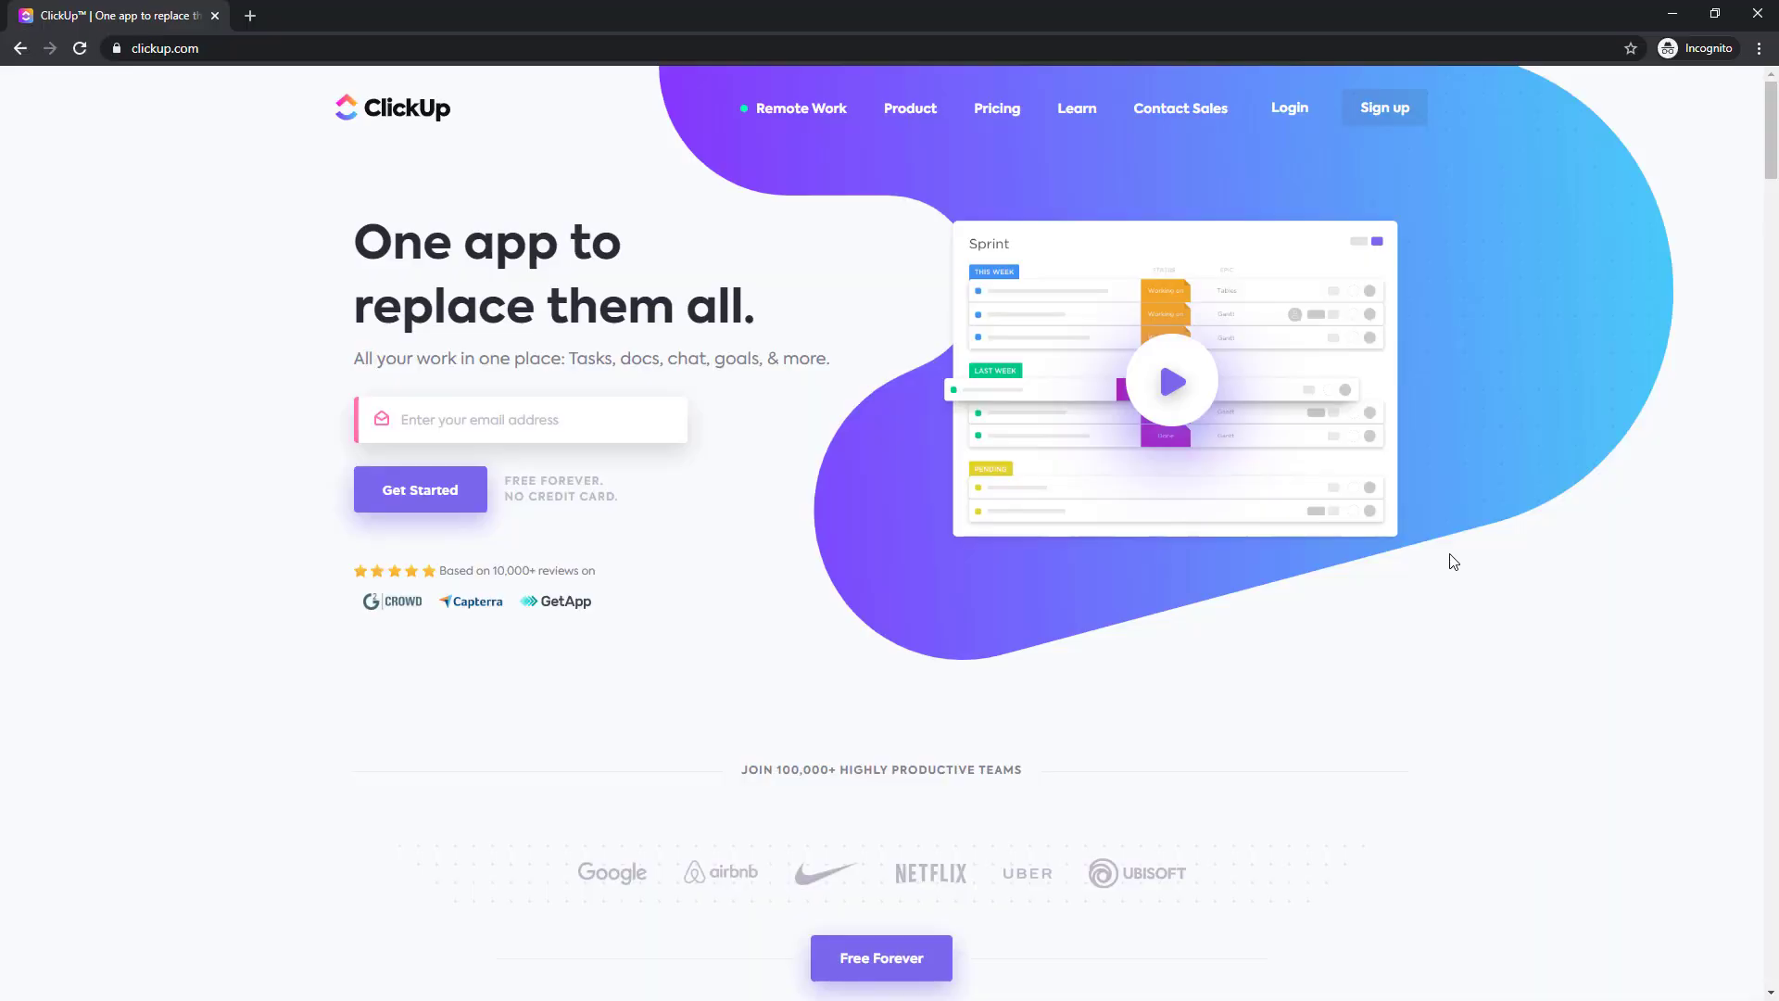
Step: Highlight the 'One app to replace them all' headline on clickup.com, then clear the highlight
left_click_drag(358, 241, 691, 306)
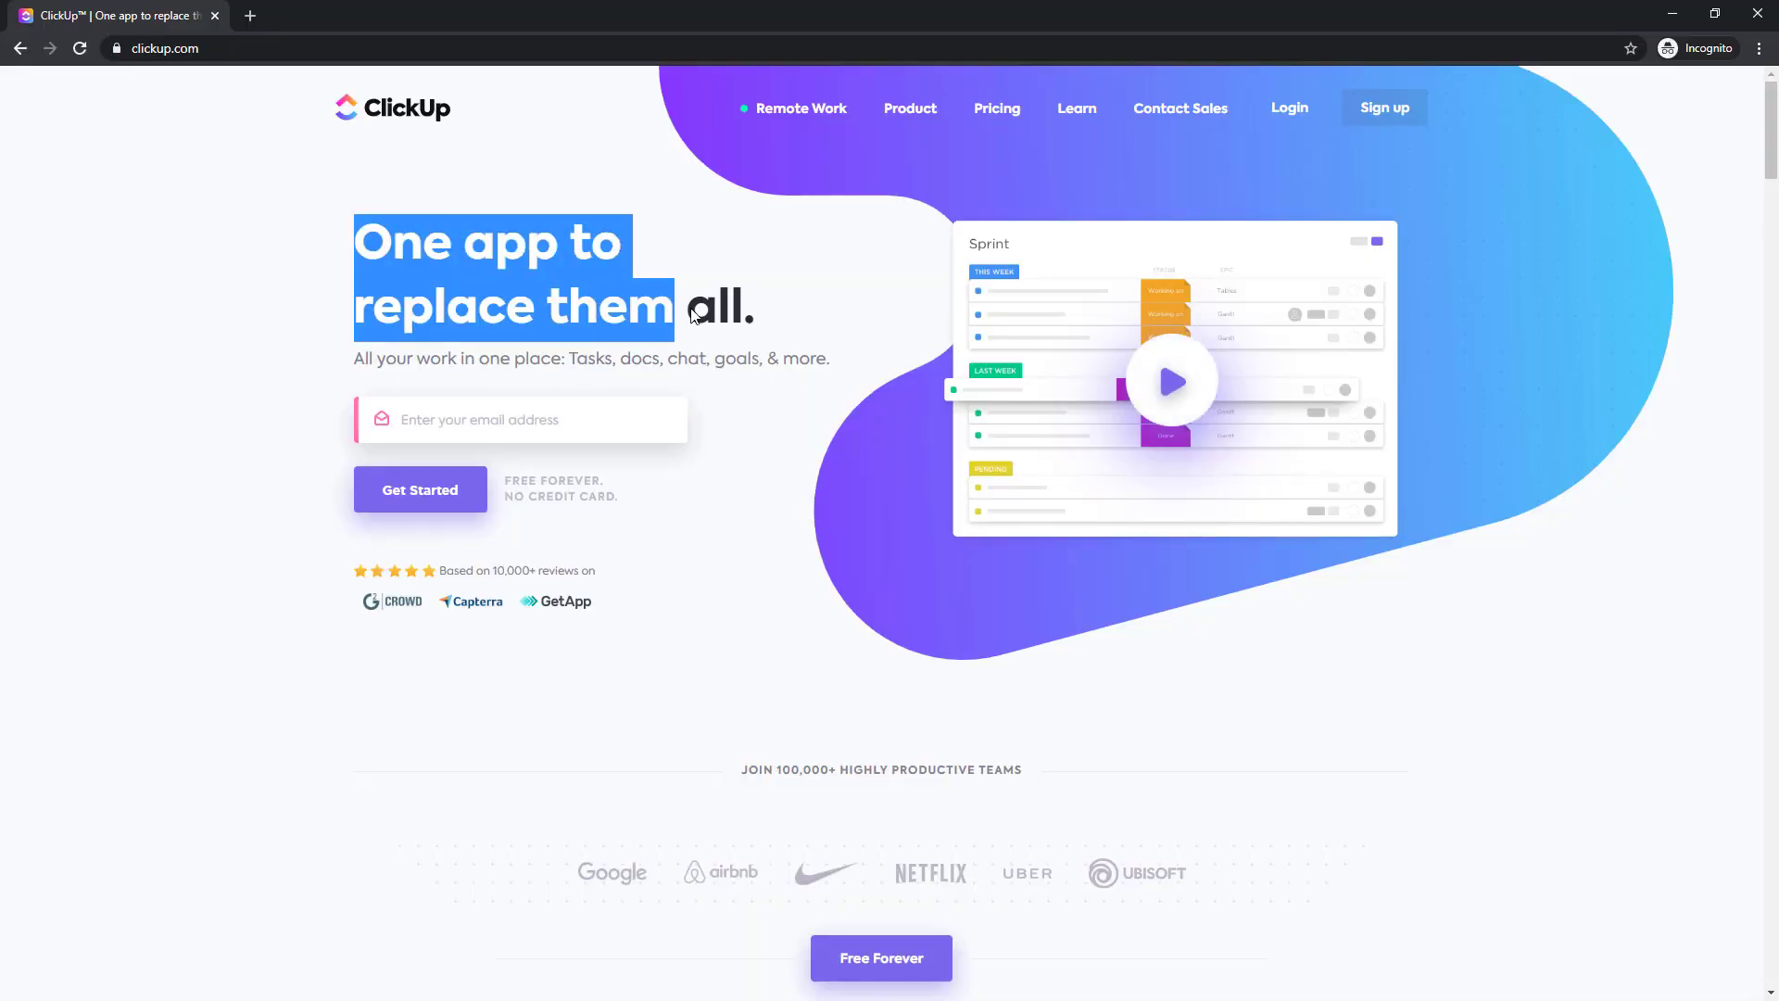
left_click(788, 326)
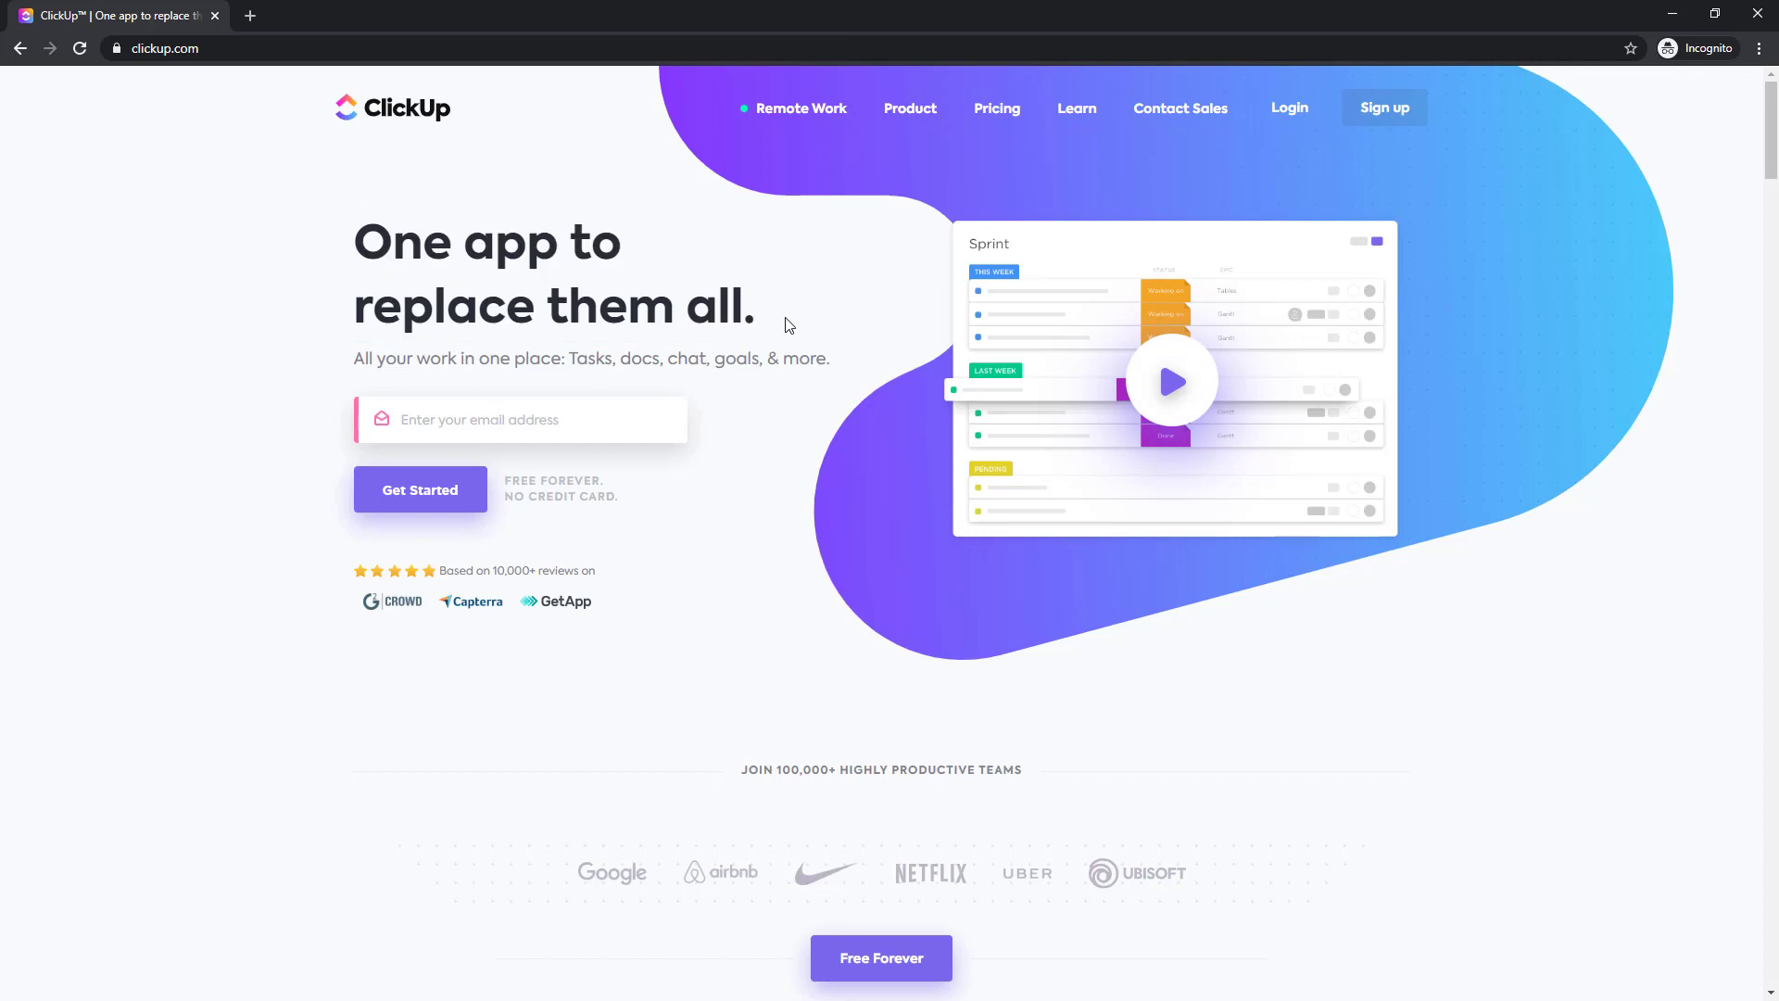